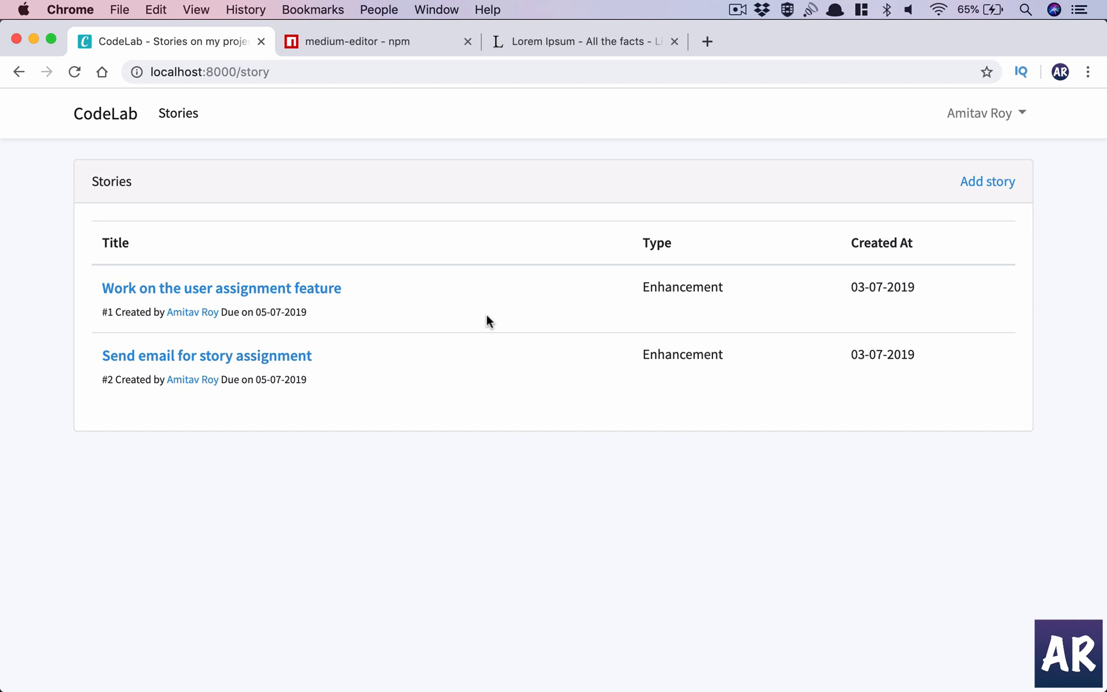
Open CodeLab's empty new story form, then switch to the medium-editor package page tab
left_click(988, 181)
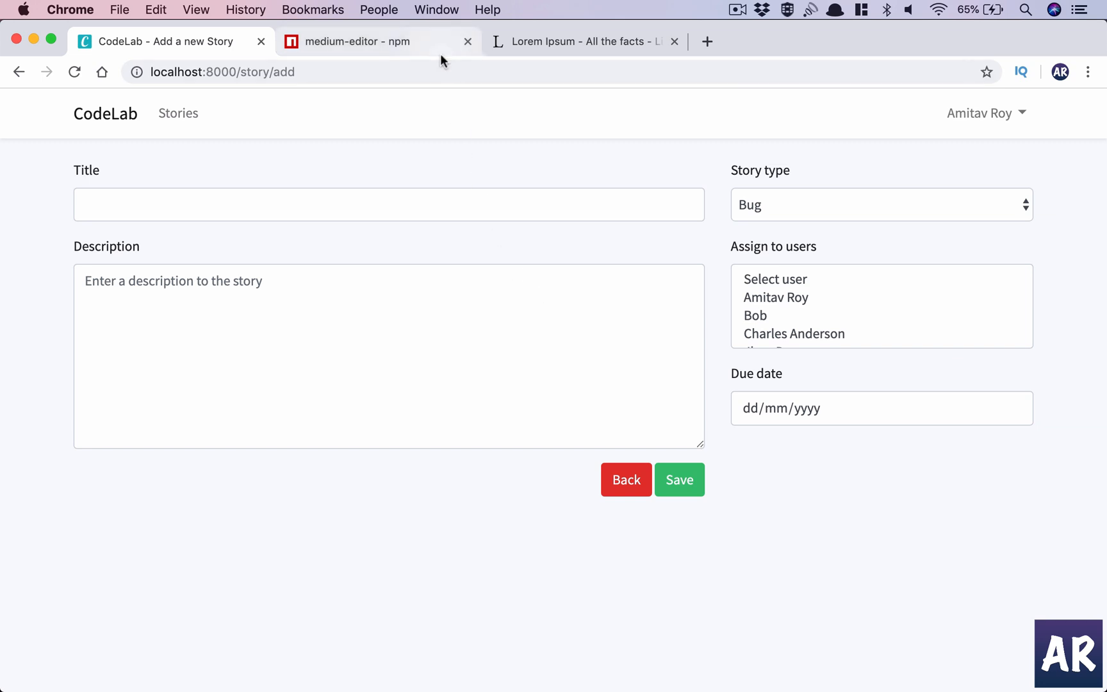
left_click(362, 41)
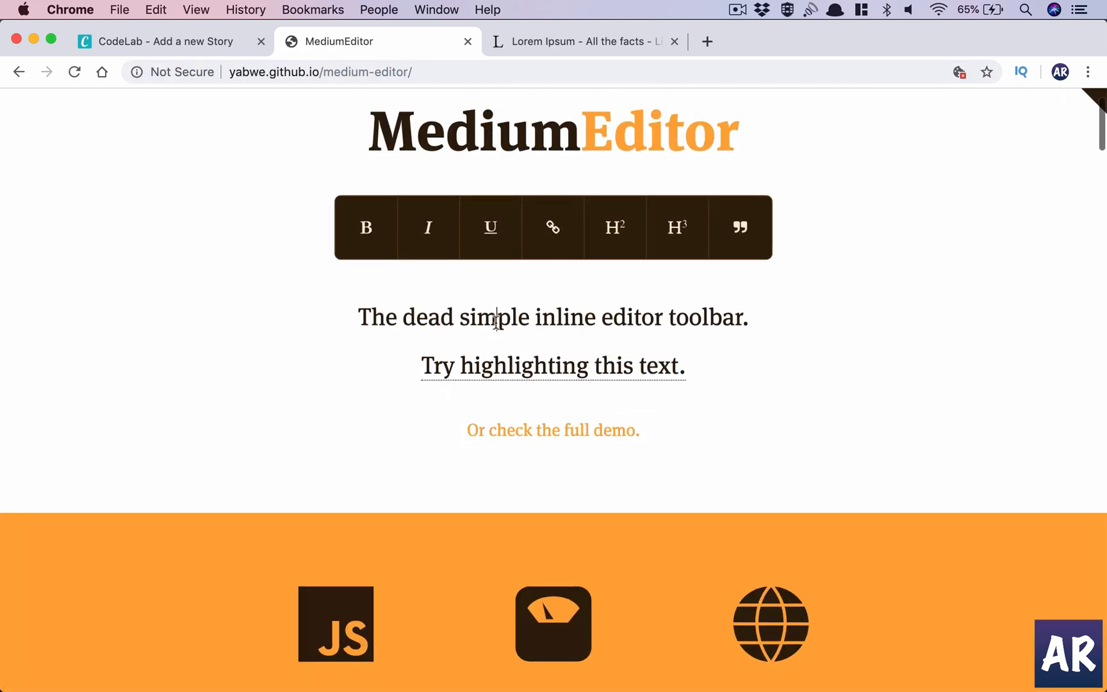
Italicize the word 'simple' in the MediumEditor demo sentence
double_click(632, 317)
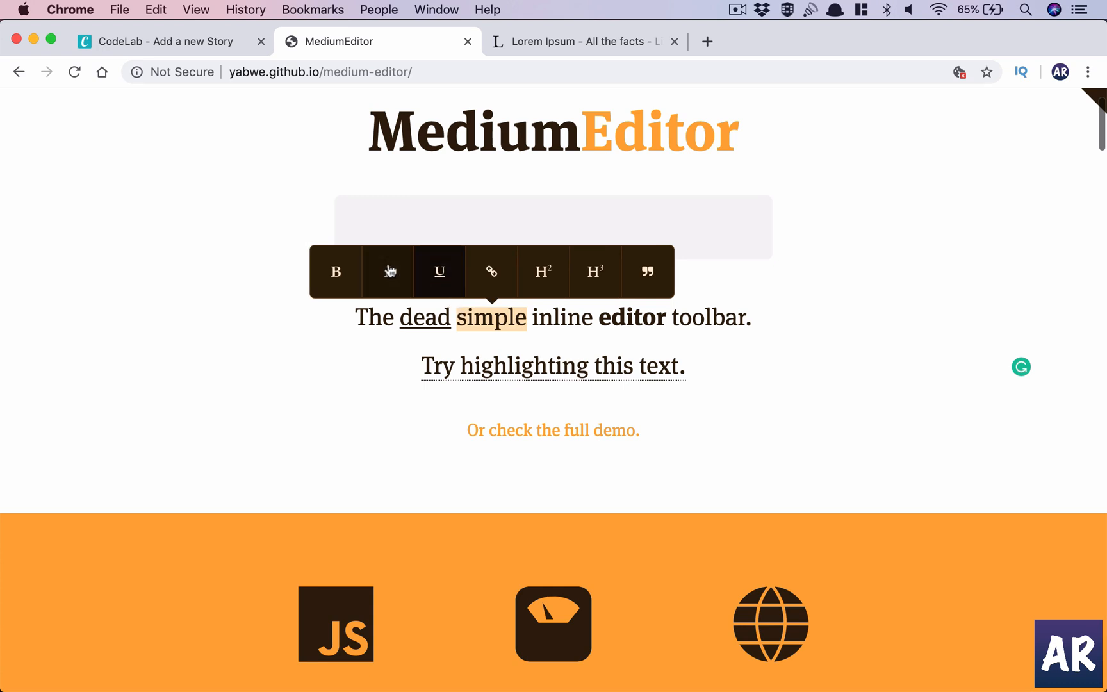
left_click(388, 271)
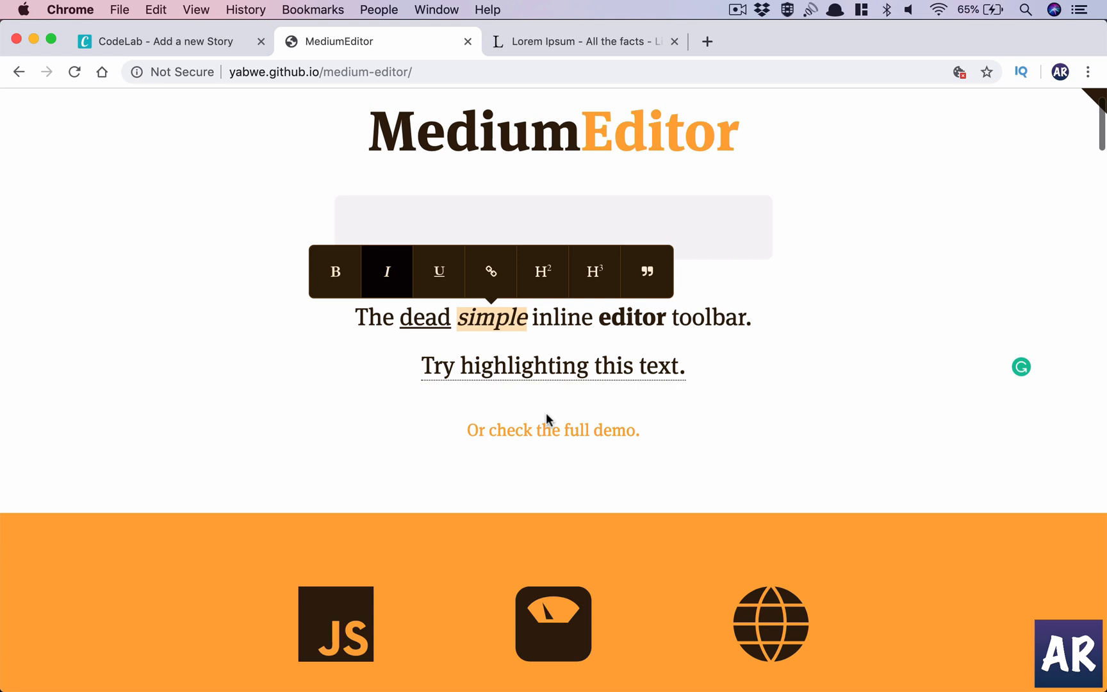
mouse_move(29, 103)
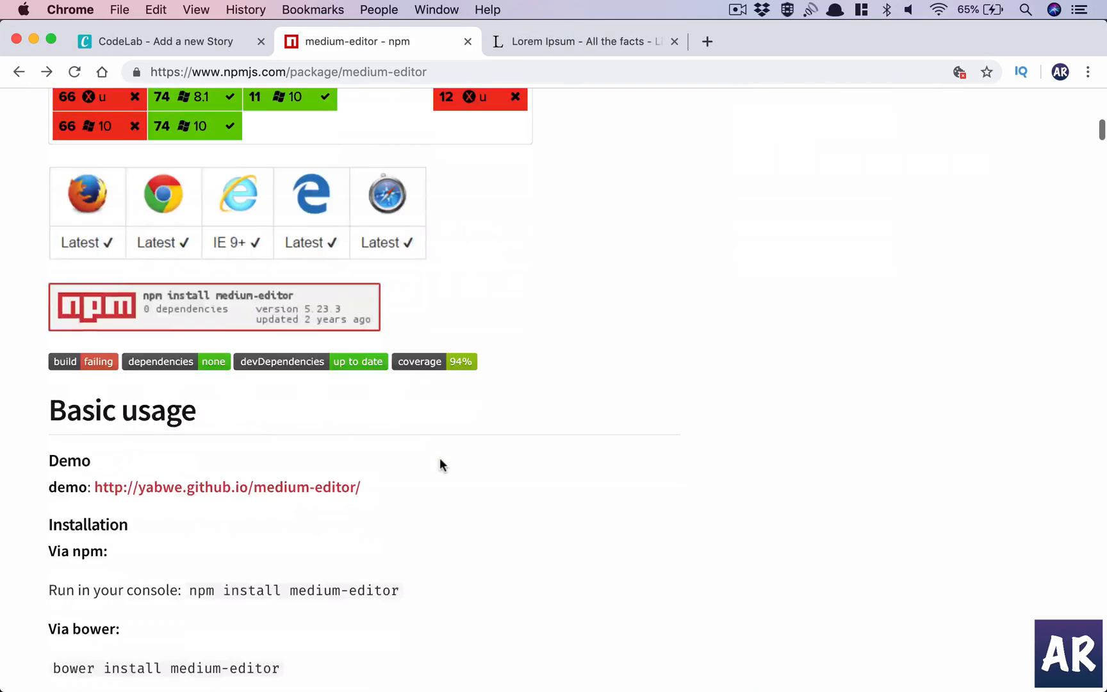
scroll("down", 3)
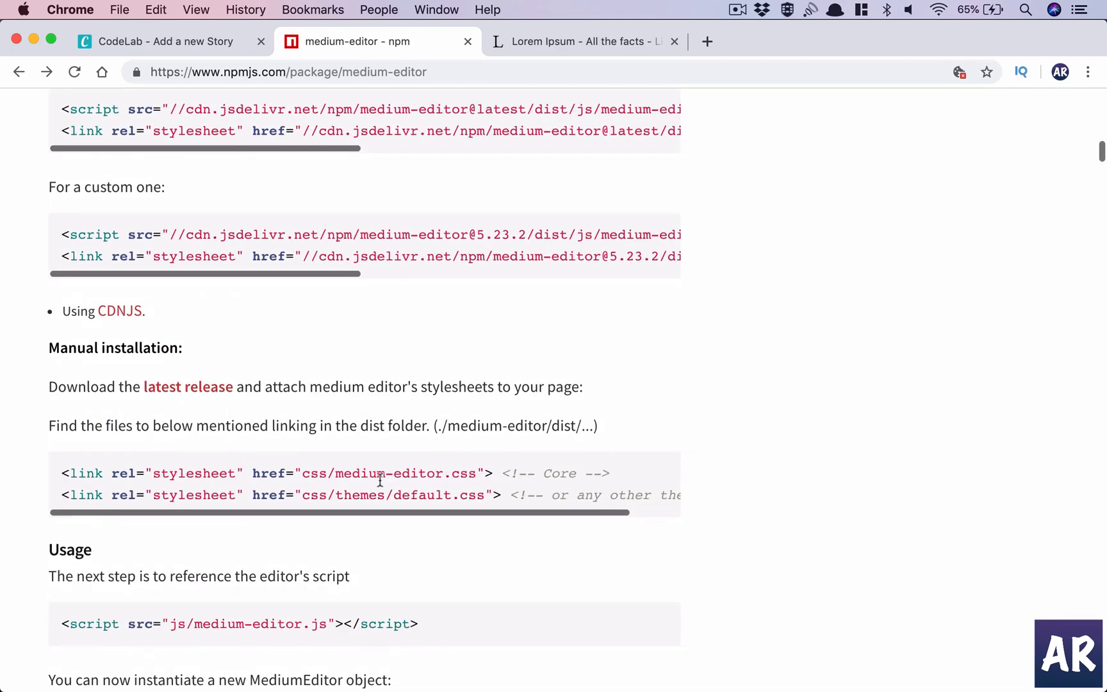
scroll("down", 3)
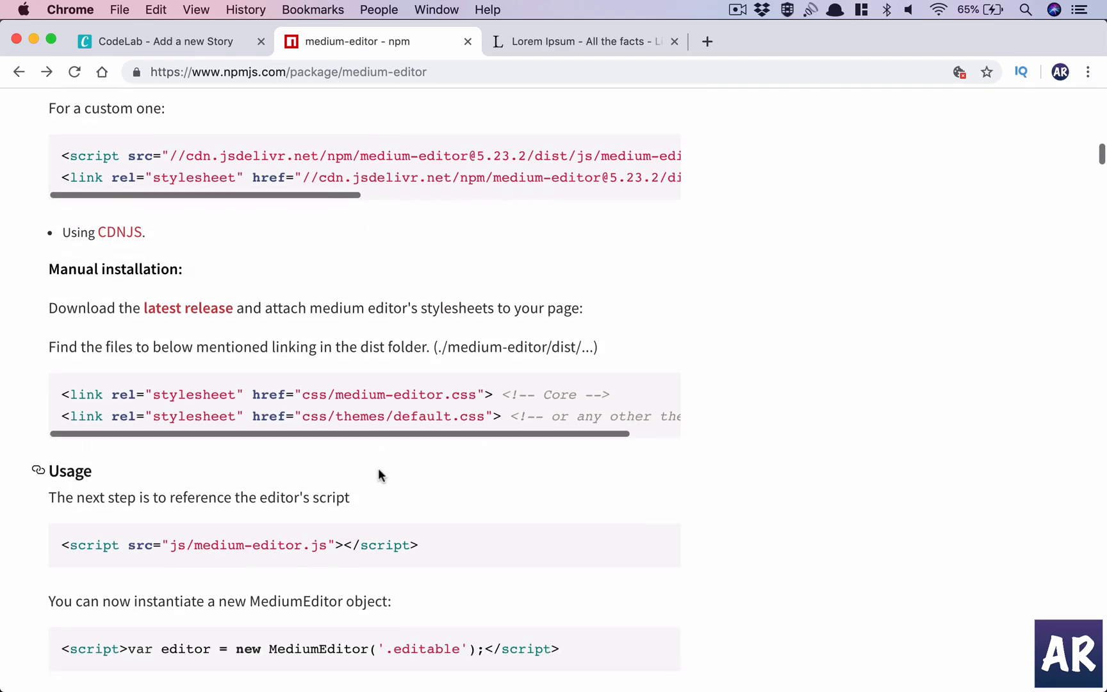
scroll("down", 3)
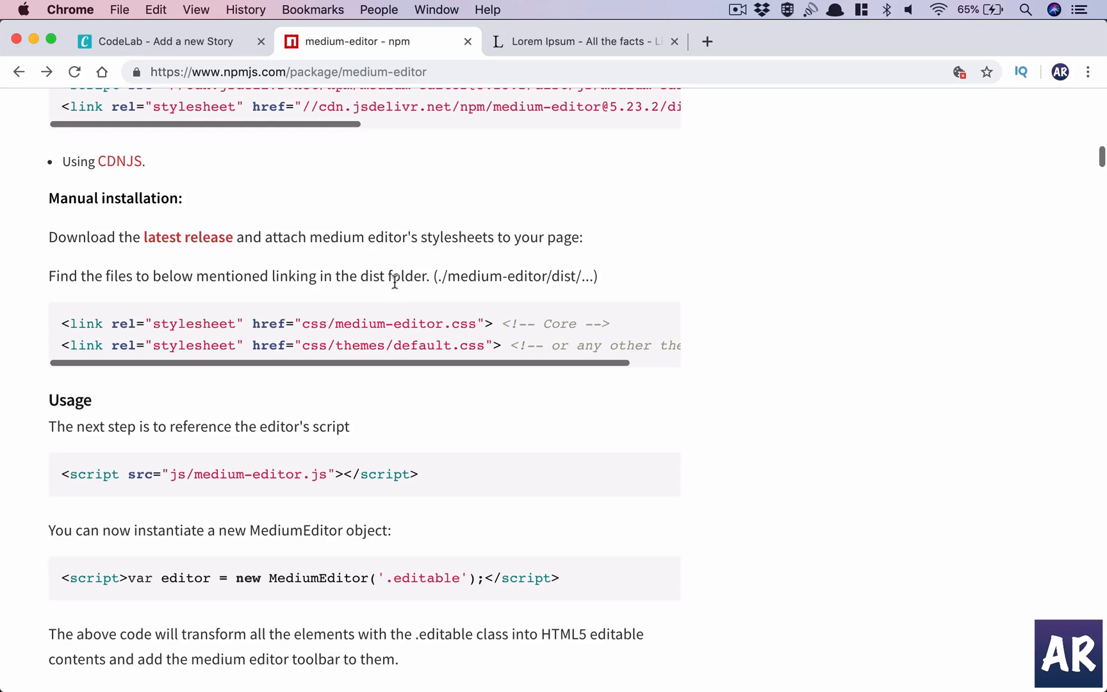
left_click_drag(394, 324, 422, 345)
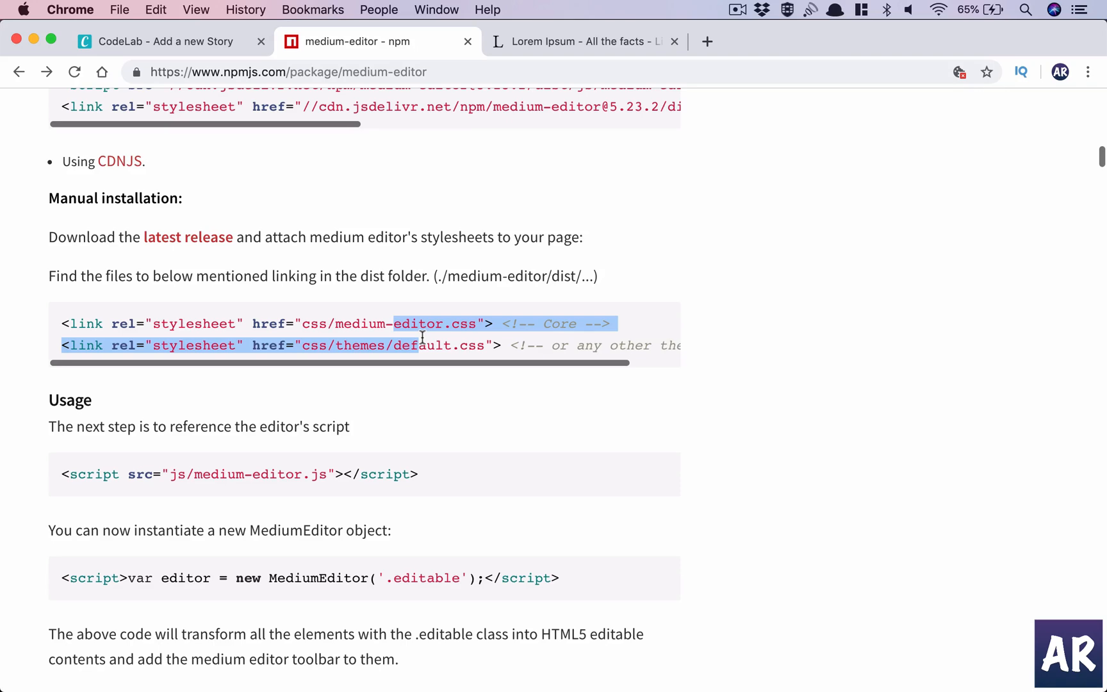
mouse_move(432, 345)
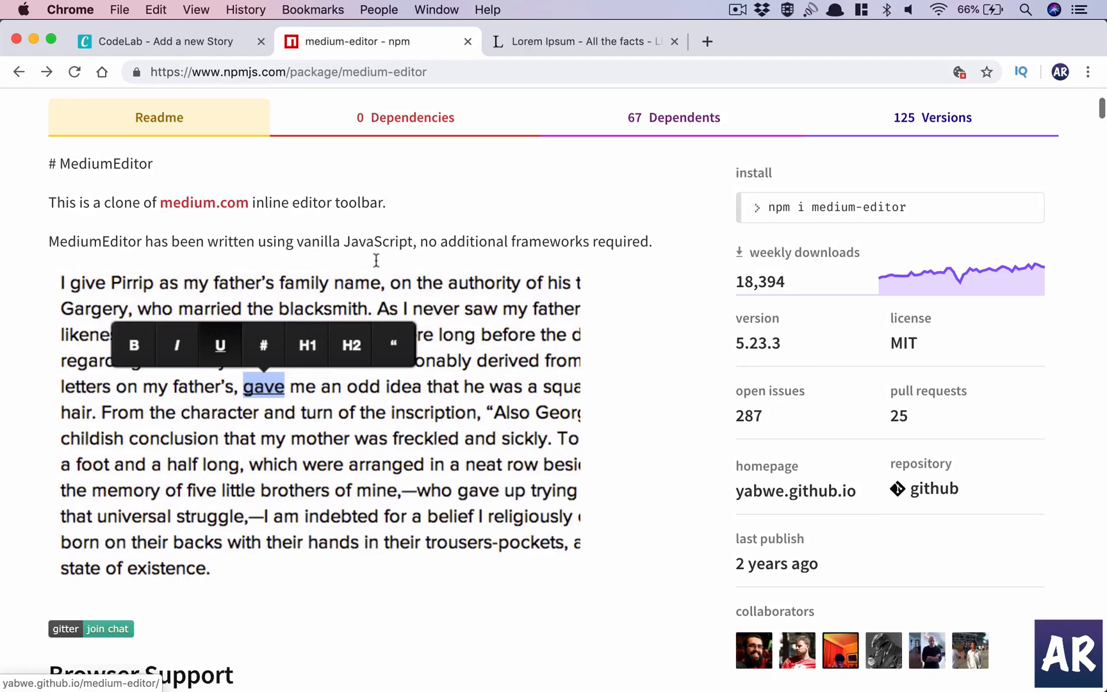
scroll("down", 3)
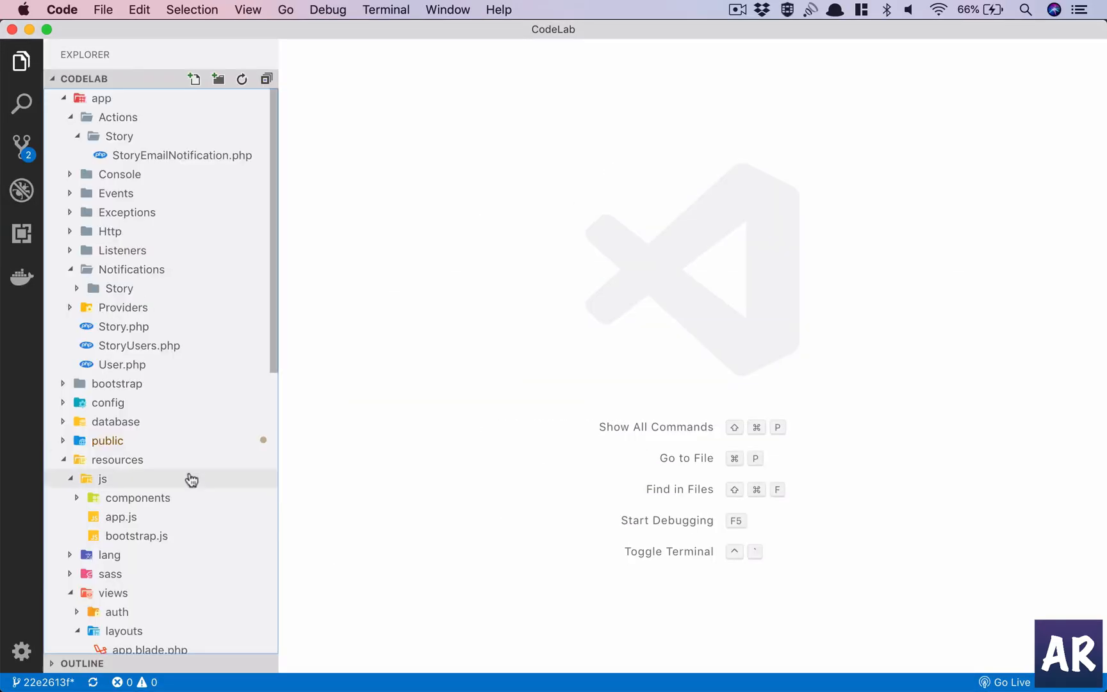
Collapse the app folder in the Explorer and scroll down toward resources/js/app.js
left_click(101, 98)
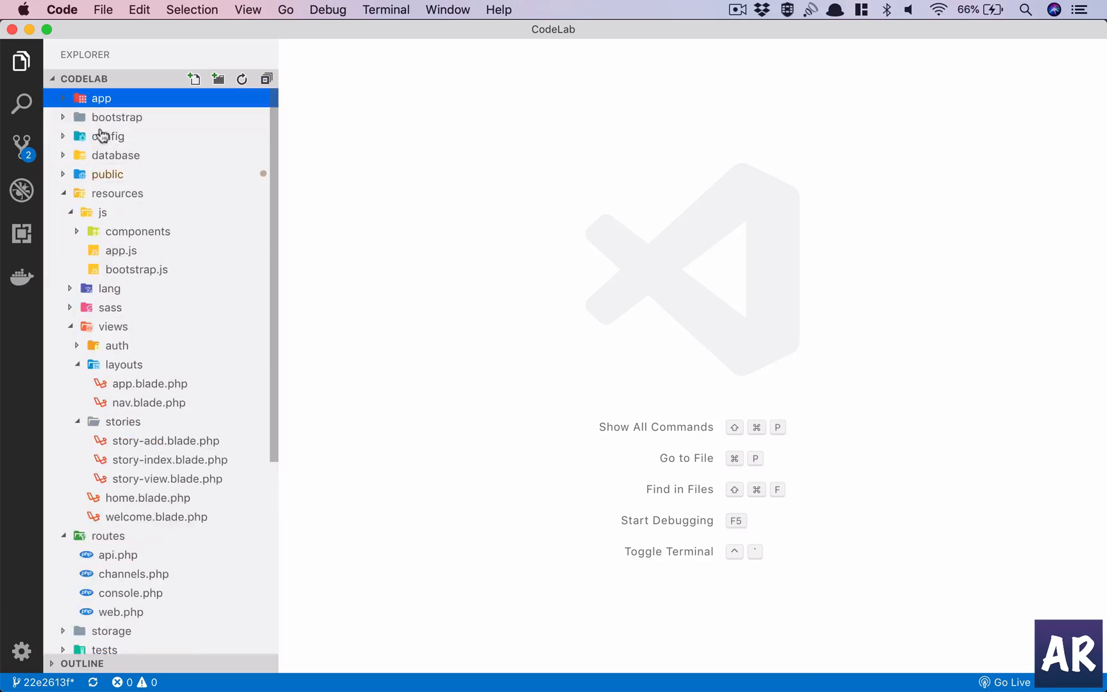
mouse_move(126, 237)
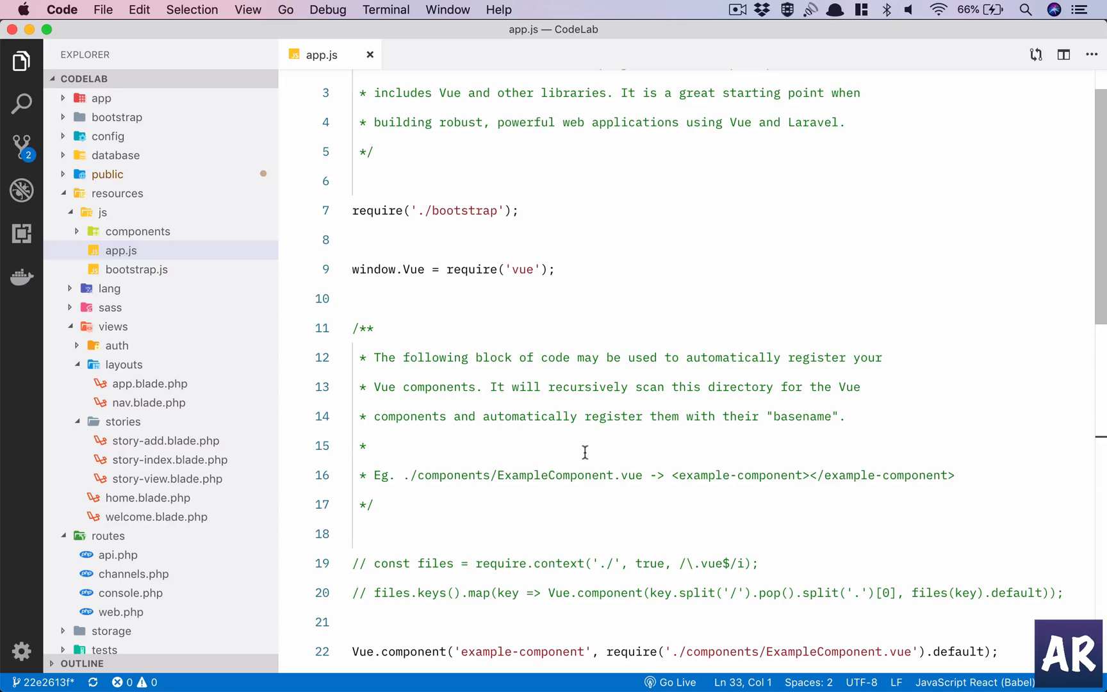
scroll("down", 3)
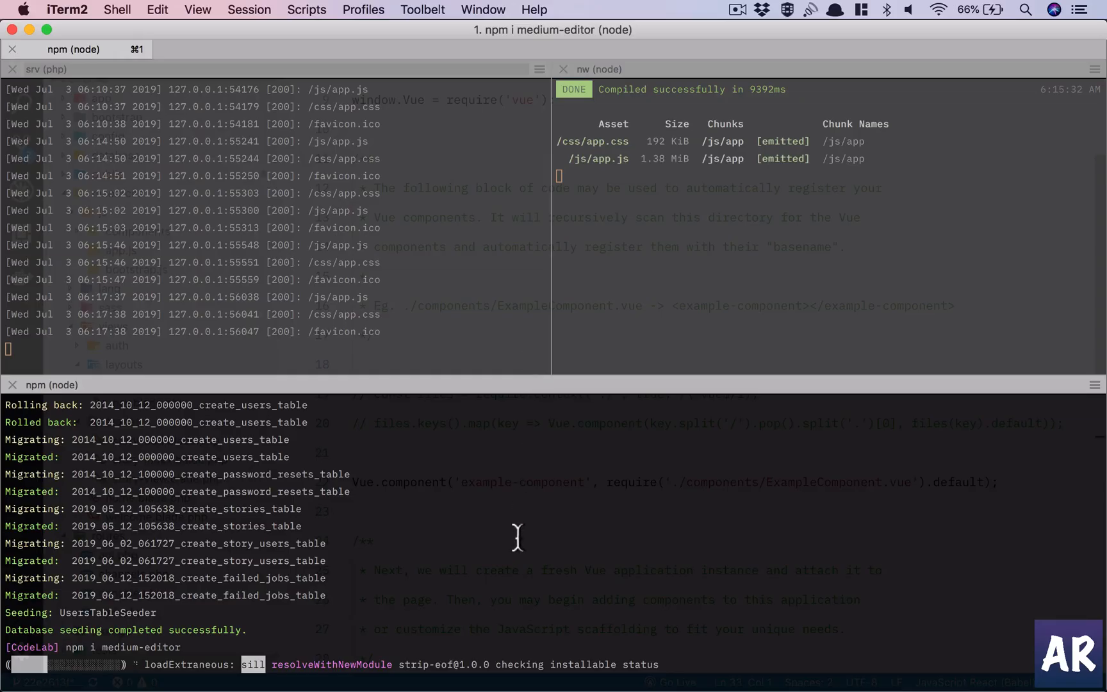
mouse_move(599, 551)
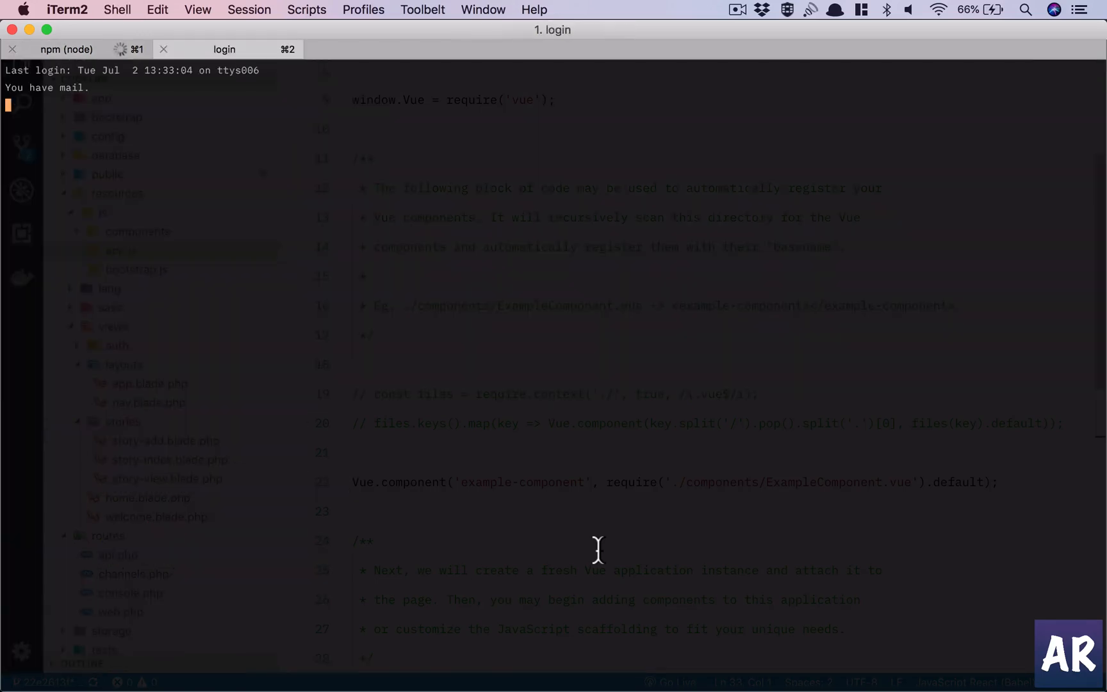
Run php artisan to list its commands, then enter the 'preset react' command
type("php artisan")
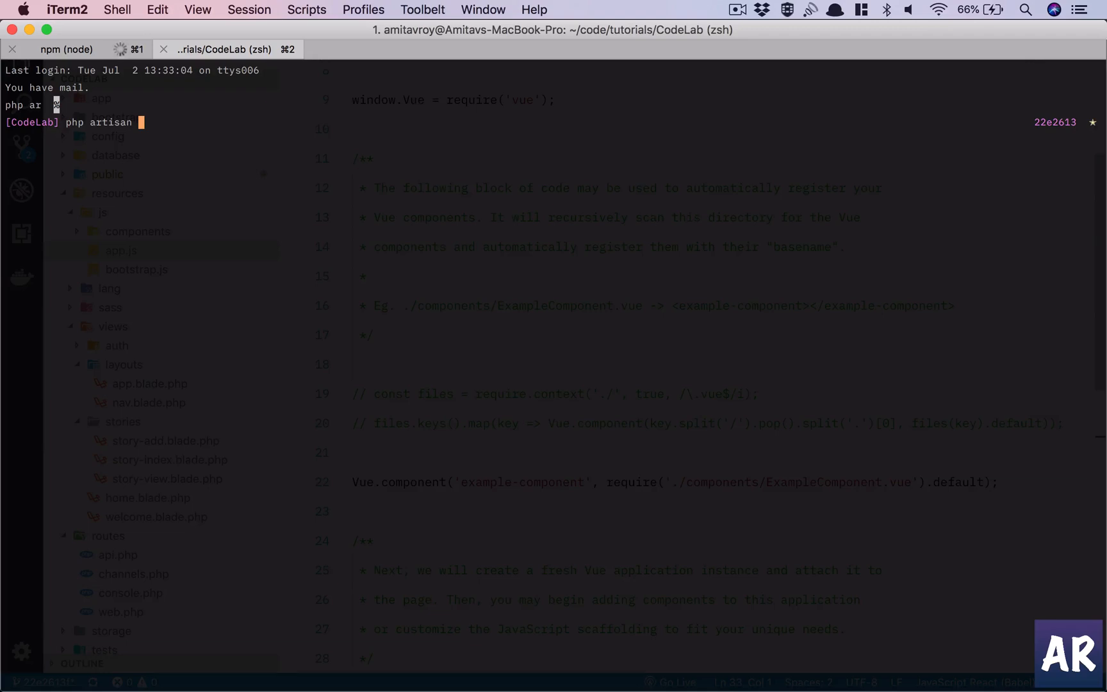
type("preset")
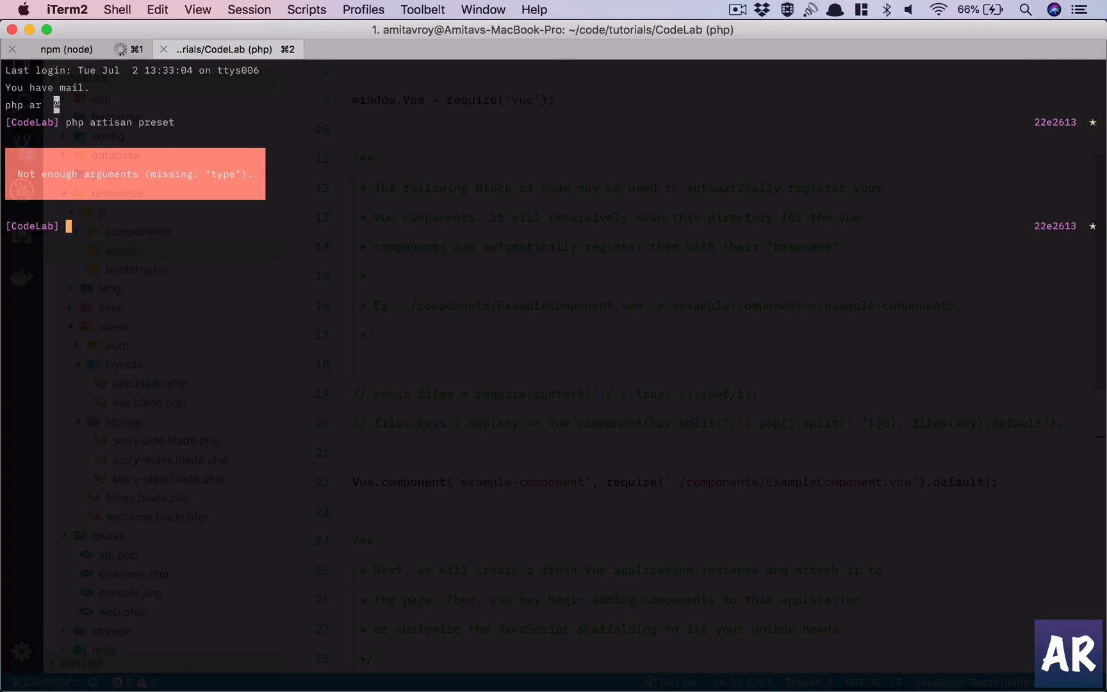
type("php artisan pres")
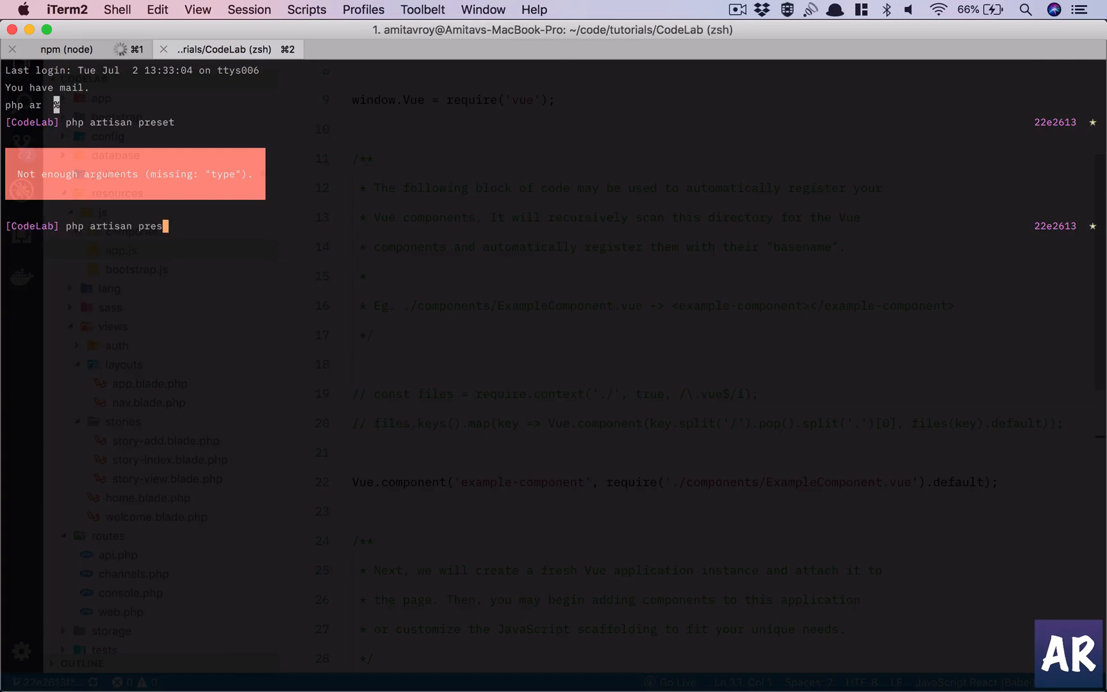
key("Enter")
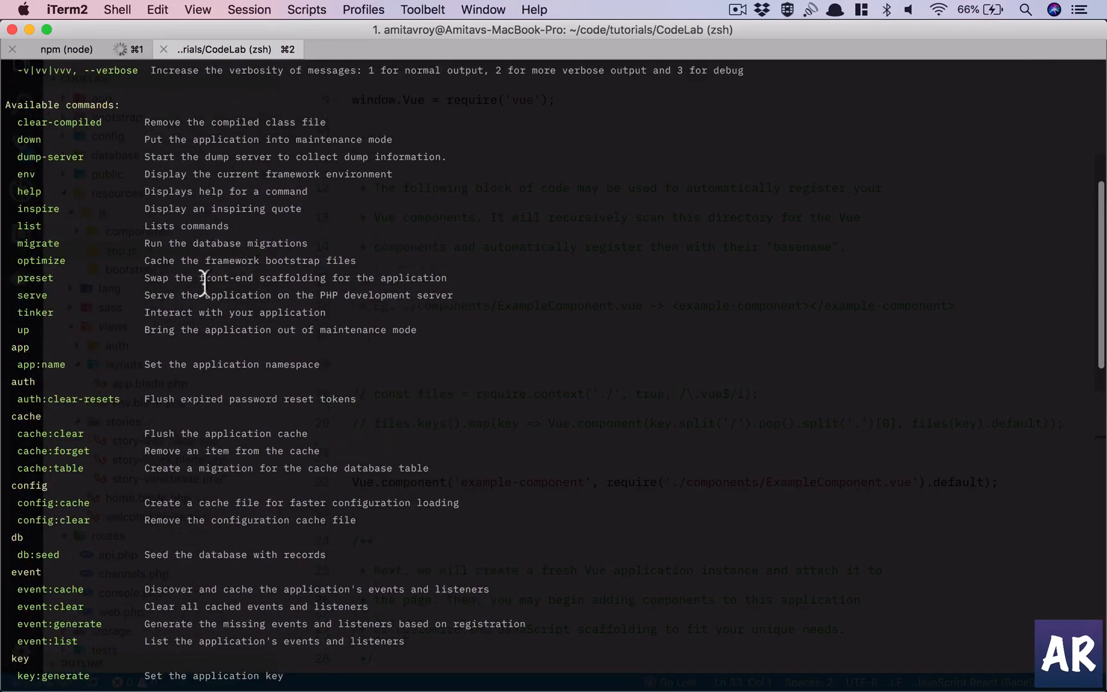
mouse_move(380, 313)
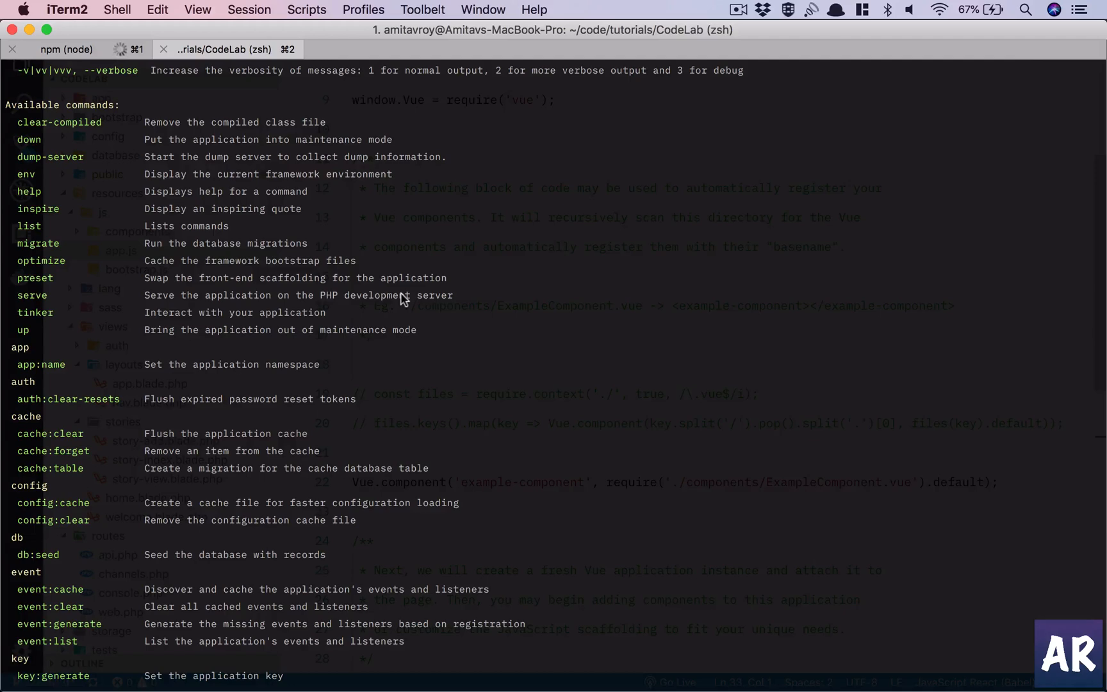
scroll("down", 3)
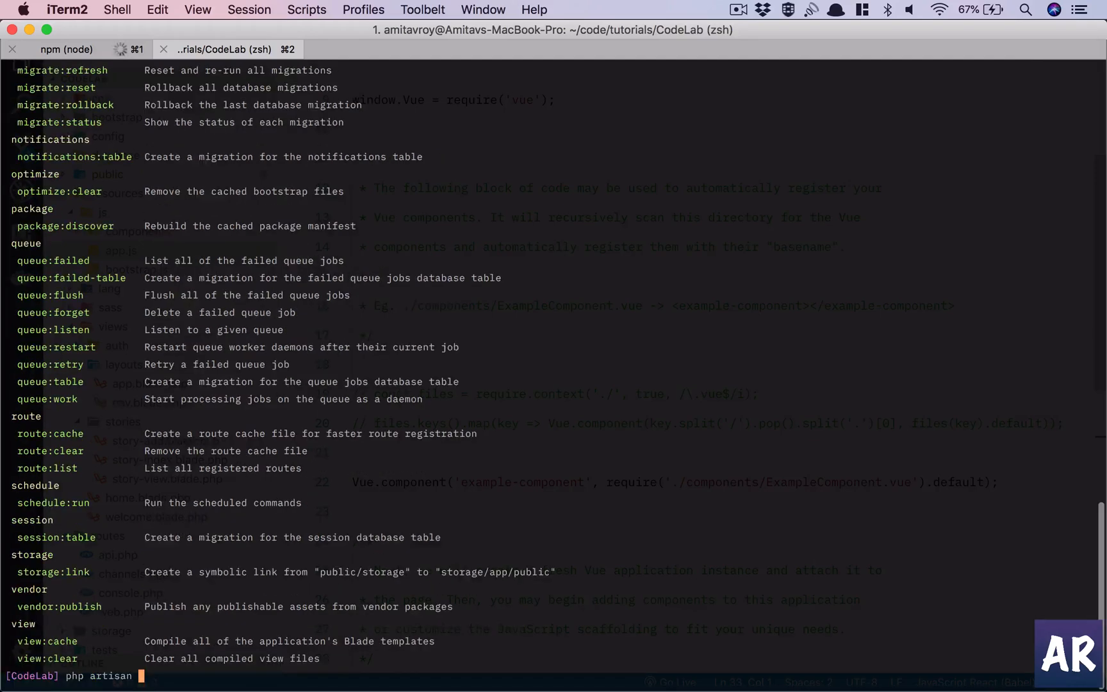
type("preset reac")
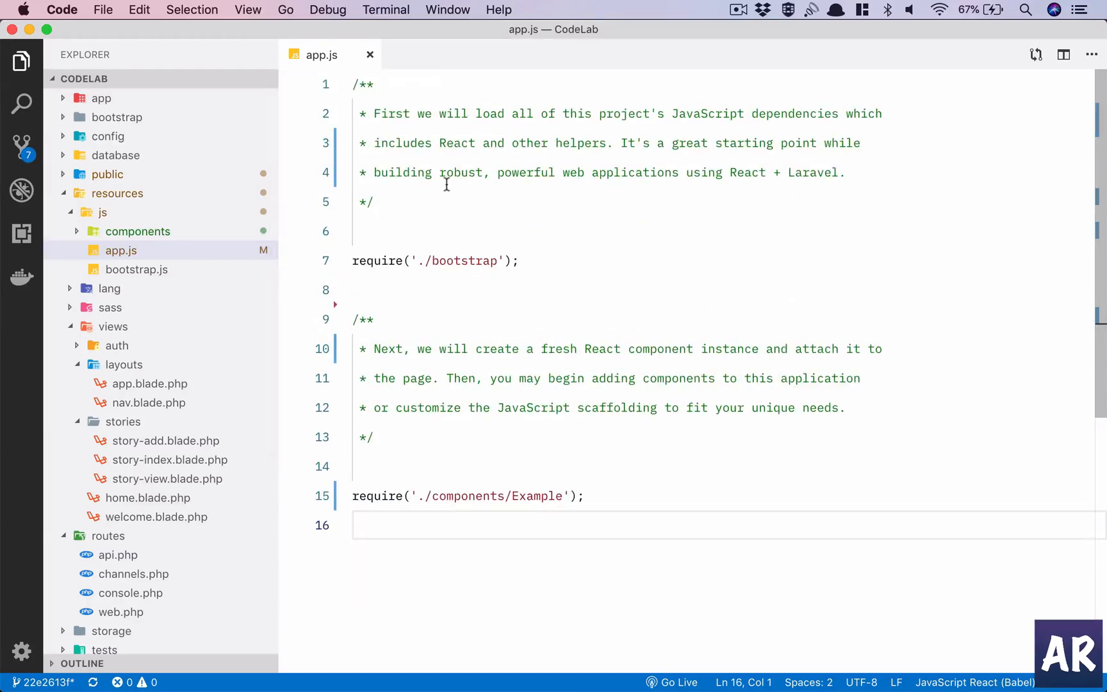
mouse_move(551, 378)
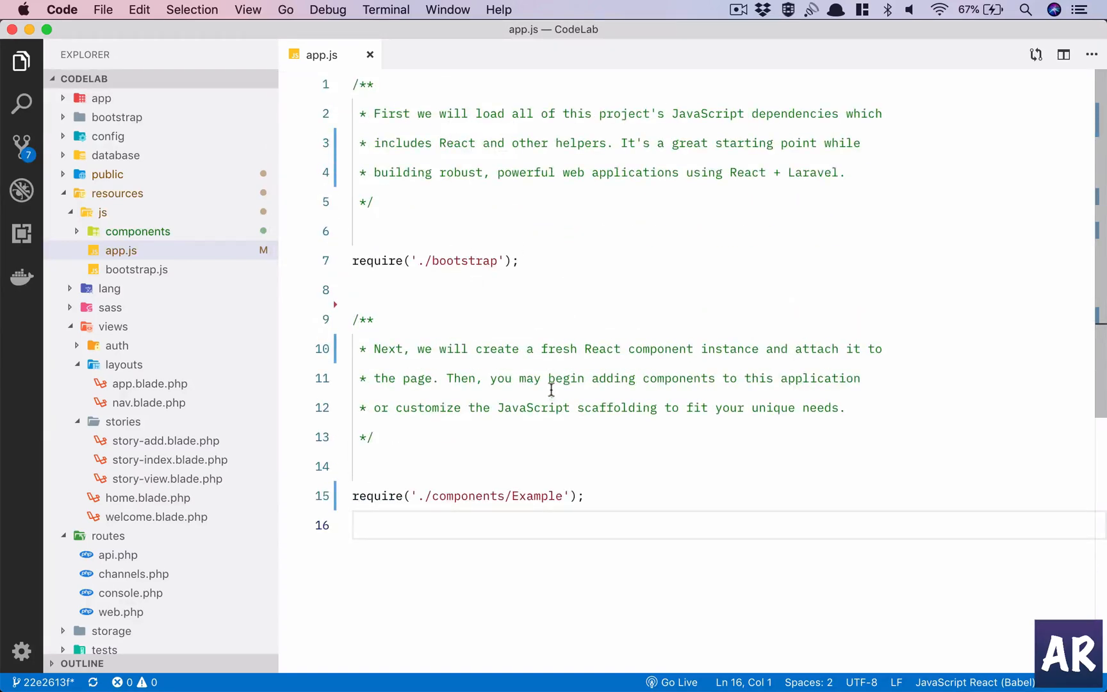
Scroll through the React scaffolding in app.js and open package.json
scroll("down", 3)
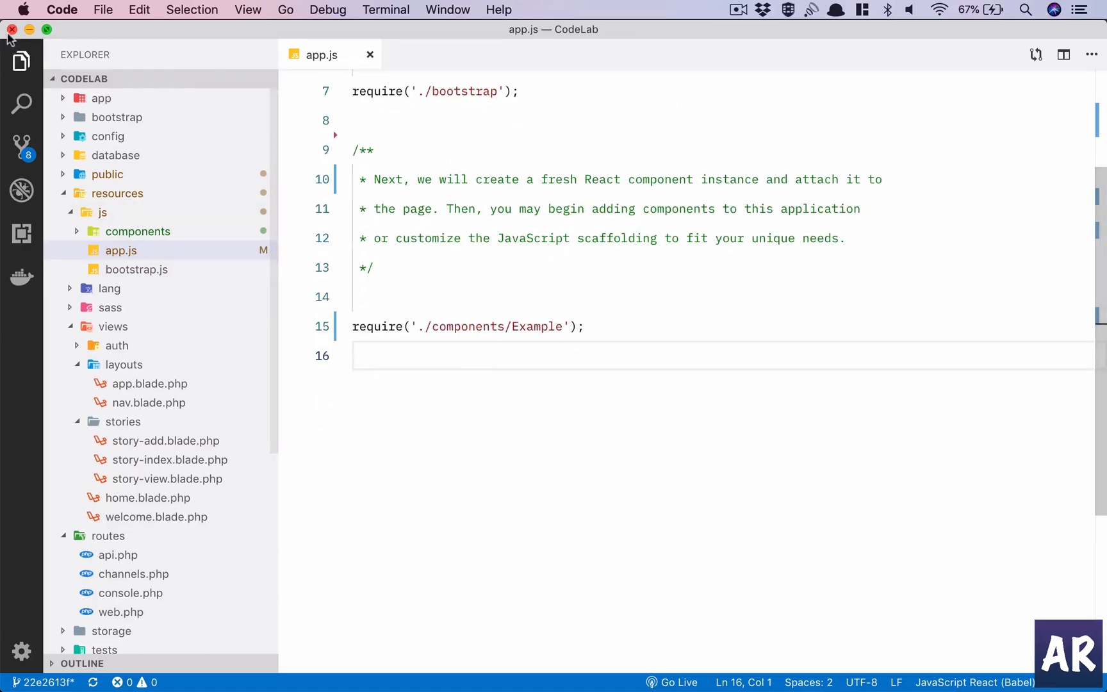
scroll("down", 3)
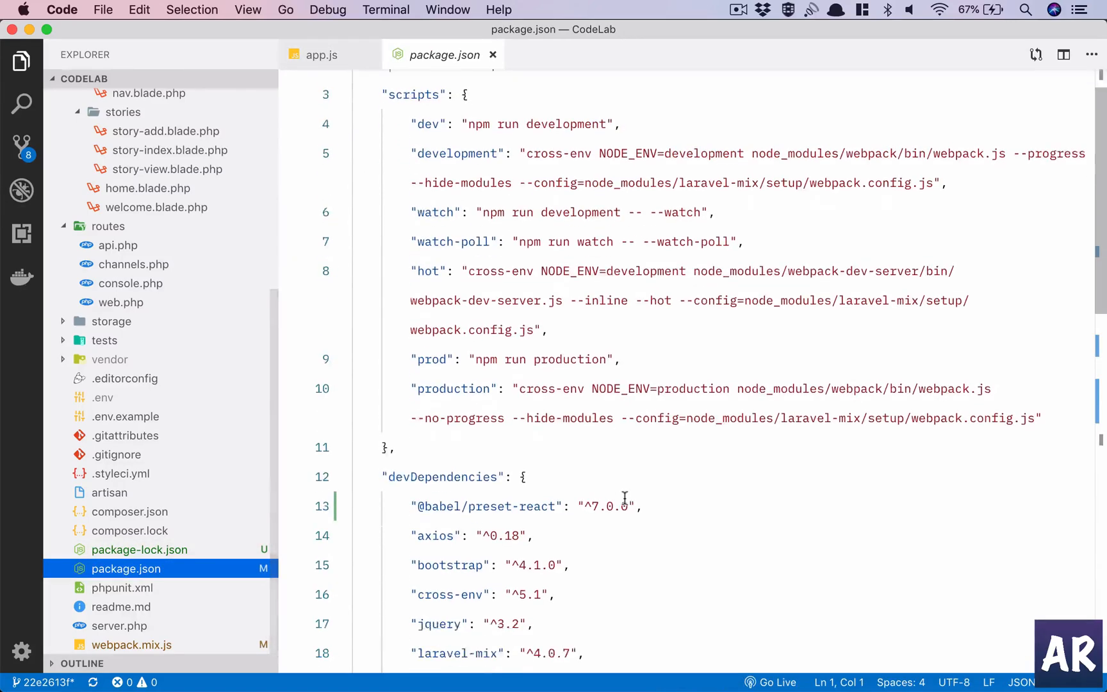
scroll("down", 3)
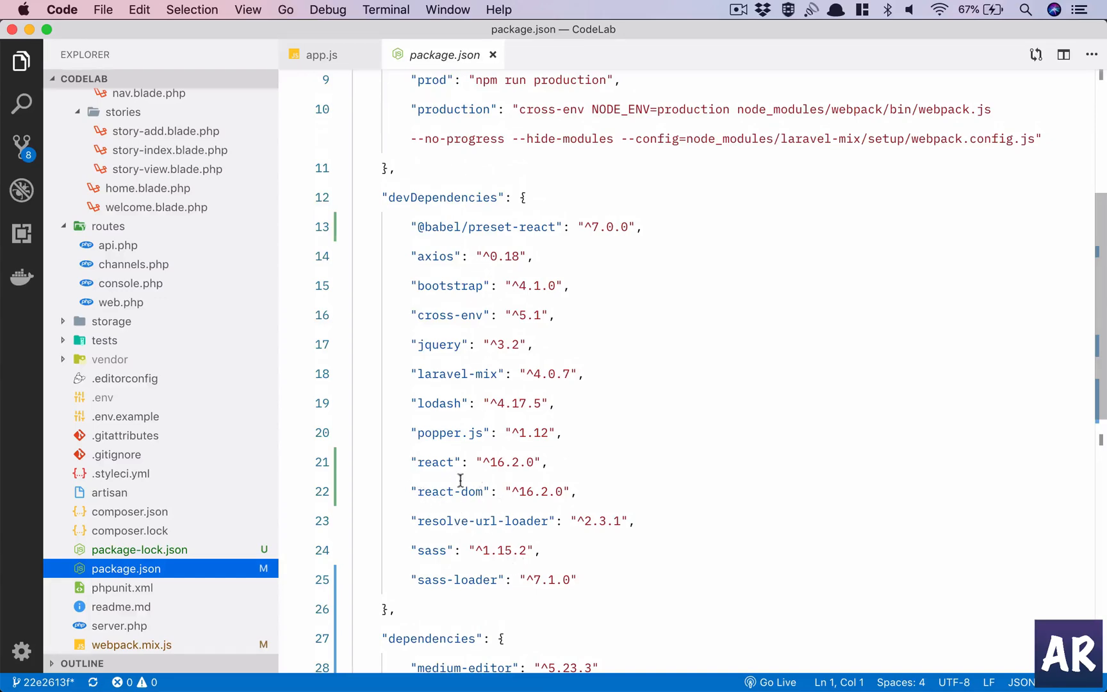
left_click(321, 54)
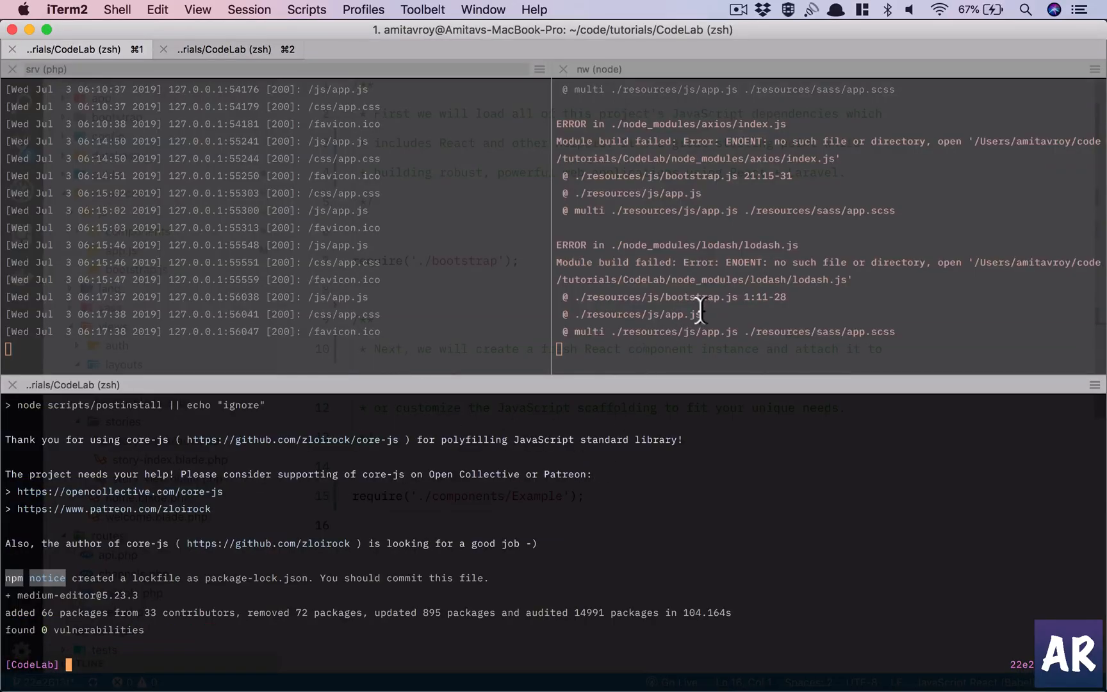
mouse_move(643, 394)
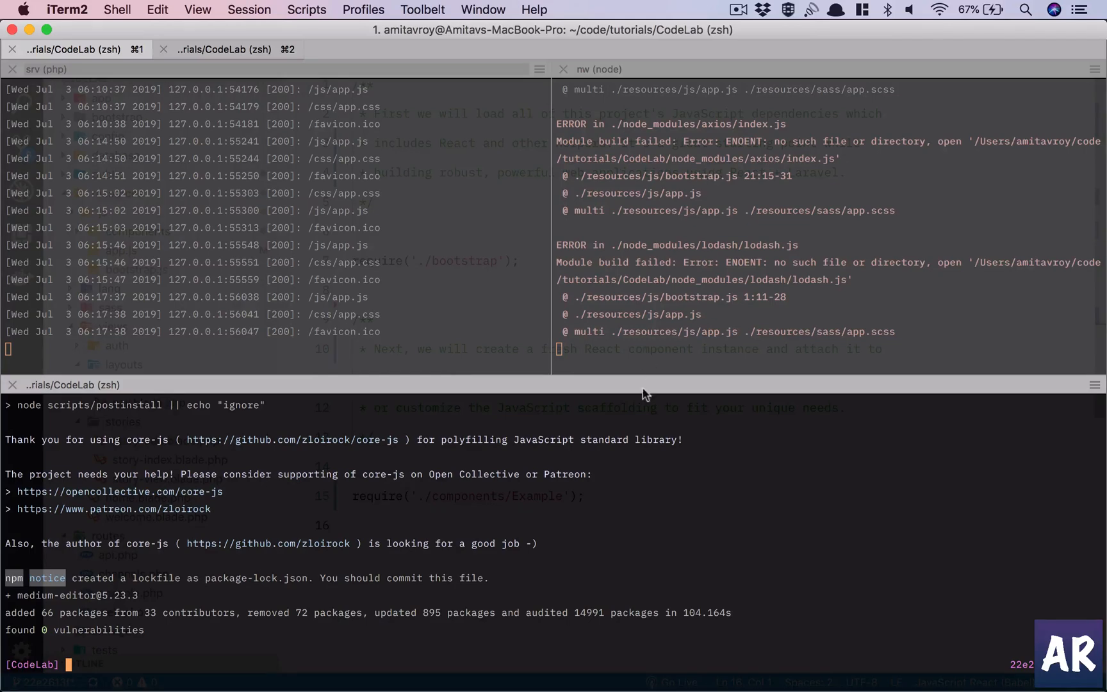
mouse_move(543, 630)
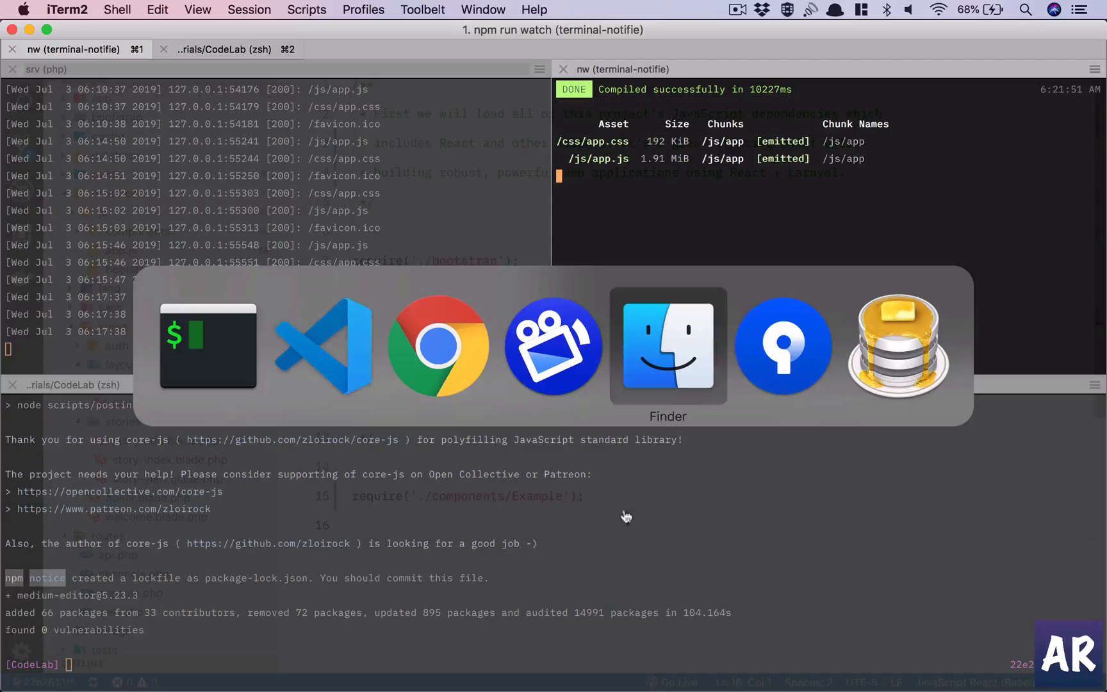
Switch from iTerm2 back to the browser
left_click(437, 346)
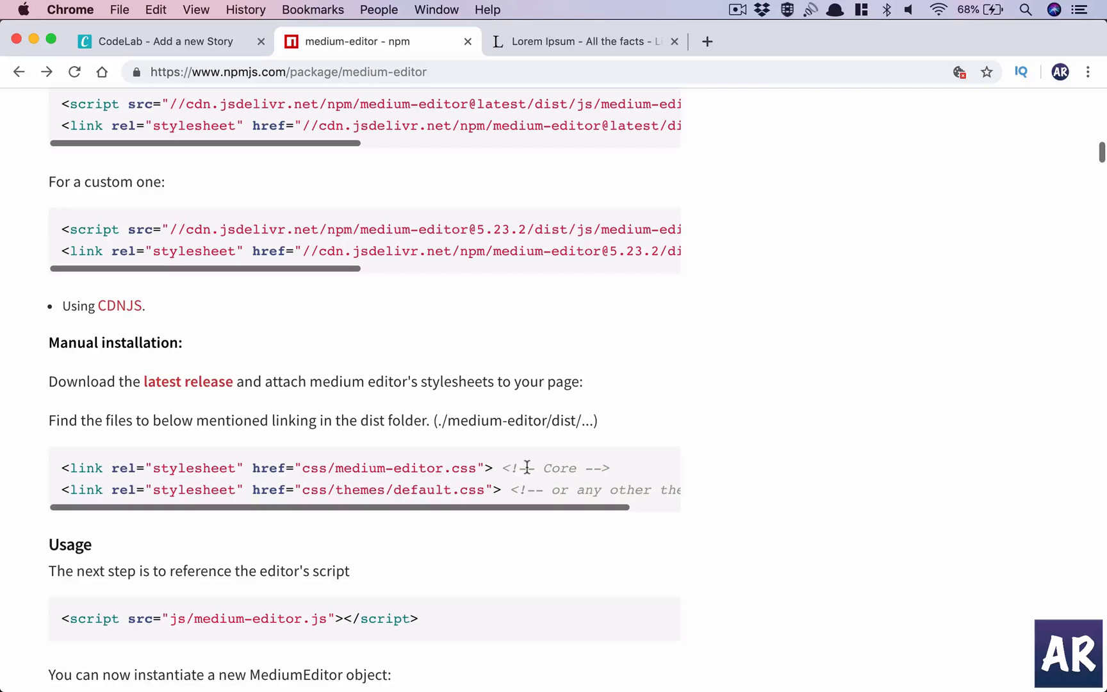
scroll("down", 3)
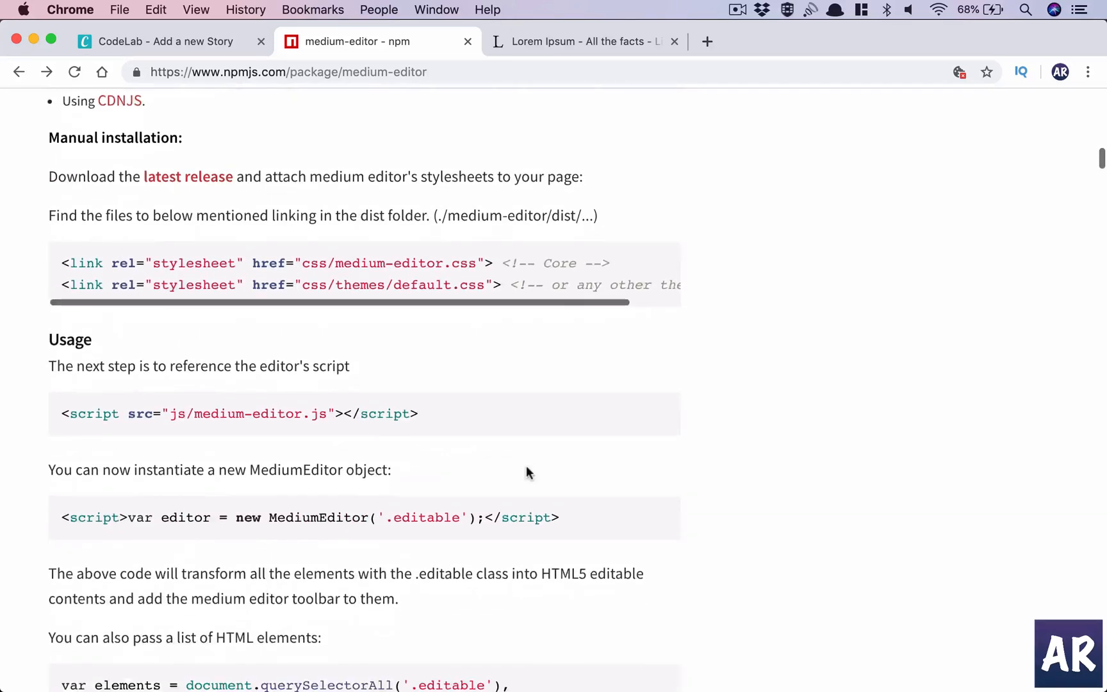
double_click(317, 518)
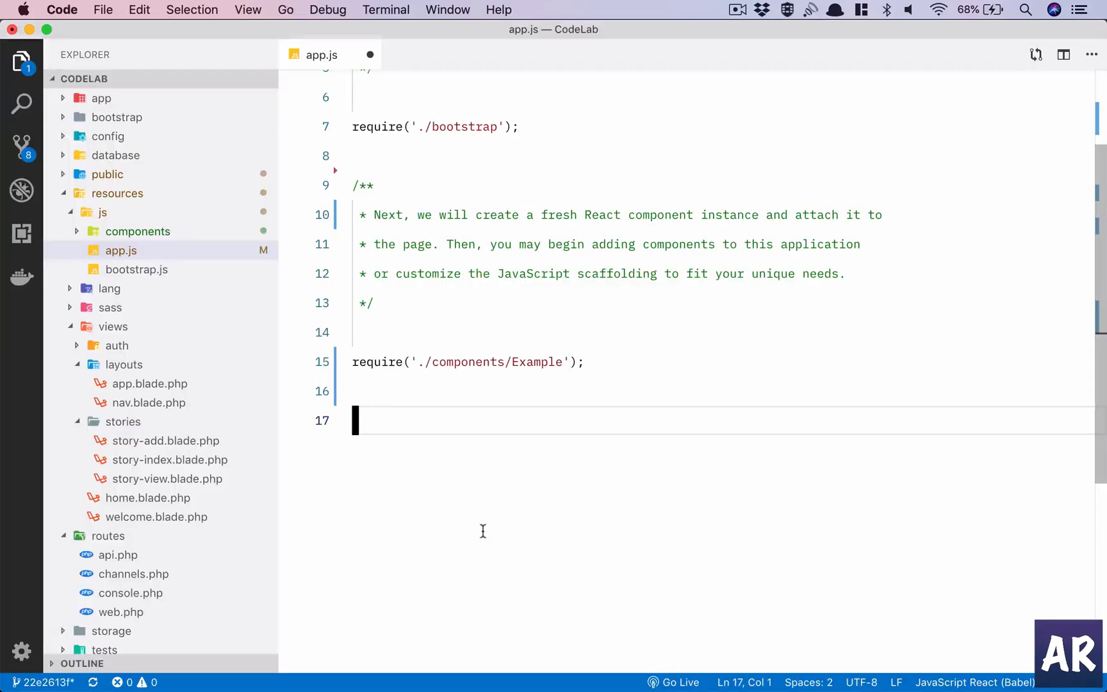
Create a MediumEditor on '.editable' and import MediumEditor from 'medium-editor' in app.js
type("var editor = new MediumEditor('.editable');")
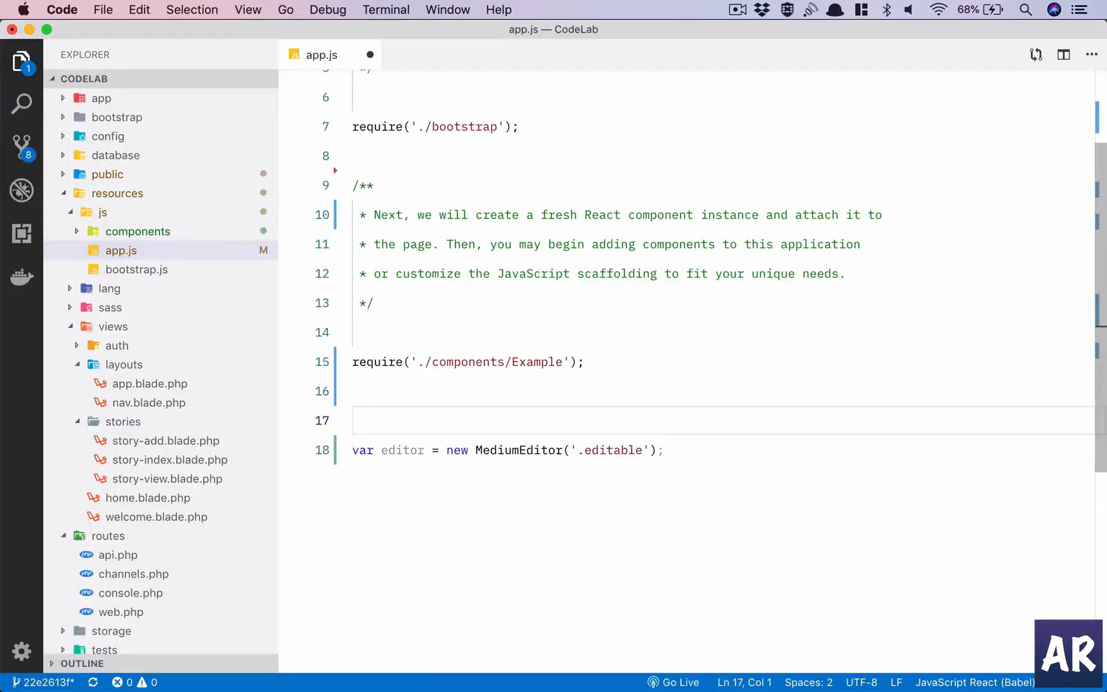
type("import")
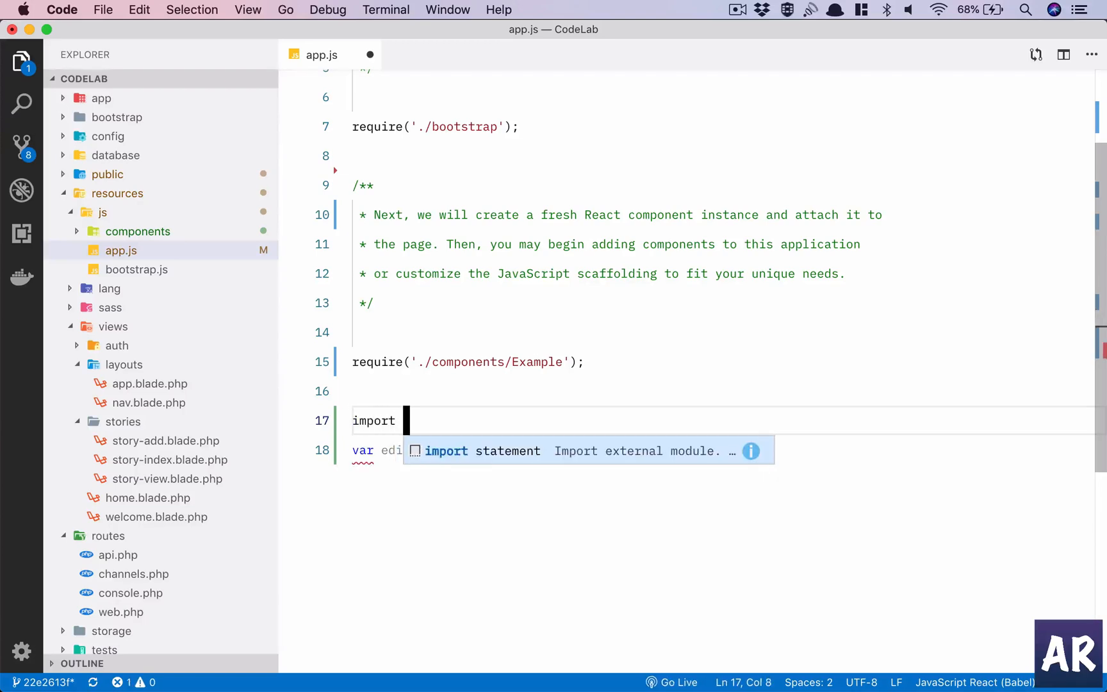
double_click(520, 451)
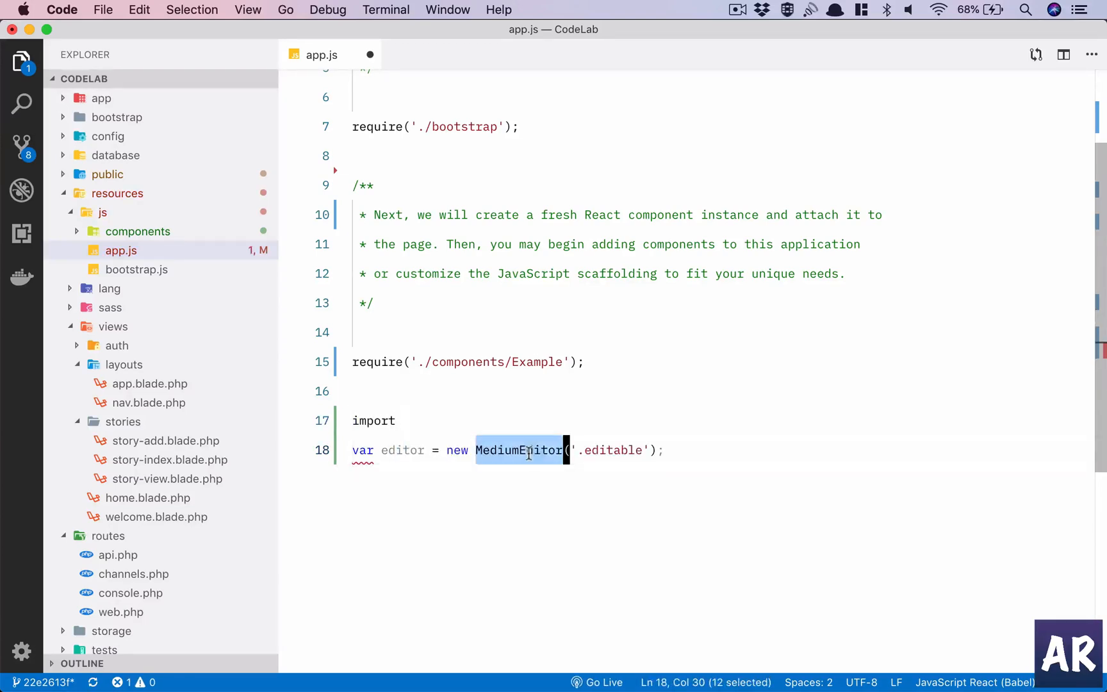
type("MediumEditor fro 'med")
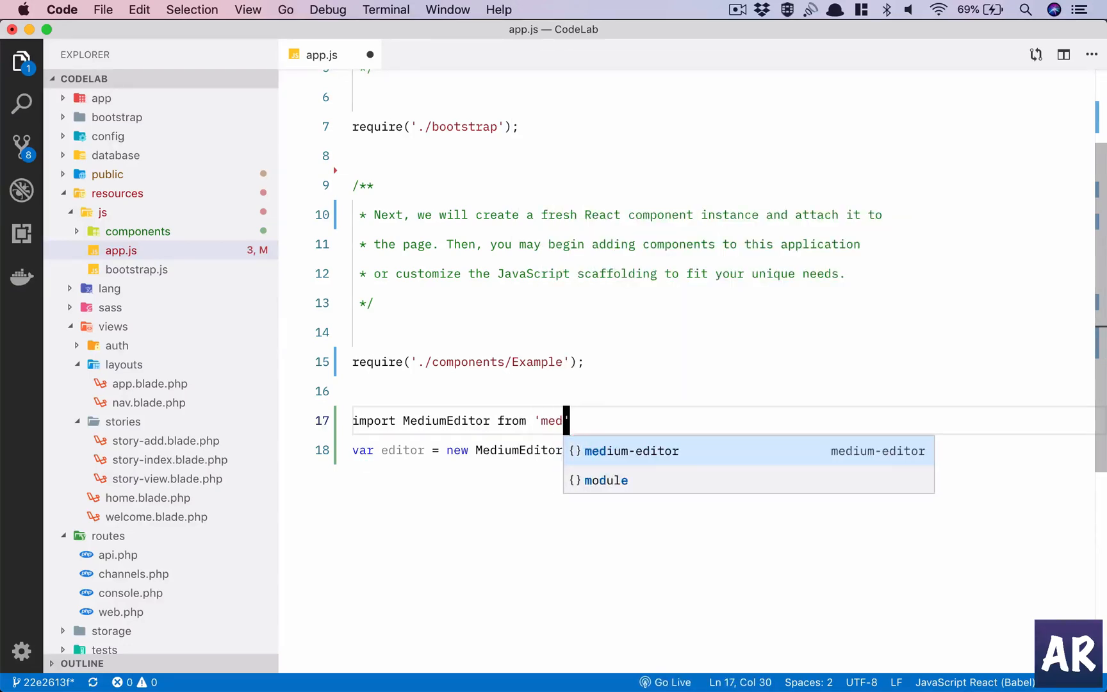
left_click(630, 451)
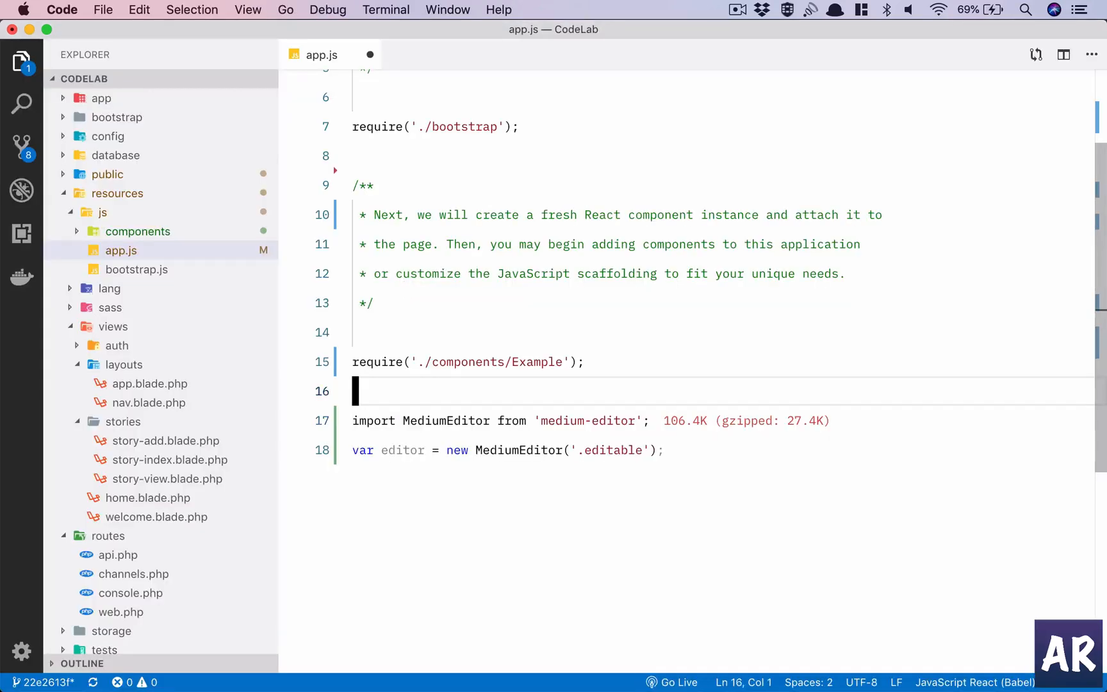
Add require lines for medium-editor's dist CSS and themes/default.css, then open story-add.blade.php
type("require")
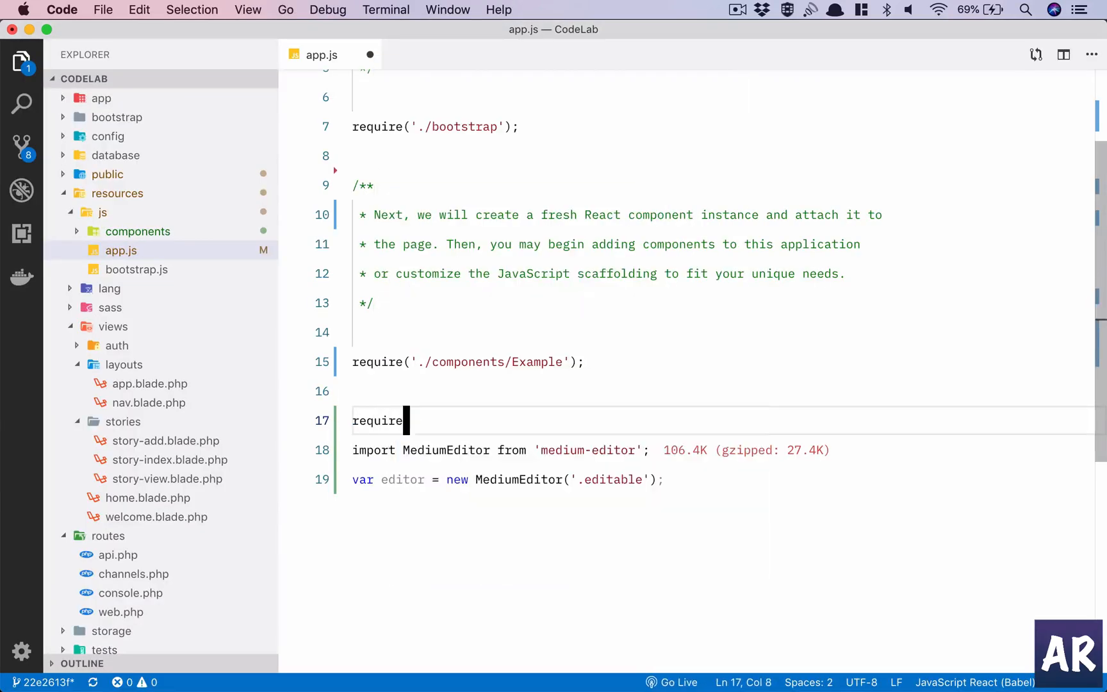
type("('medium-editor/")
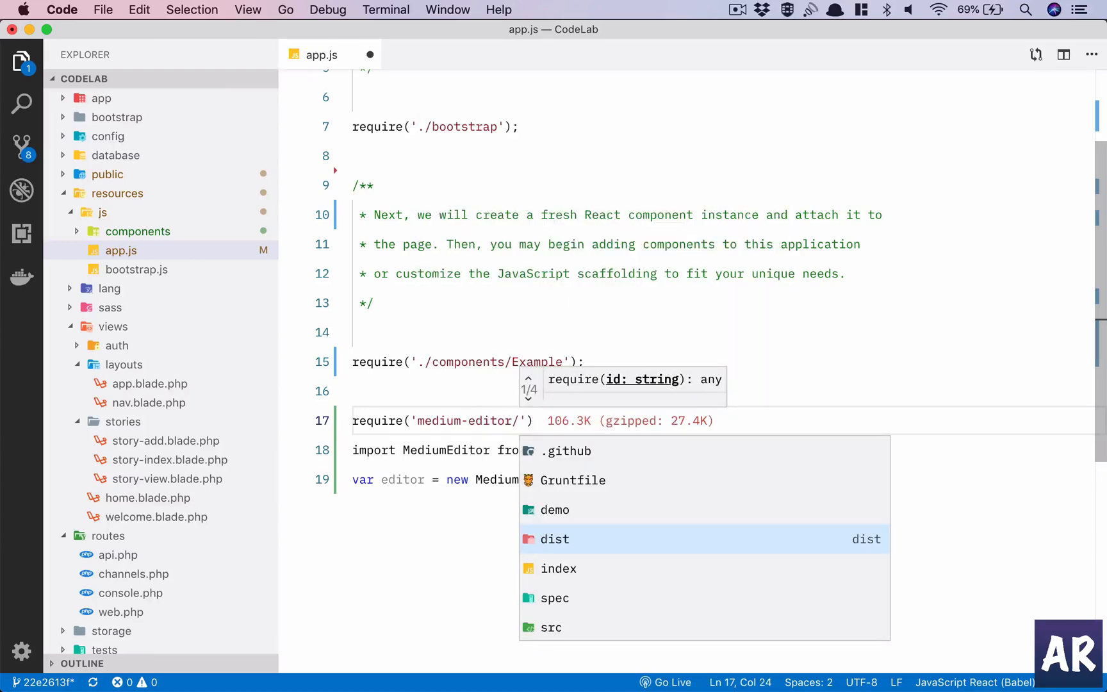
left_click(555, 539)
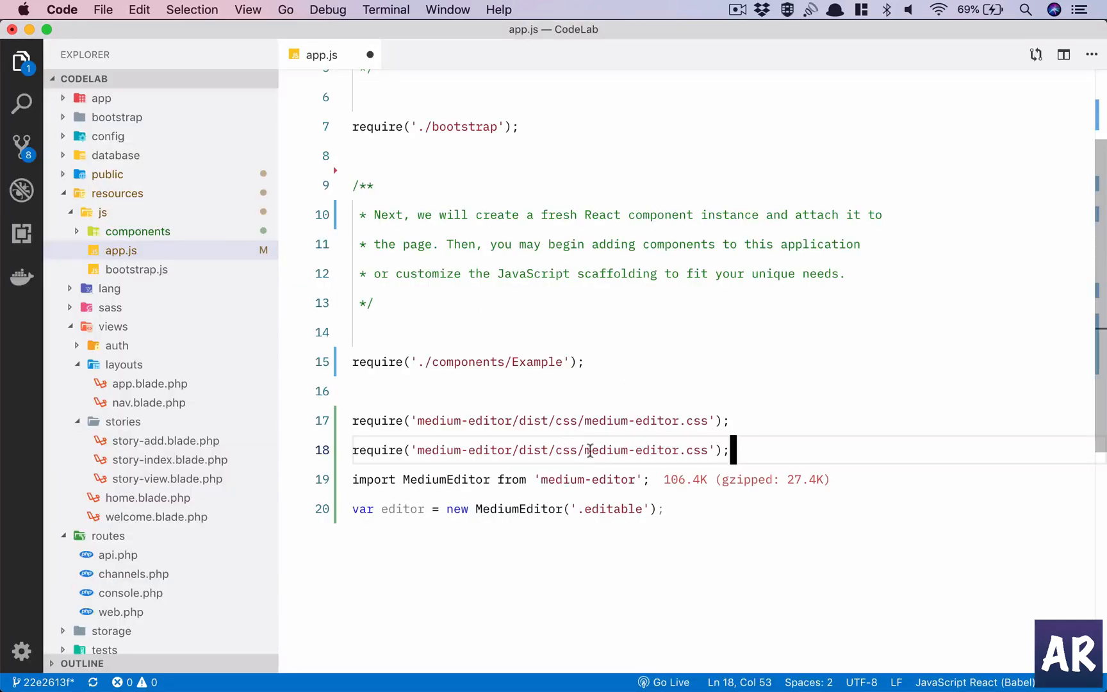
type("themes/default.css")
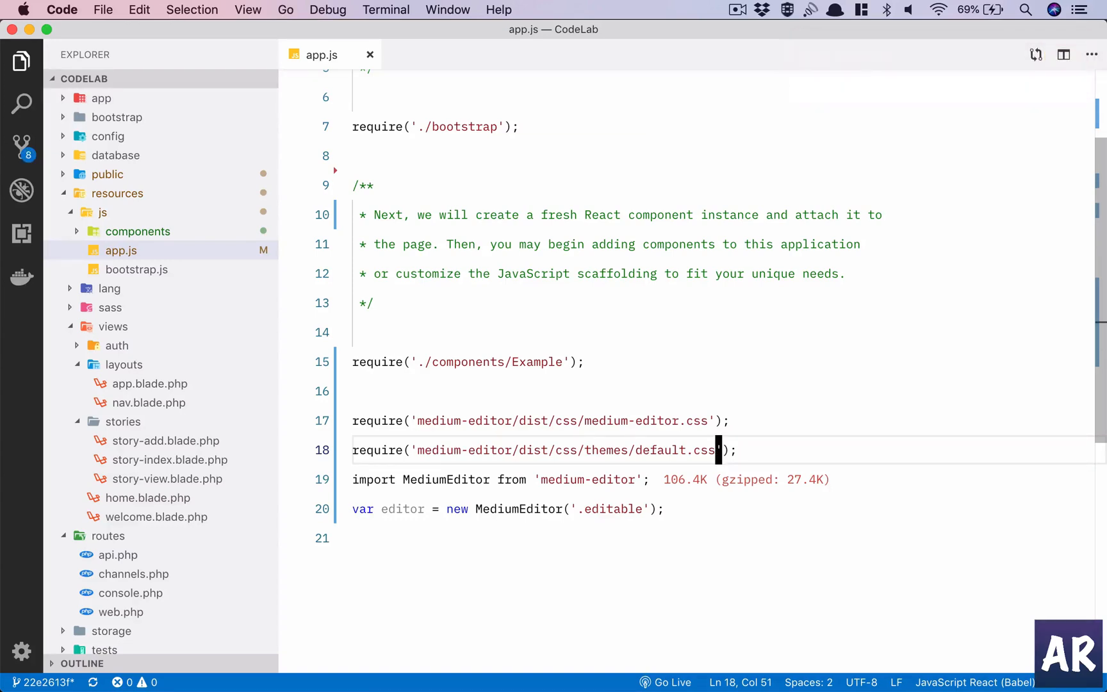
key("Enter")
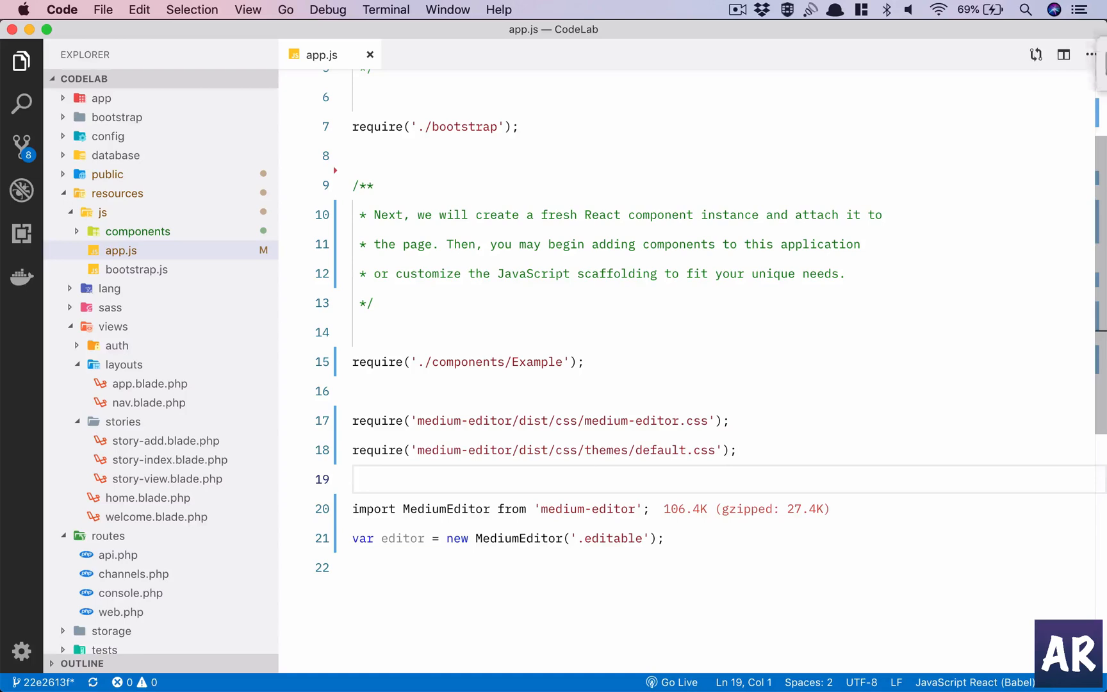
double_click(610, 538)
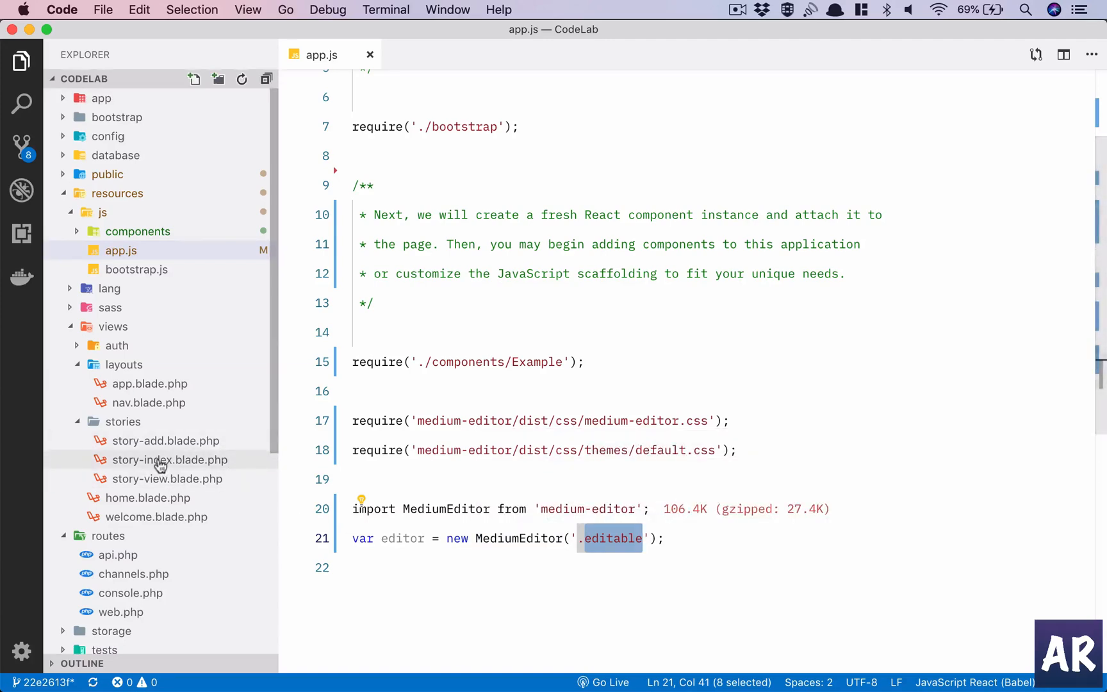
left_click(165, 440)
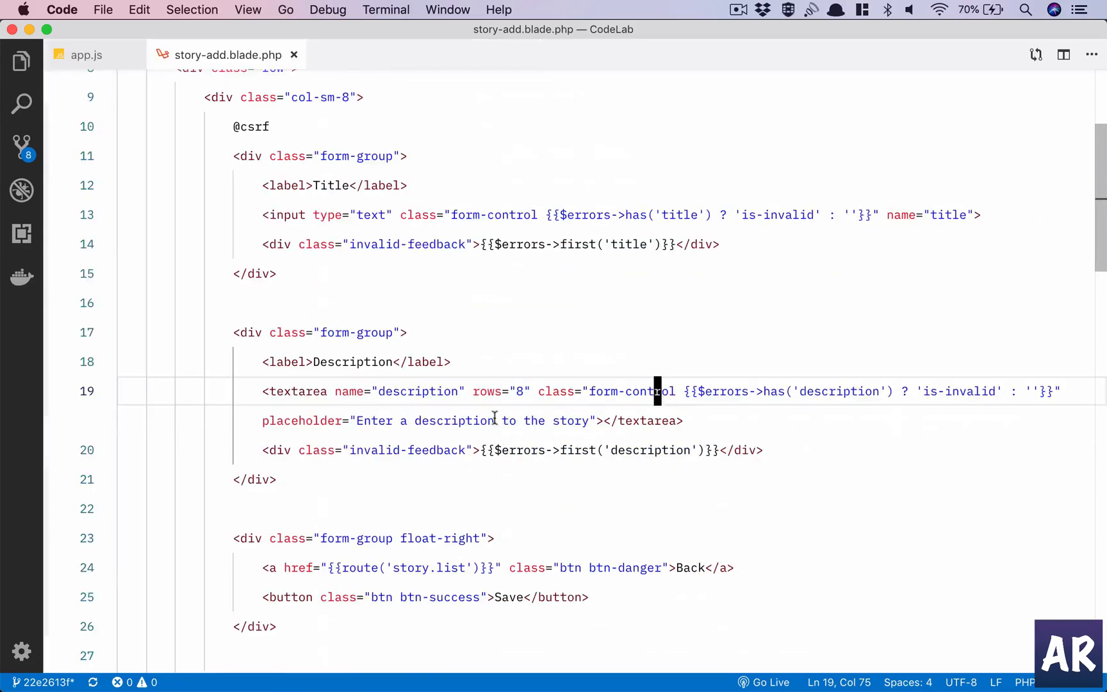
Toggle comments on the description textarea markup in story-add.blade.php, then return to app.js
left_click_drag(656, 391, 763, 449)
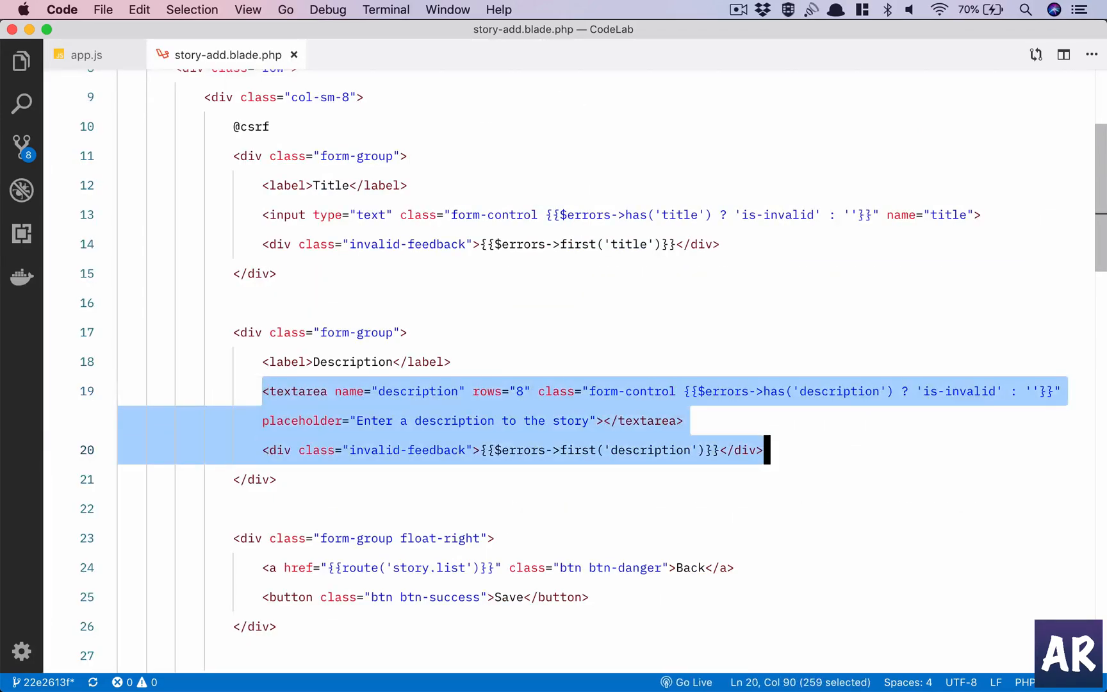
key("Cmd+/")
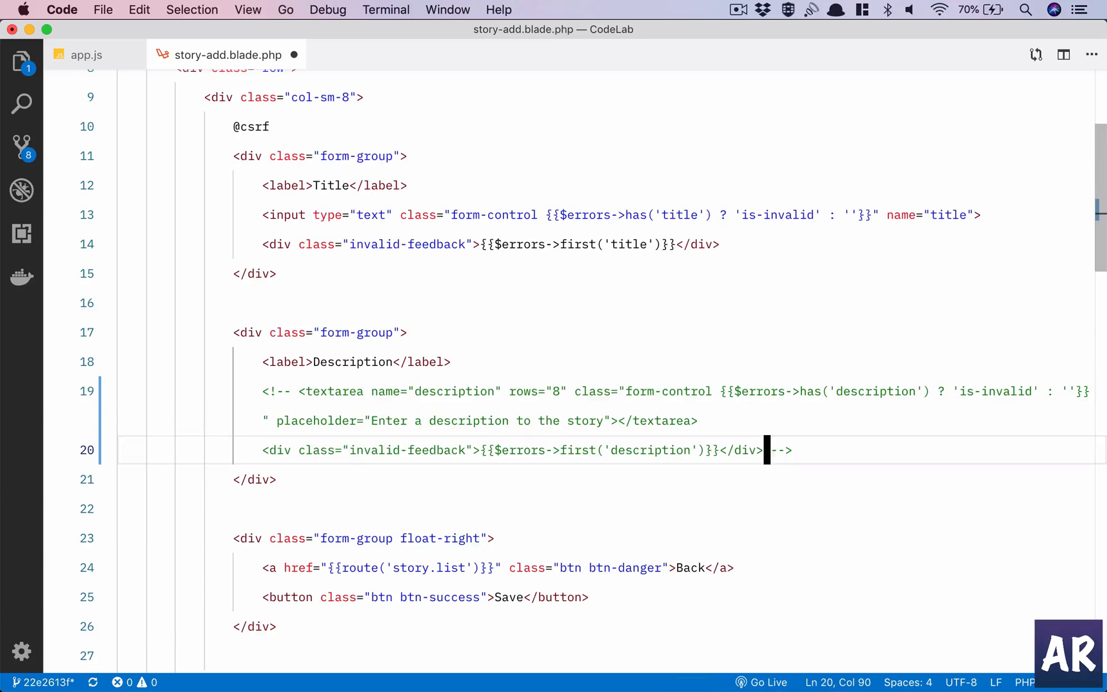
left_click_drag(766, 450, 262, 450)
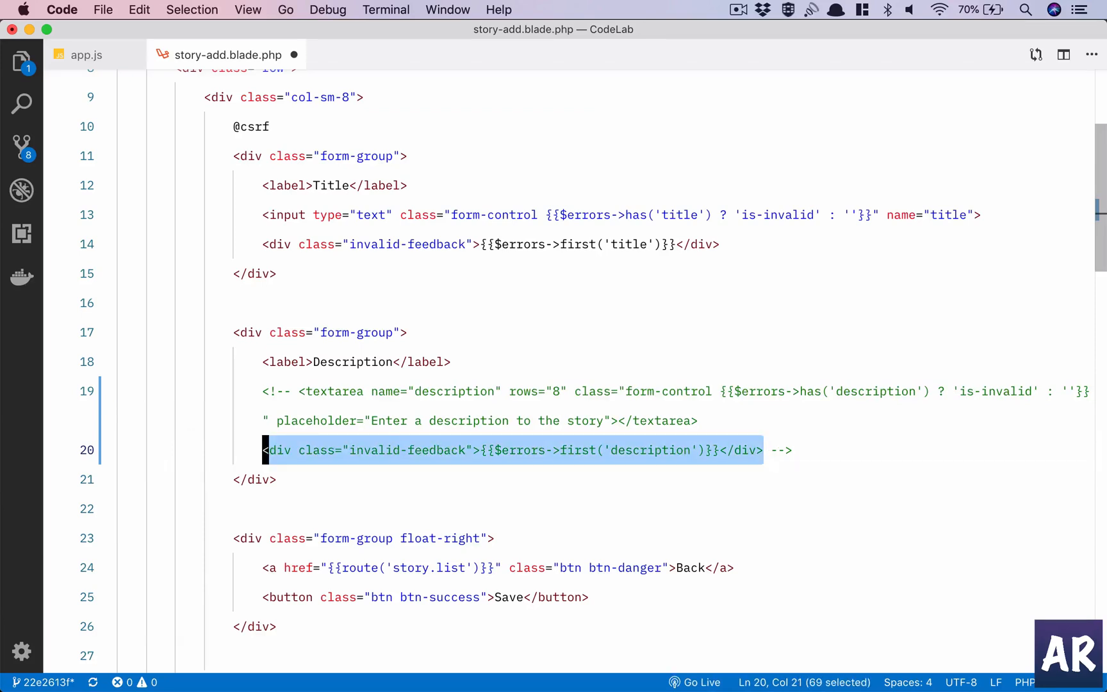
key("Delete")
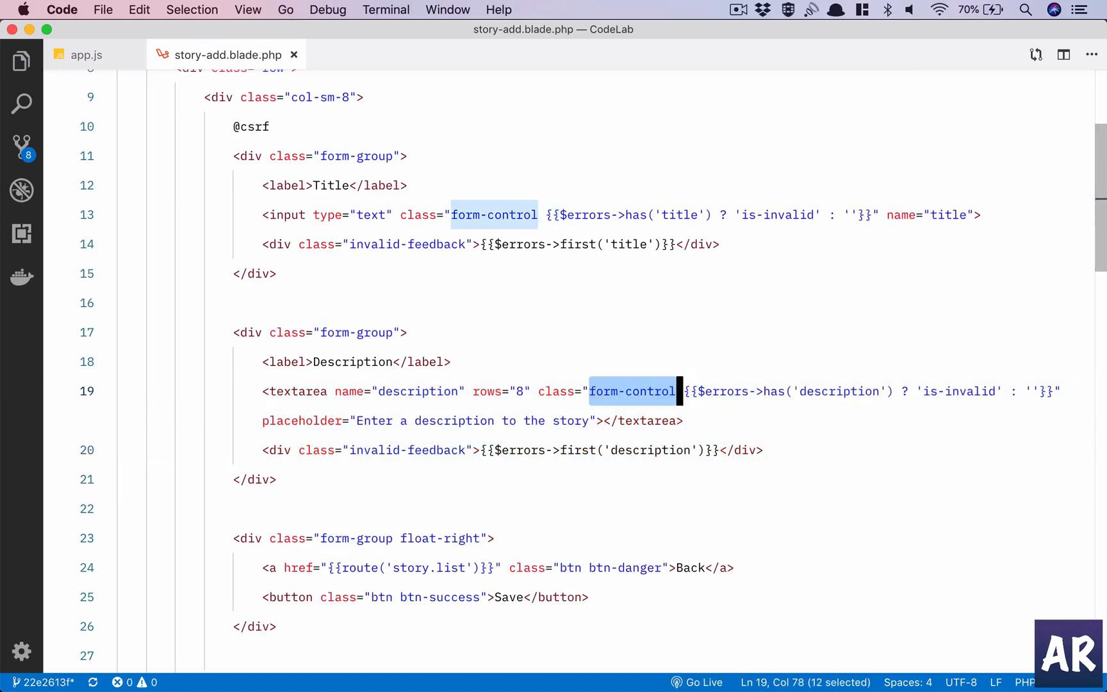
left_click(87, 55)
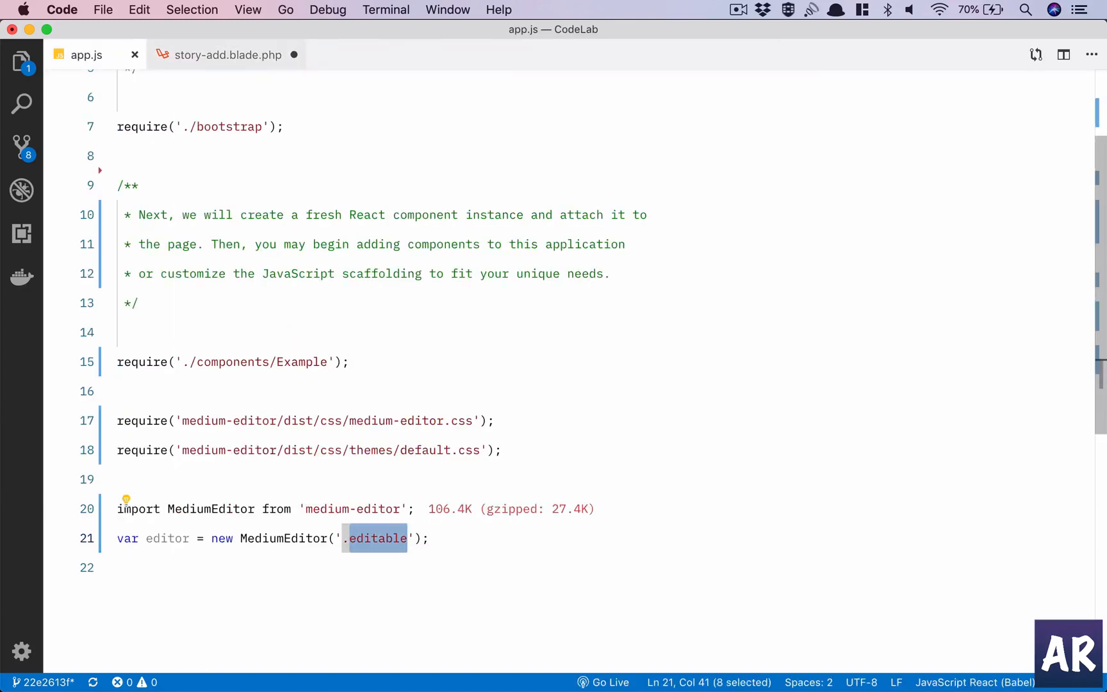
left_click(228, 54)
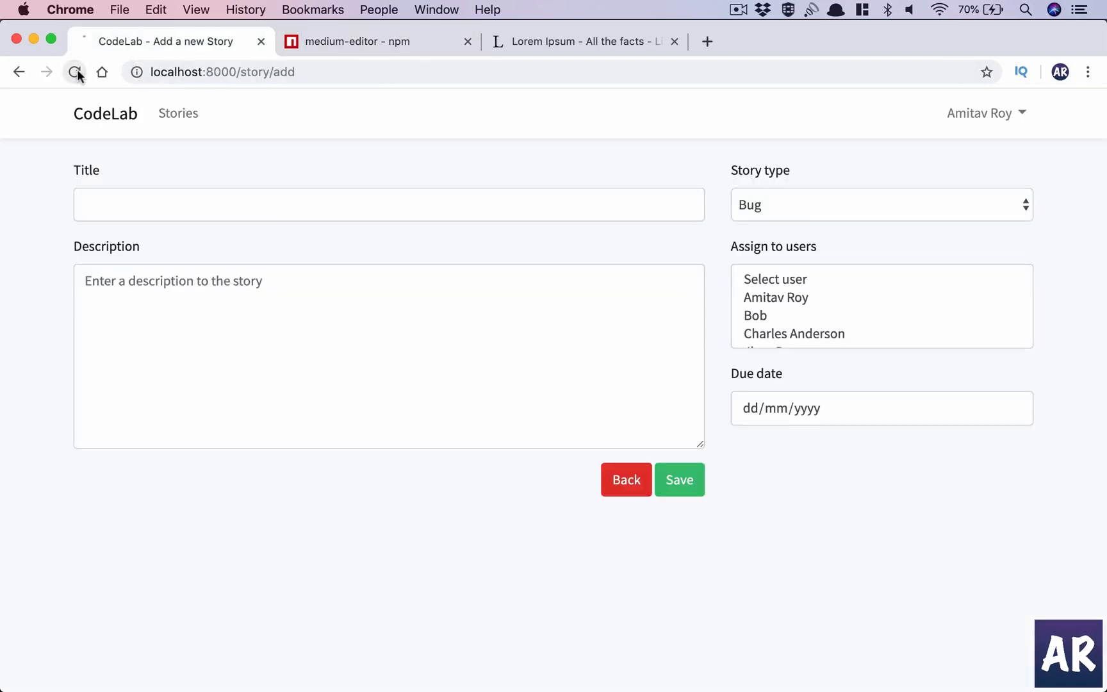
Reload the add-story page with DevTools open, type 'trying to add content.' and select a word
left_click(73, 72)
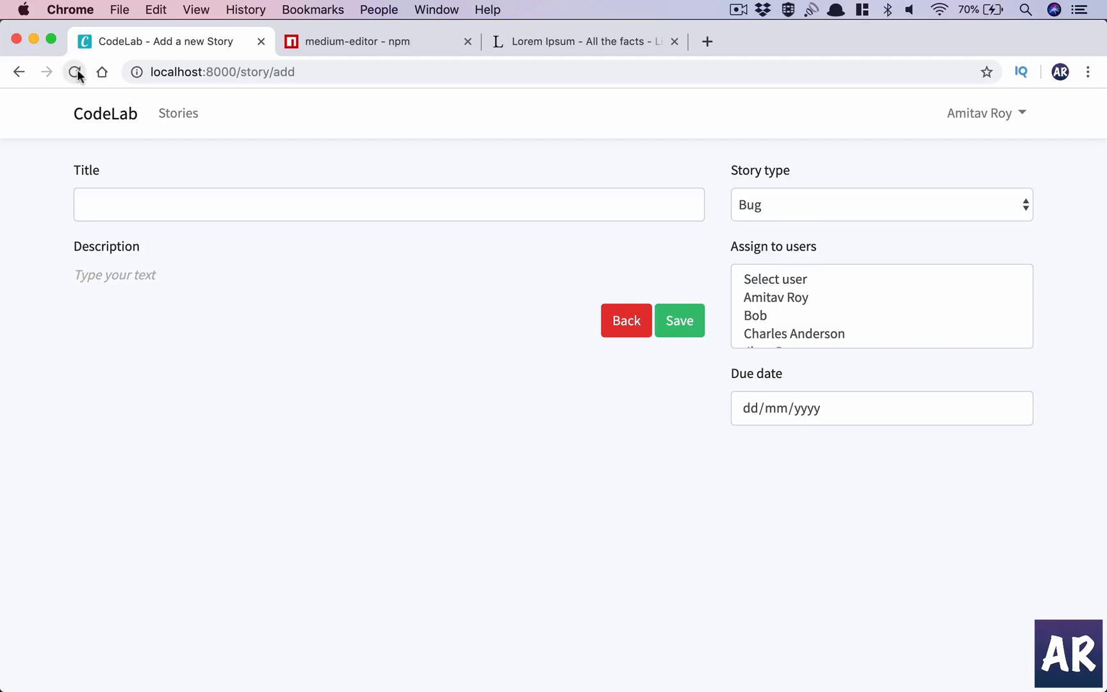
key("F12")
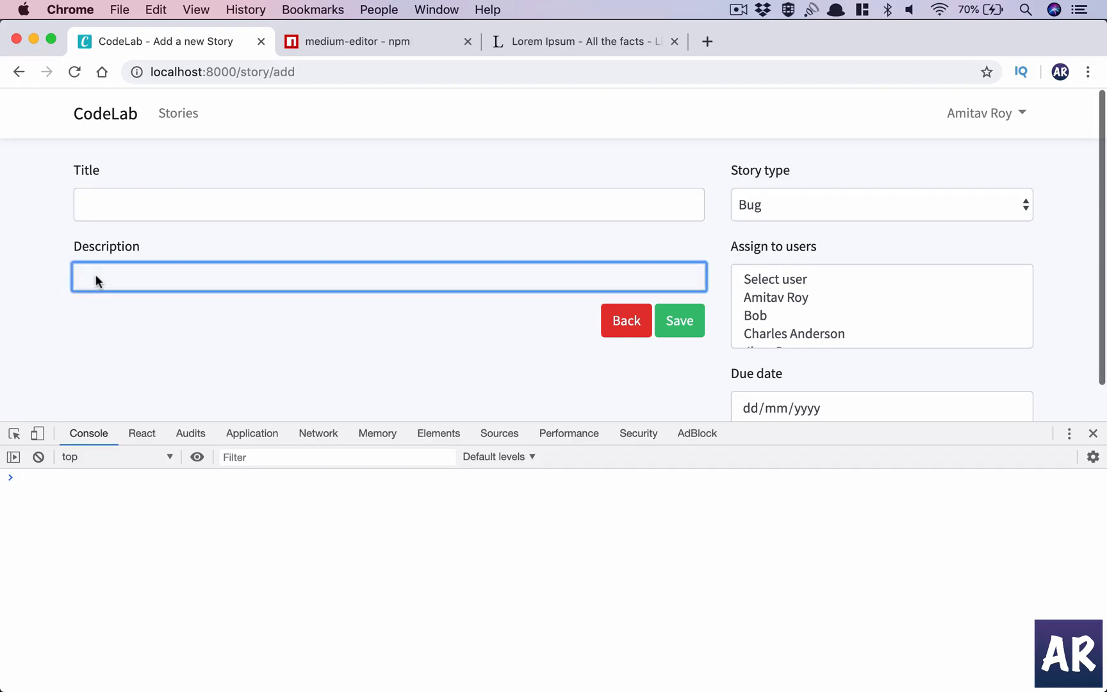
type("trying to add")
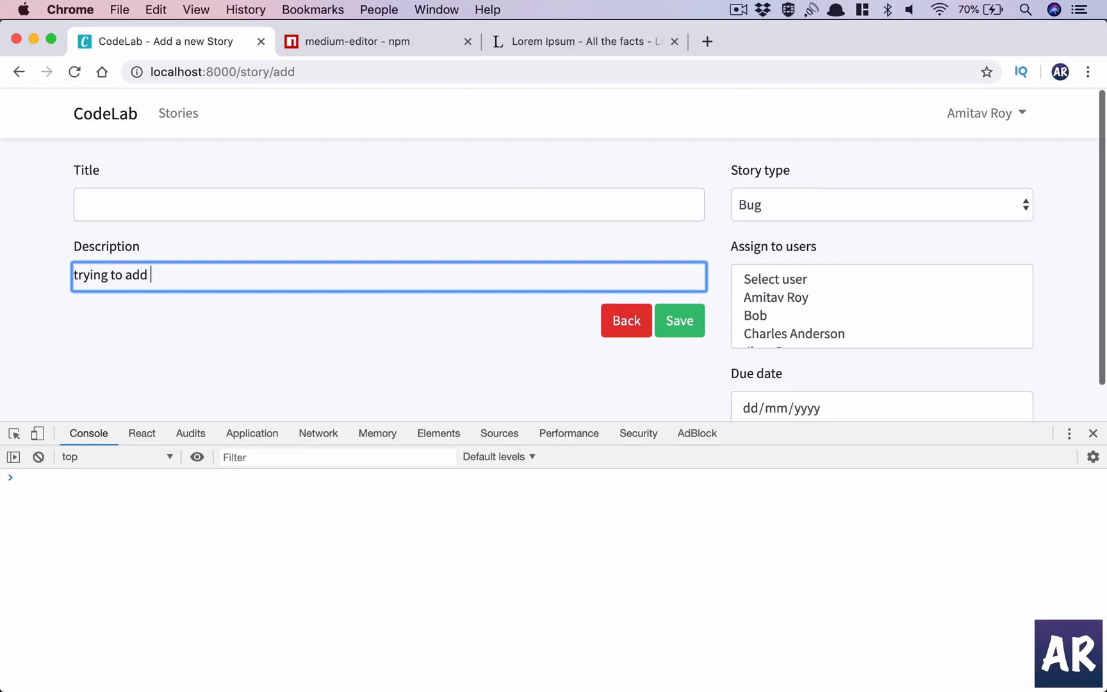
type("content.")
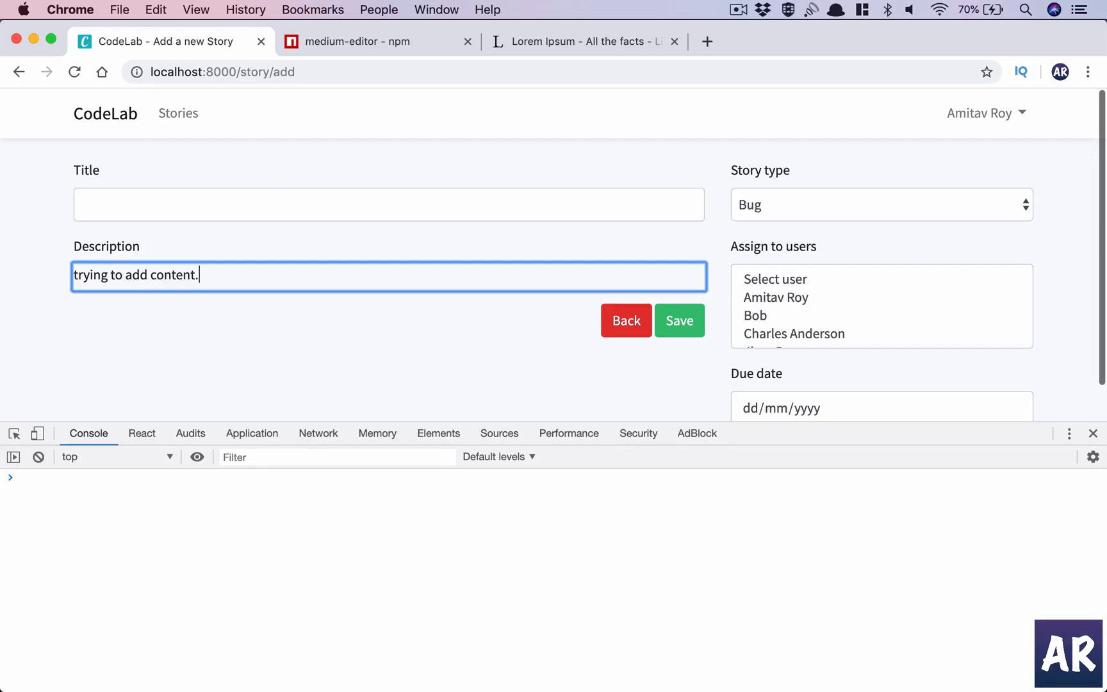
double_click(135, 274)
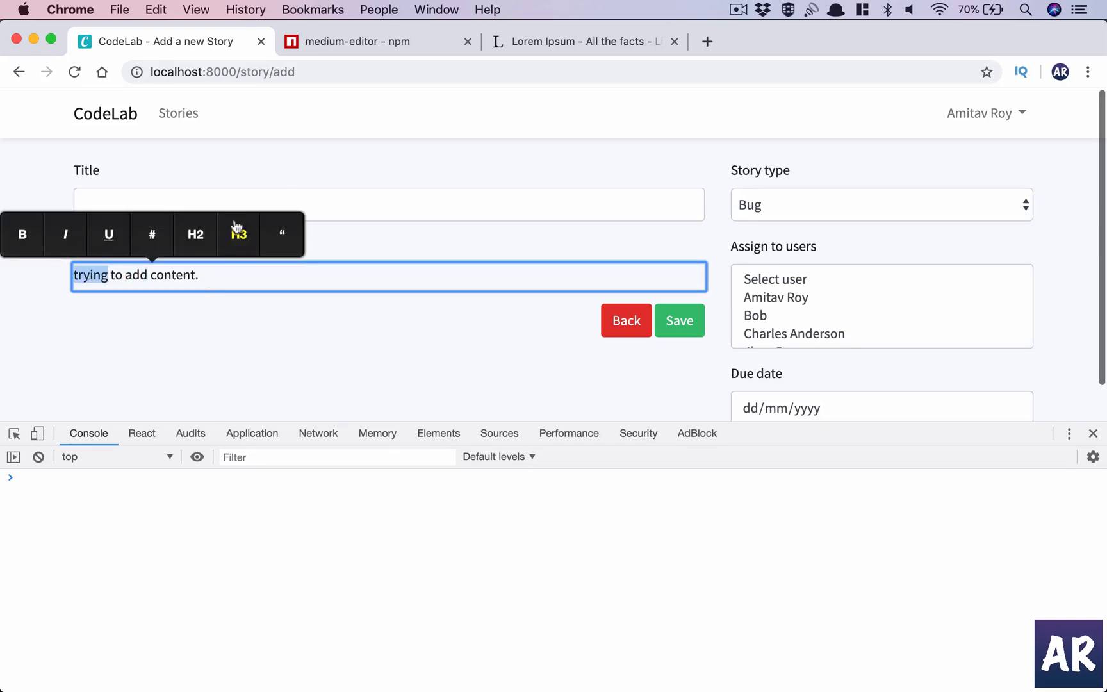
mouse_move(200, 298)
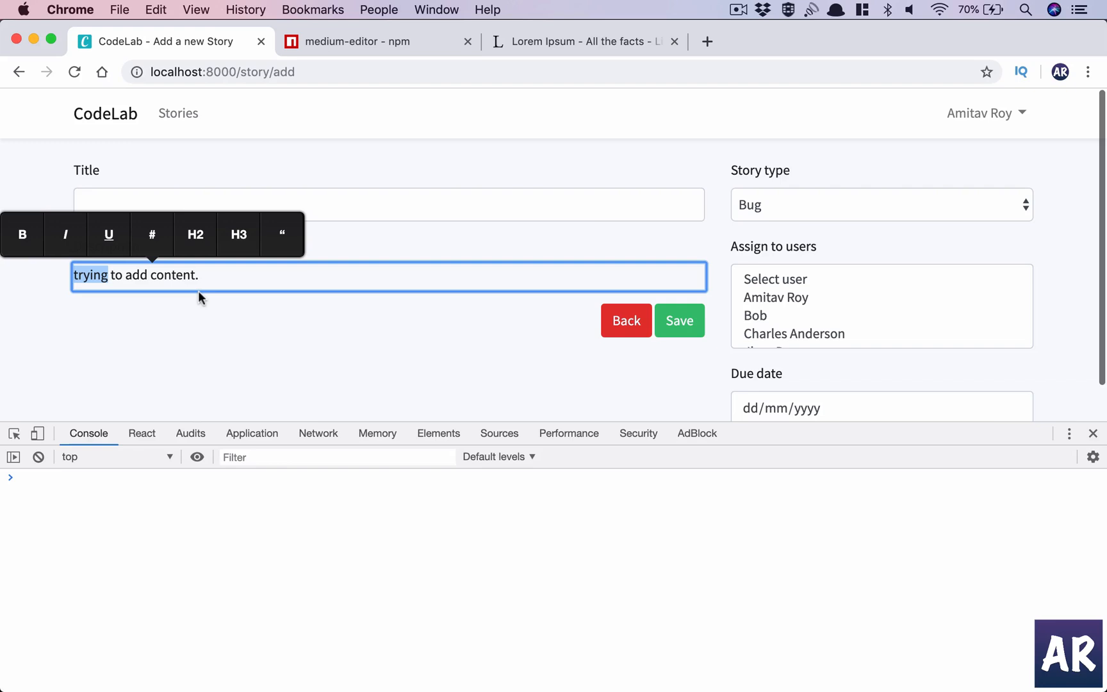
mouse_move(263, 337)
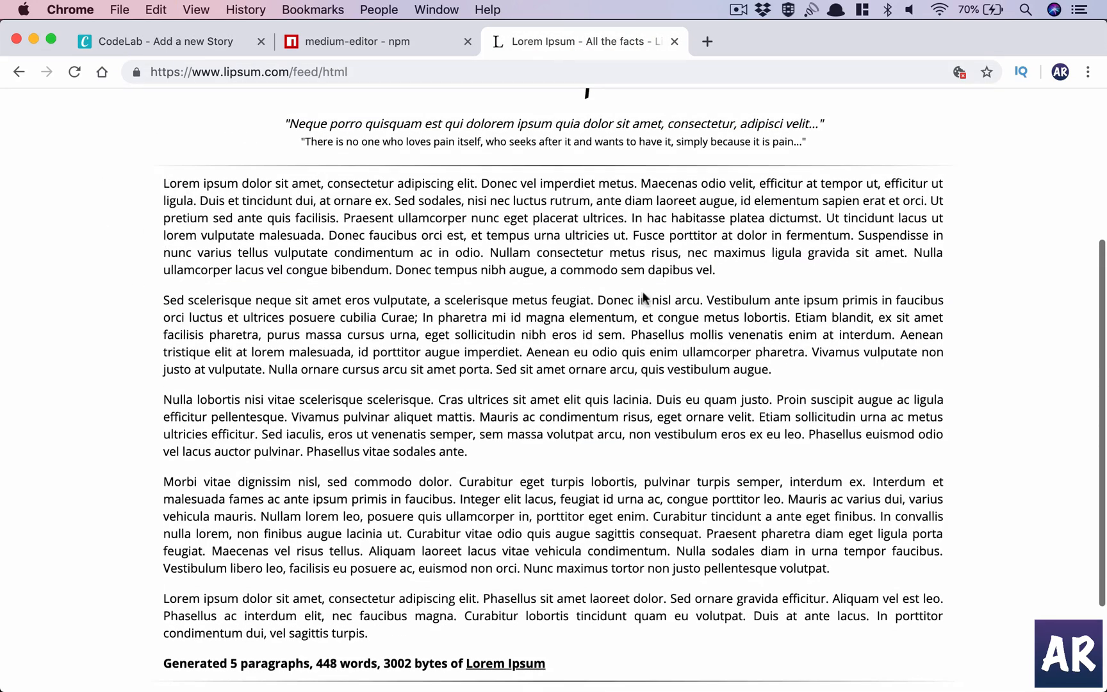
mouse_move(164, 182)
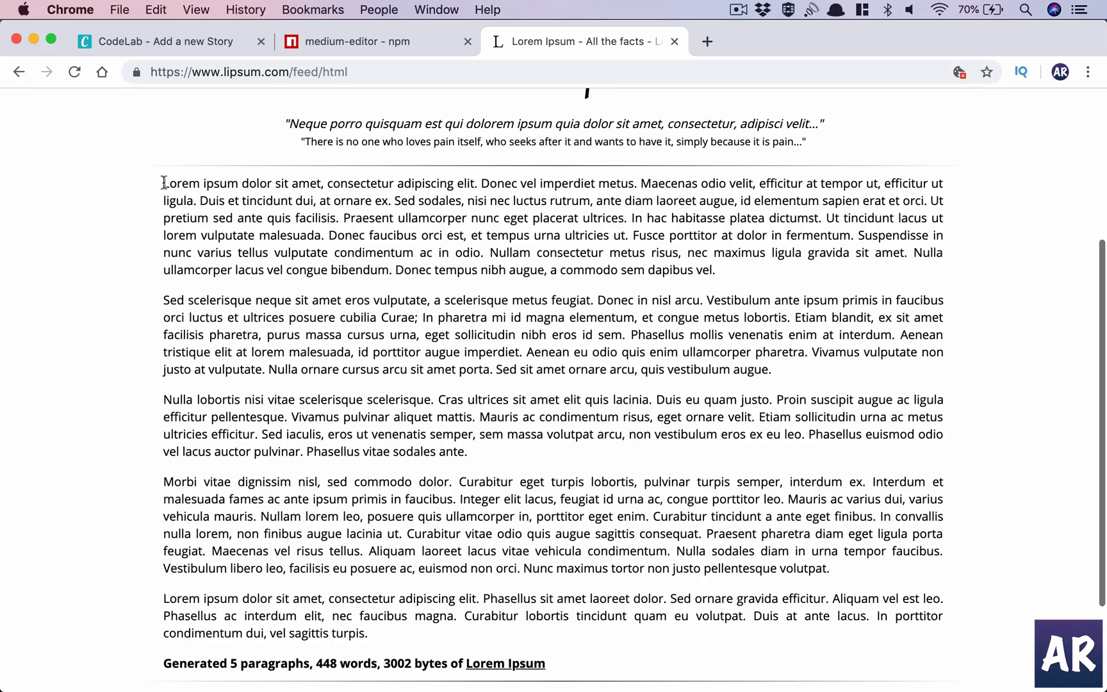
Copy the first Lorem Ipsum paragraph from lipsum.com
left_click_drag(162, 182, 720, 270)
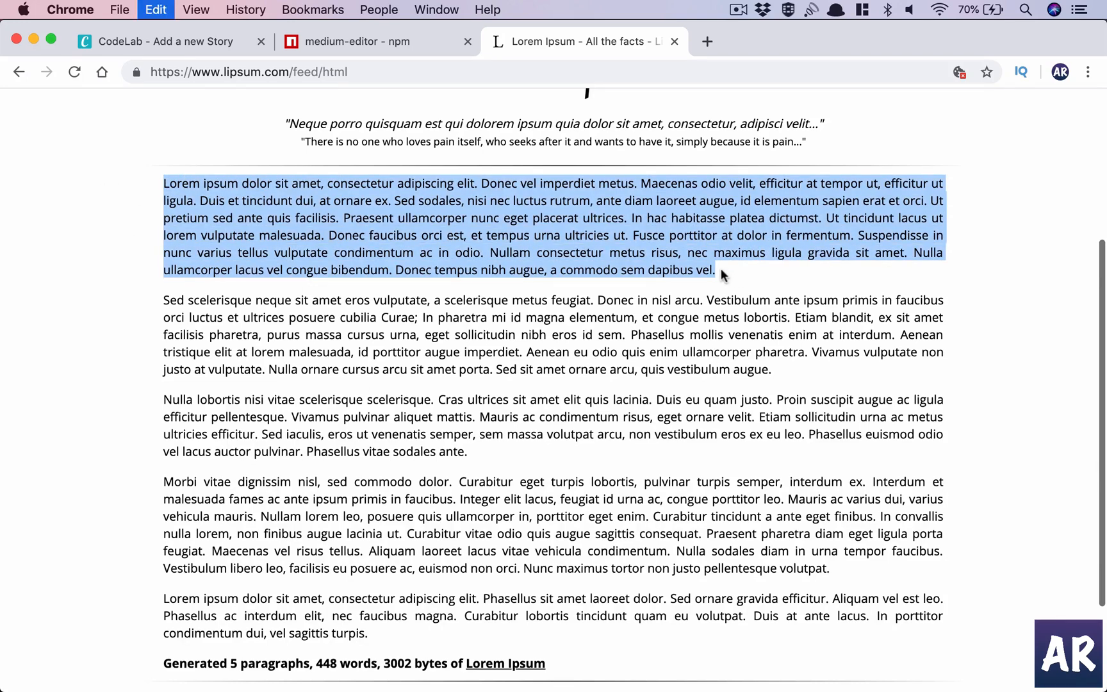
left_click(165, 41)
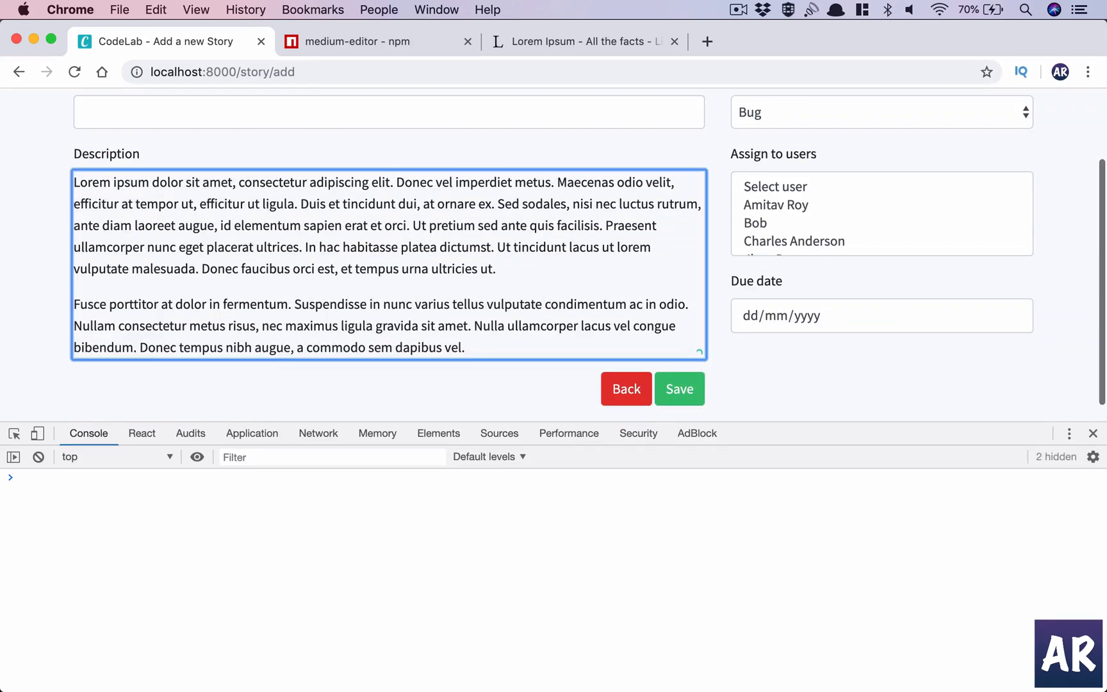
scroll("down", 3)
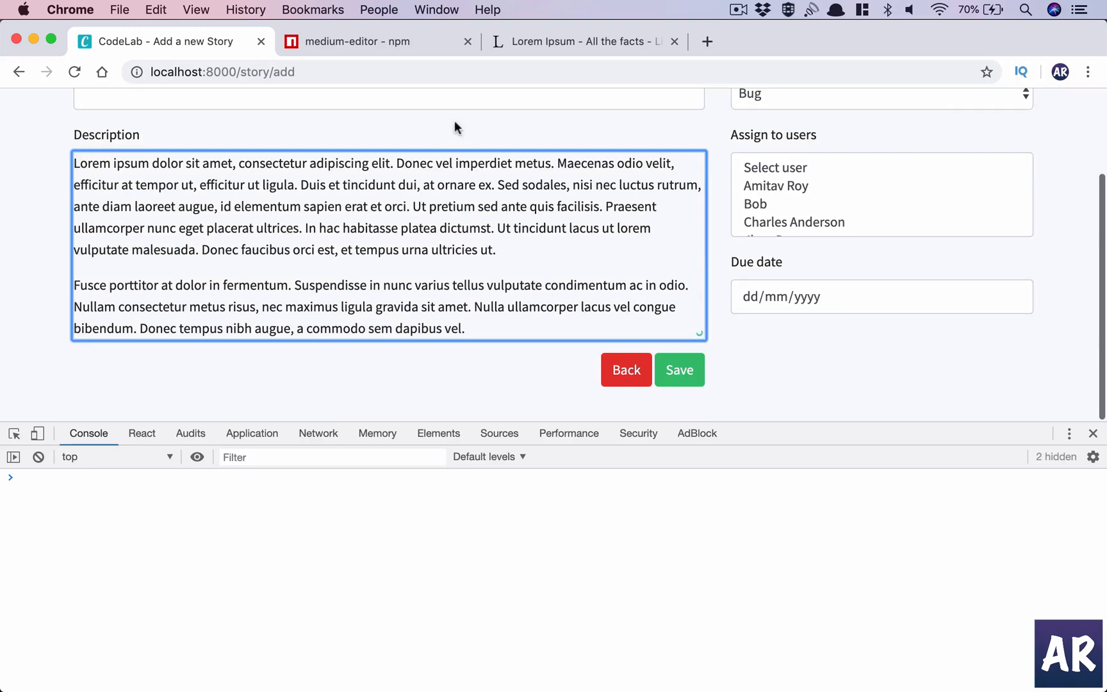
scroll("up", 3)
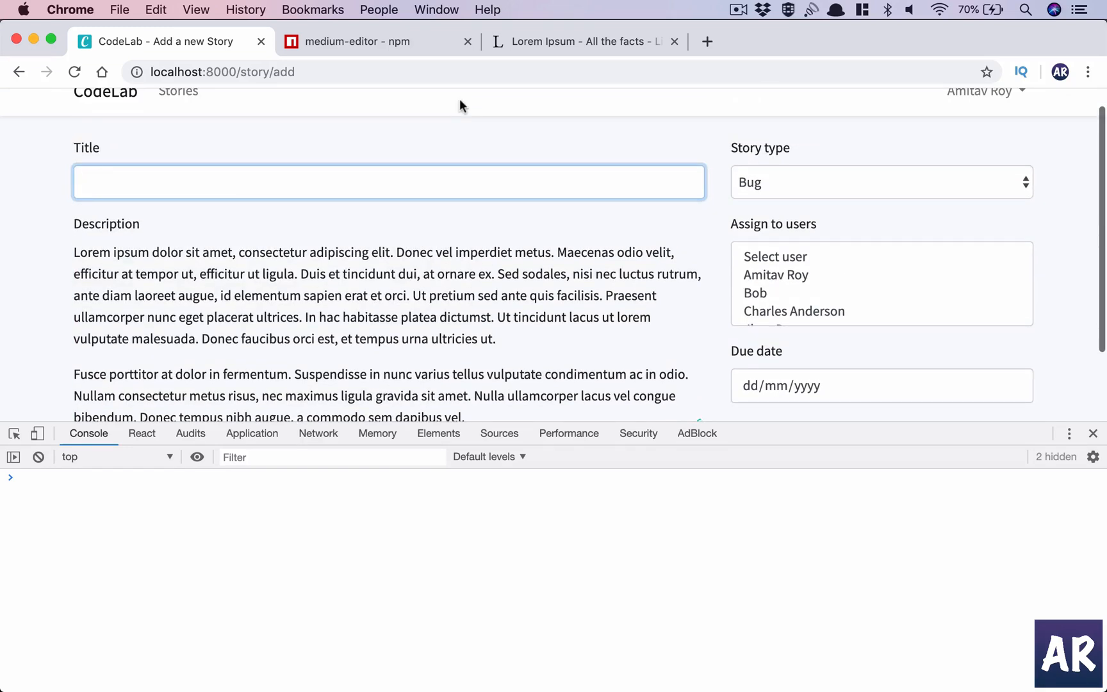
Title the story 'A story added through the new Editor', set its due date, save, and open it
type("A story added through the new")
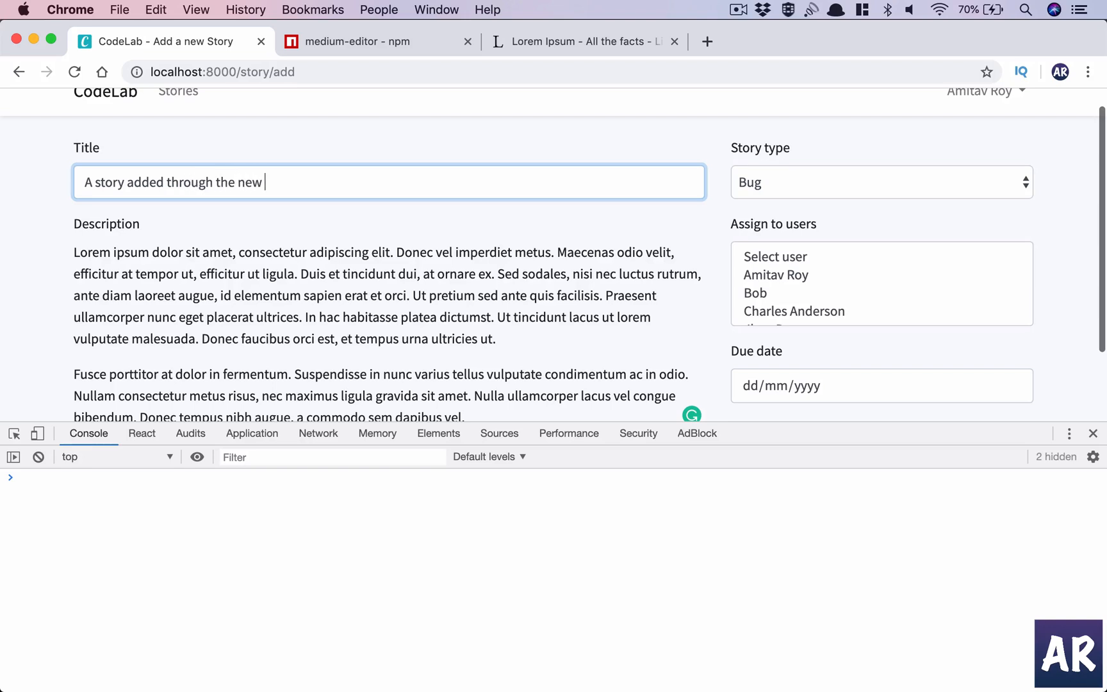
type("Editor")
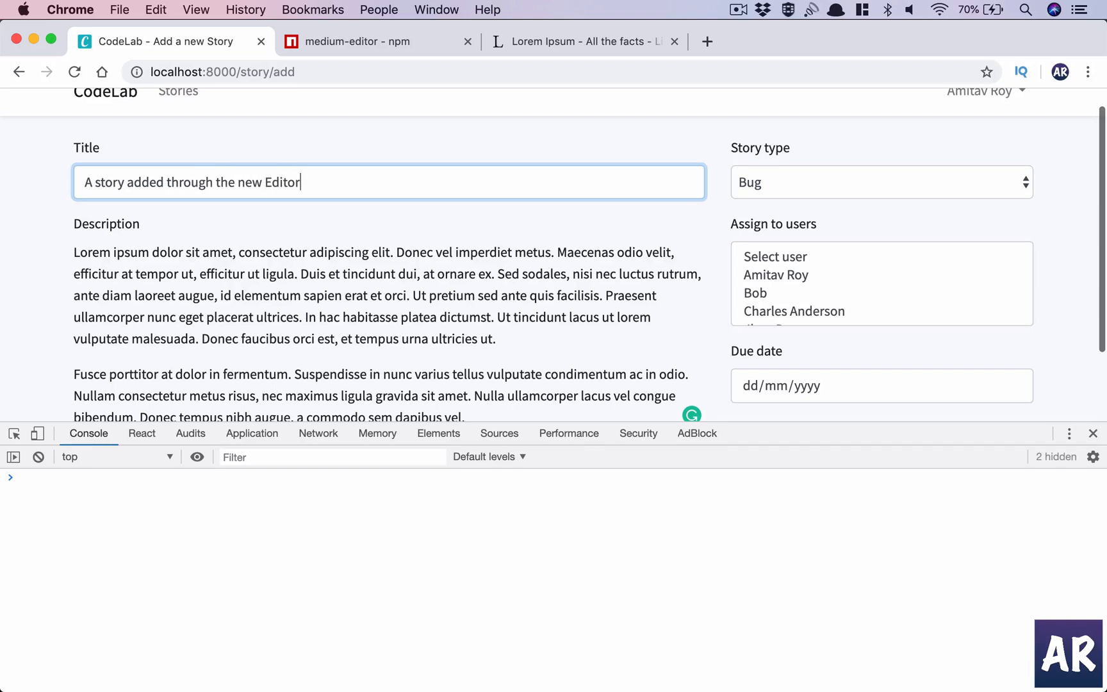
left_click(881, 181)
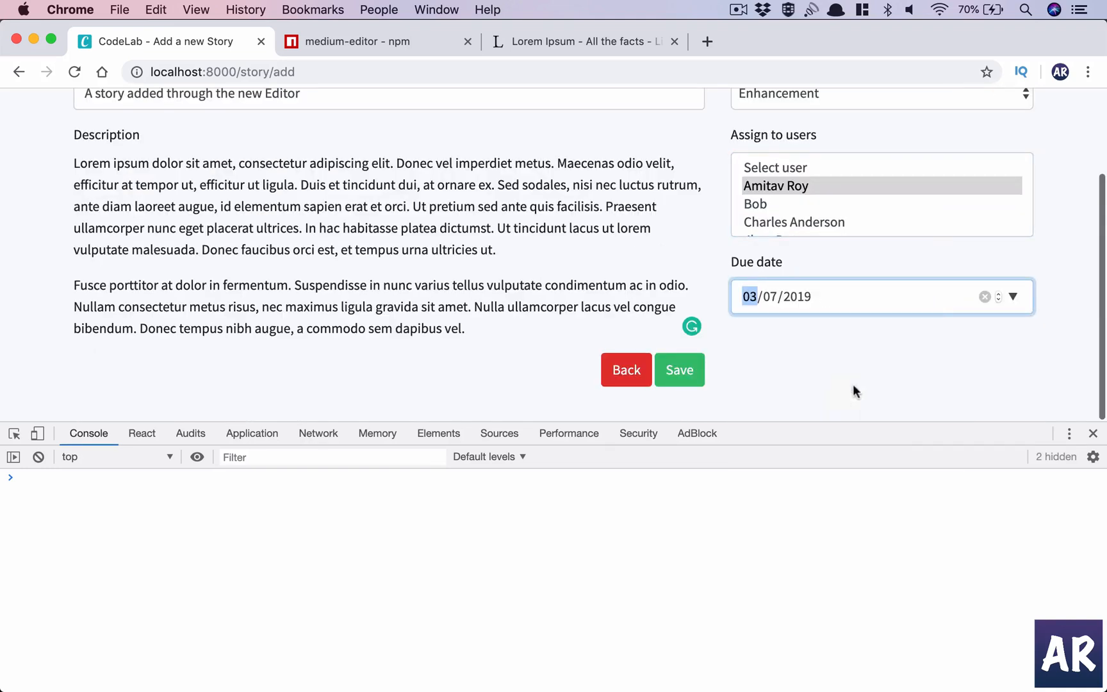
left_click(680, 369)
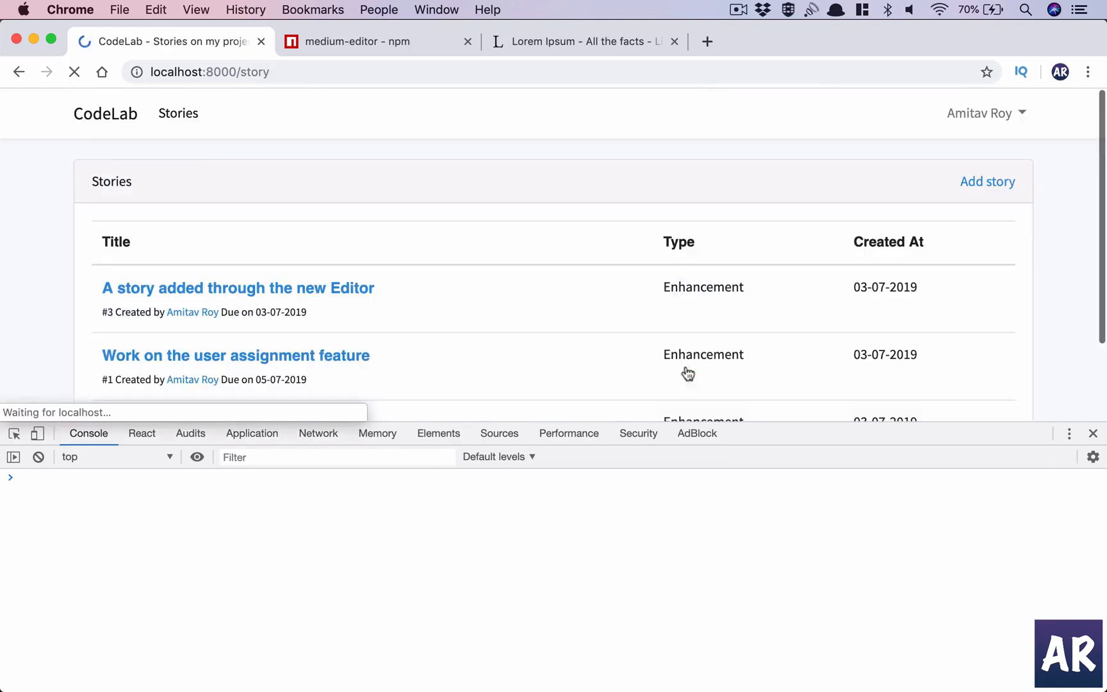
left_click(237, 287)
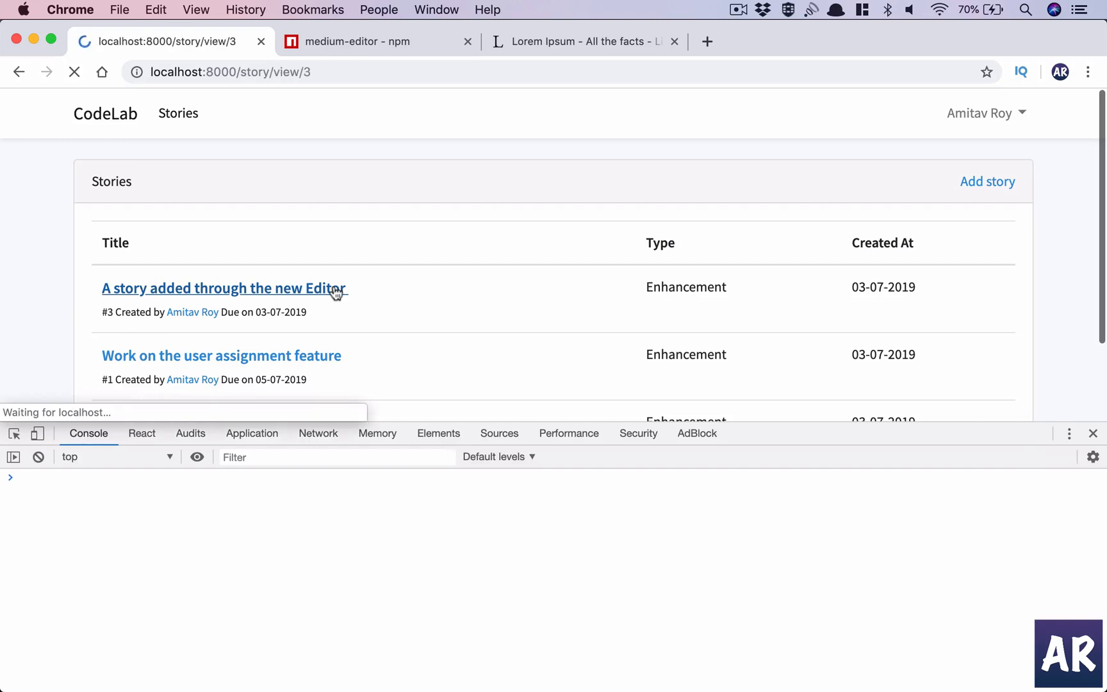
Switch to VS Code and quick-search files for 'story-vi' to find story-view.blade.php
left_click(224, 289)
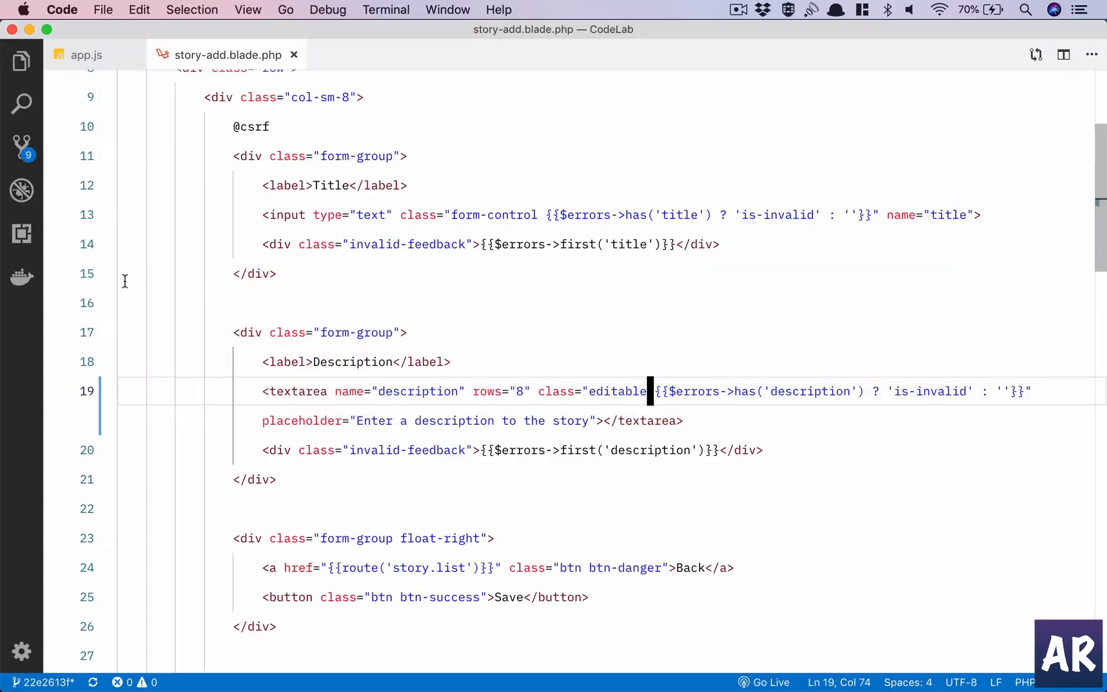
type("story-vi")
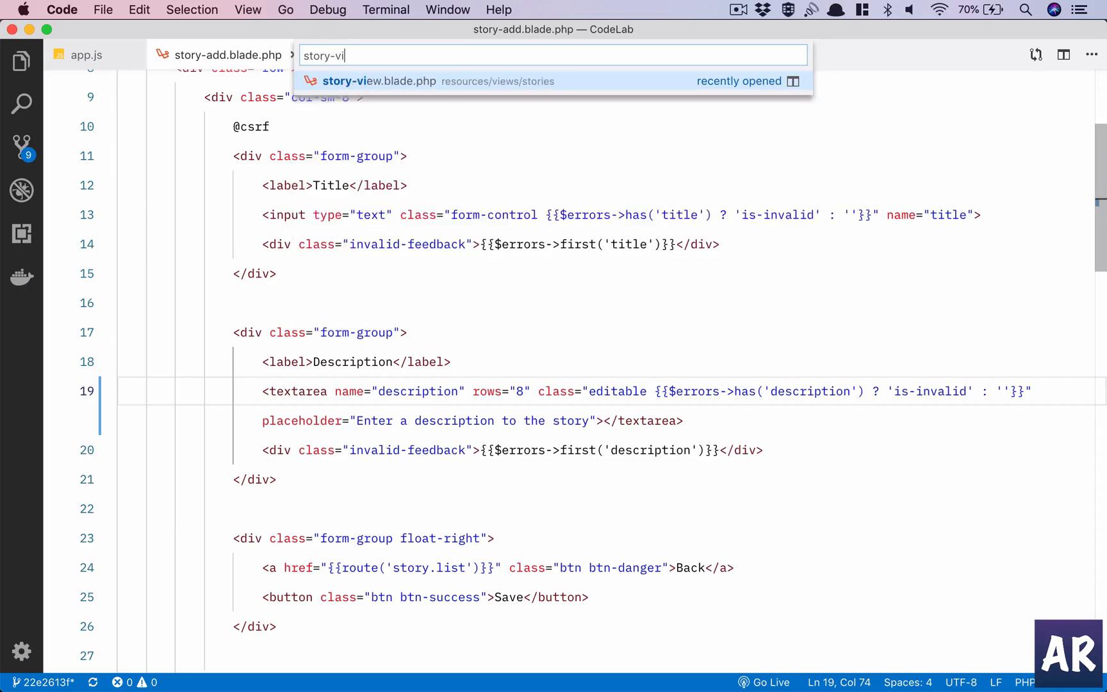
In story-view.blade.php, replace the description paragraph with an Emmet-built description-content div
left_click(367, 80)
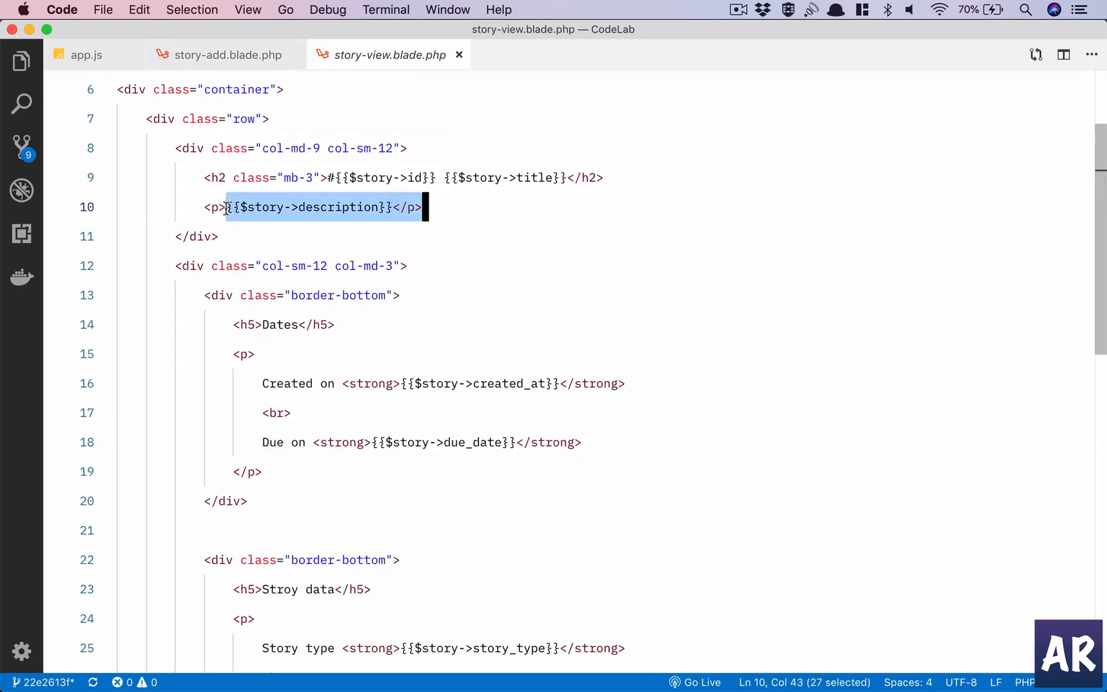
key("Delete")
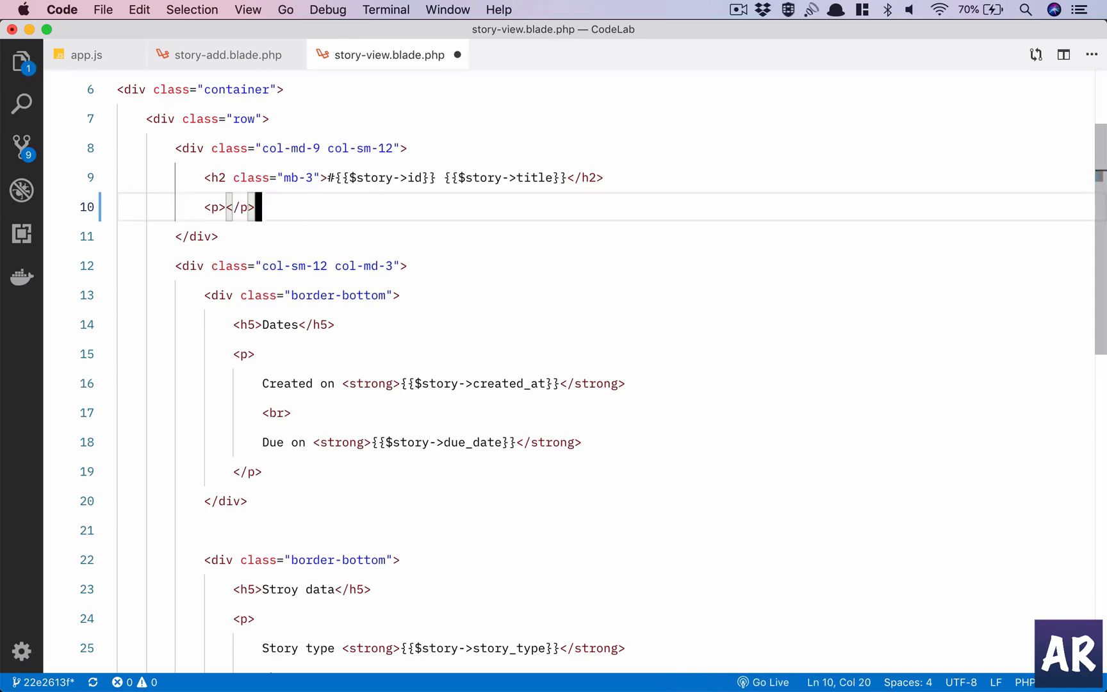
type("div")
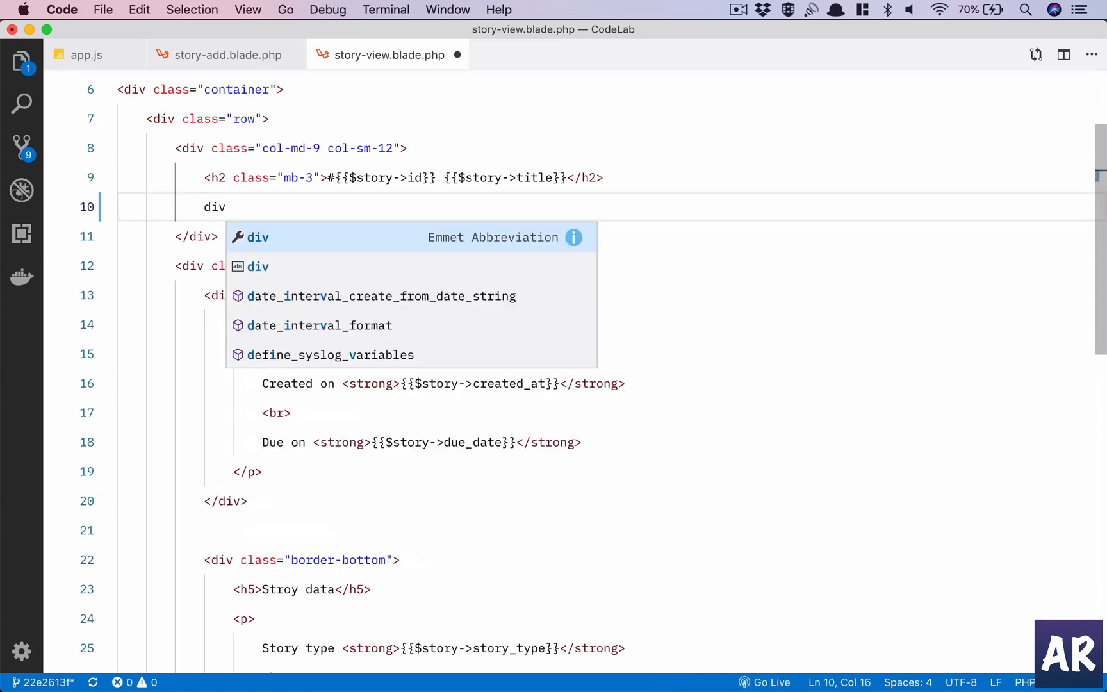
type(".content")
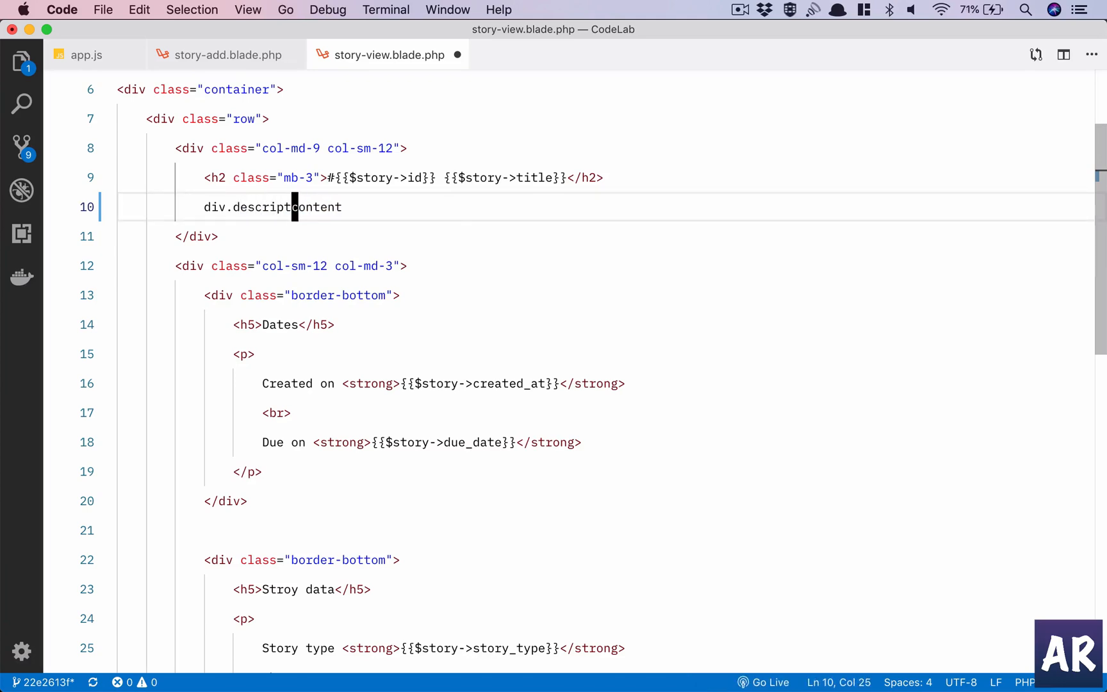
key("Tab")
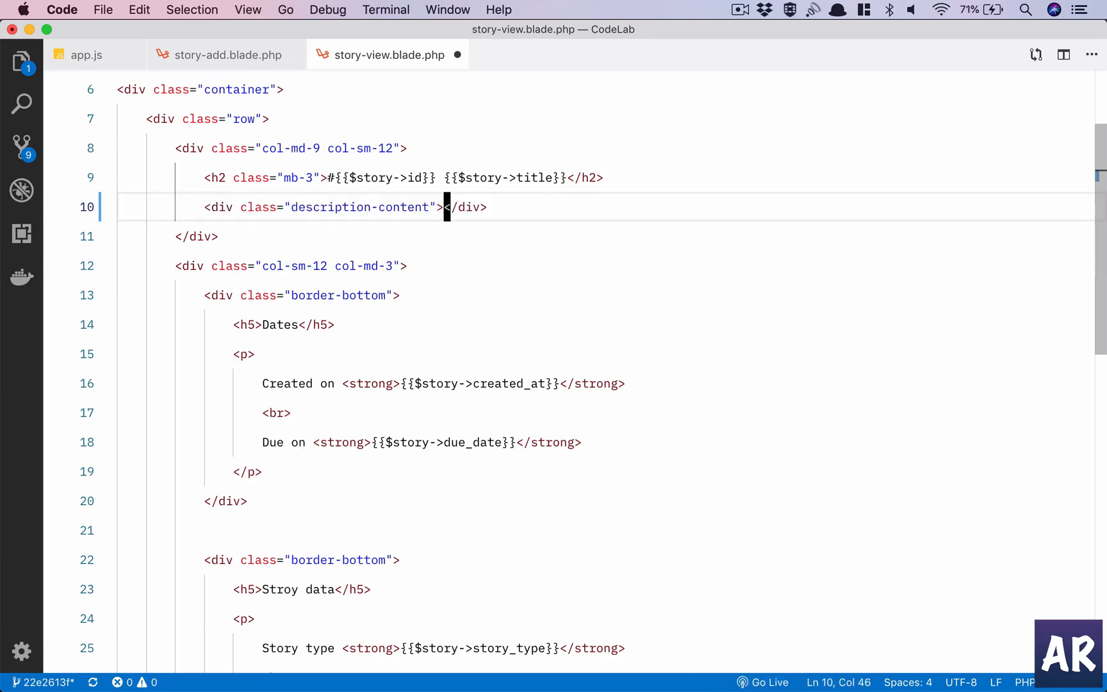
type("{{$story->description}}")
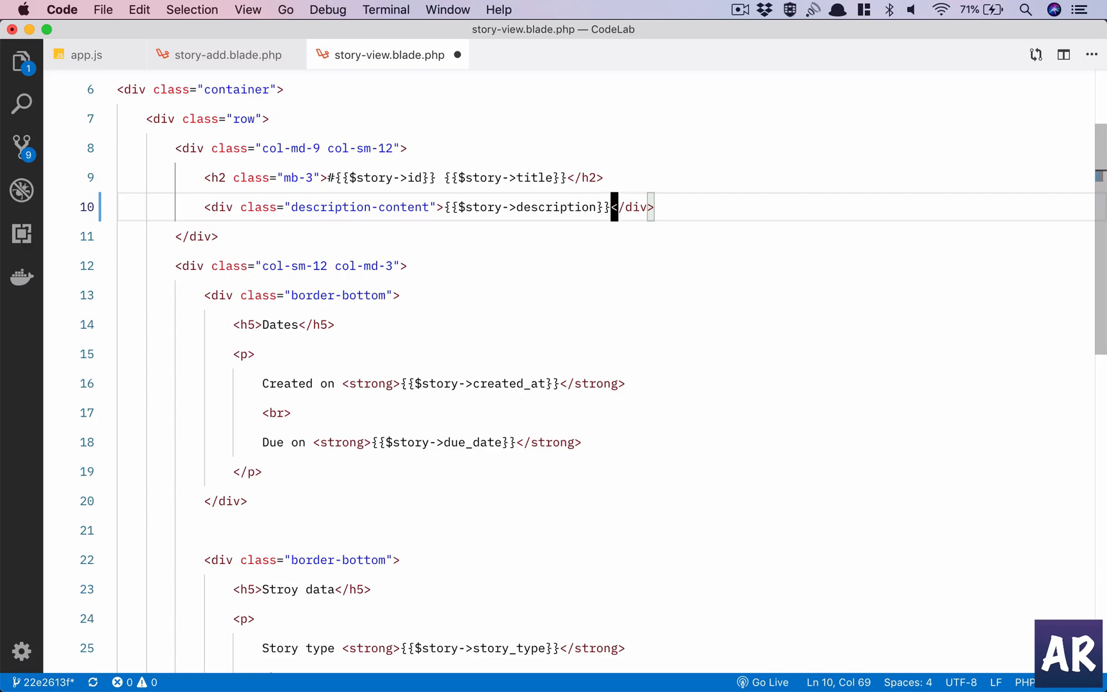
Make the div output the description unescaped as {!! $story->description !!}
key("Cmd+S")
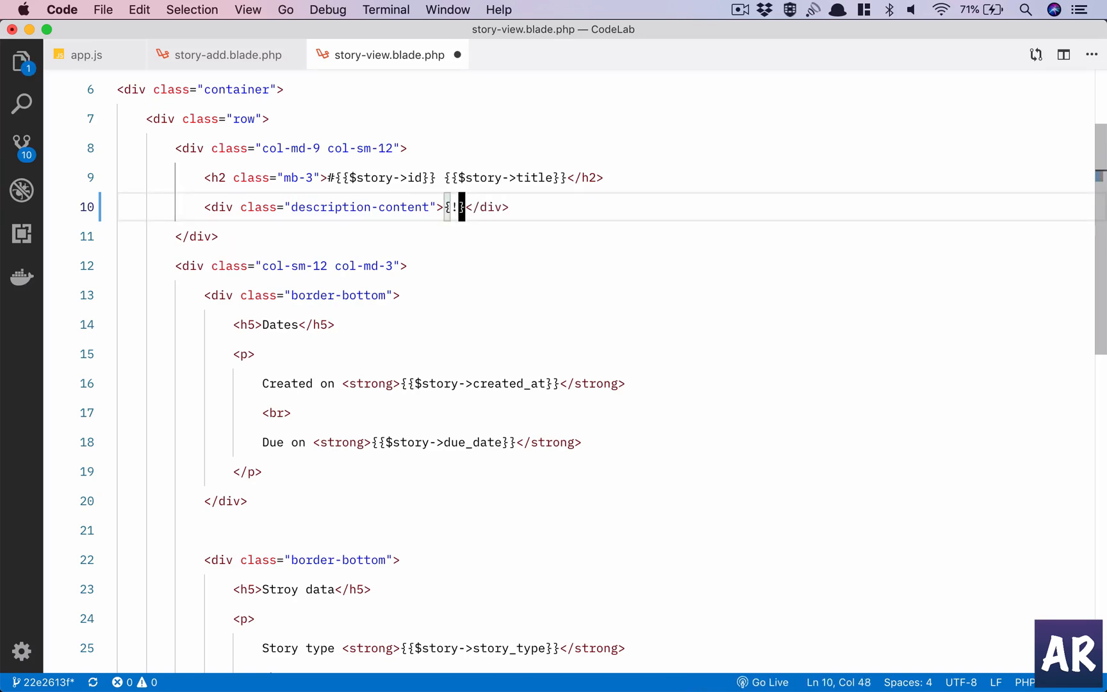
type("! !!")
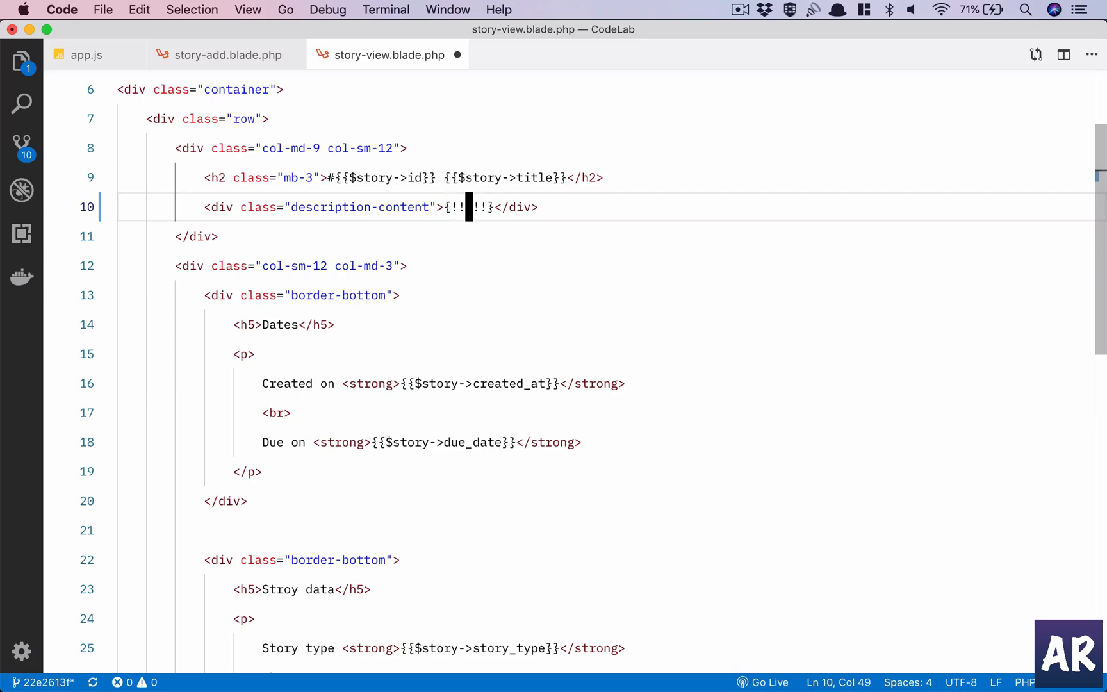
type("$story->description")
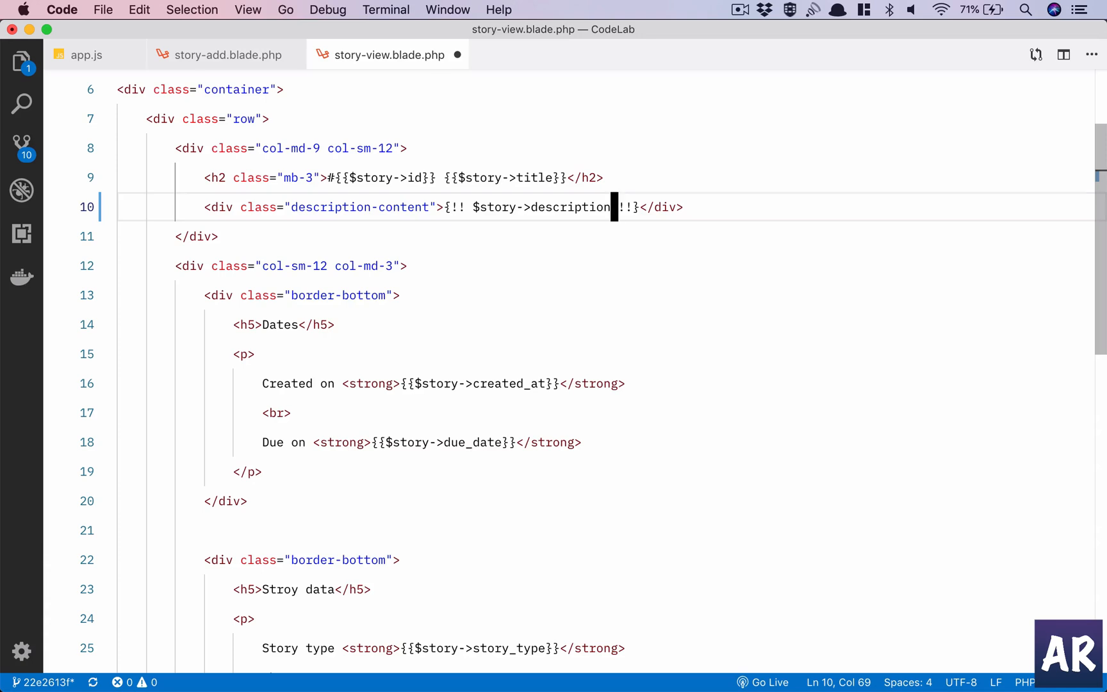
mouse_move(489, 241)
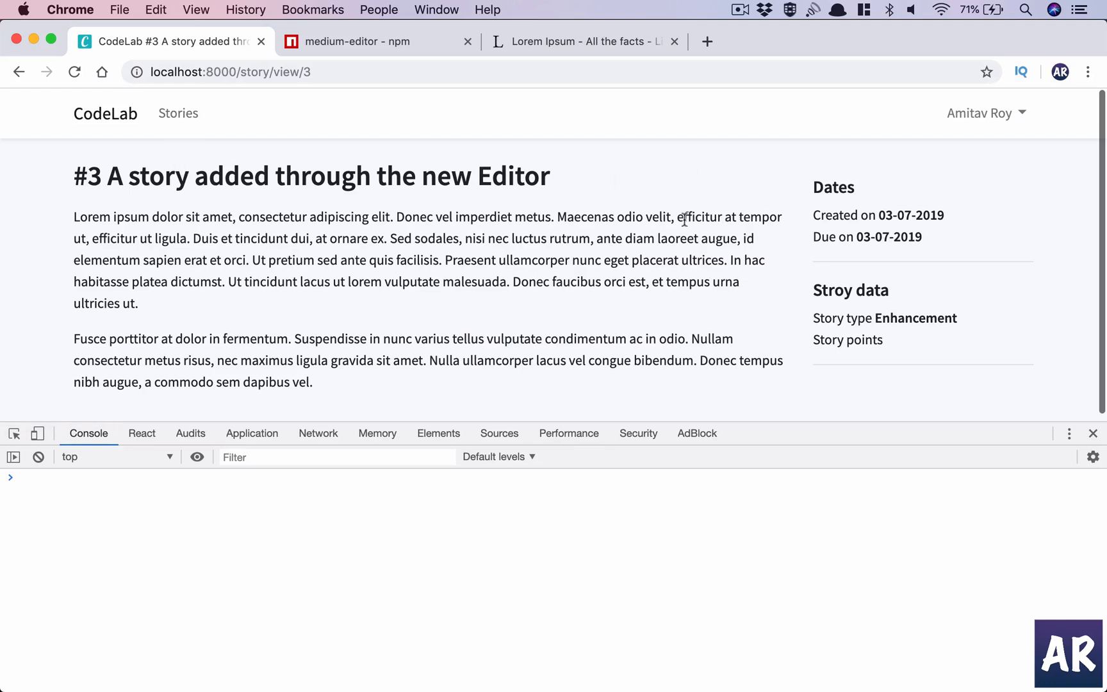
Switch to the Lorem Ipsum generator tab after checking story #3's formatted description
left_click(178, 113)
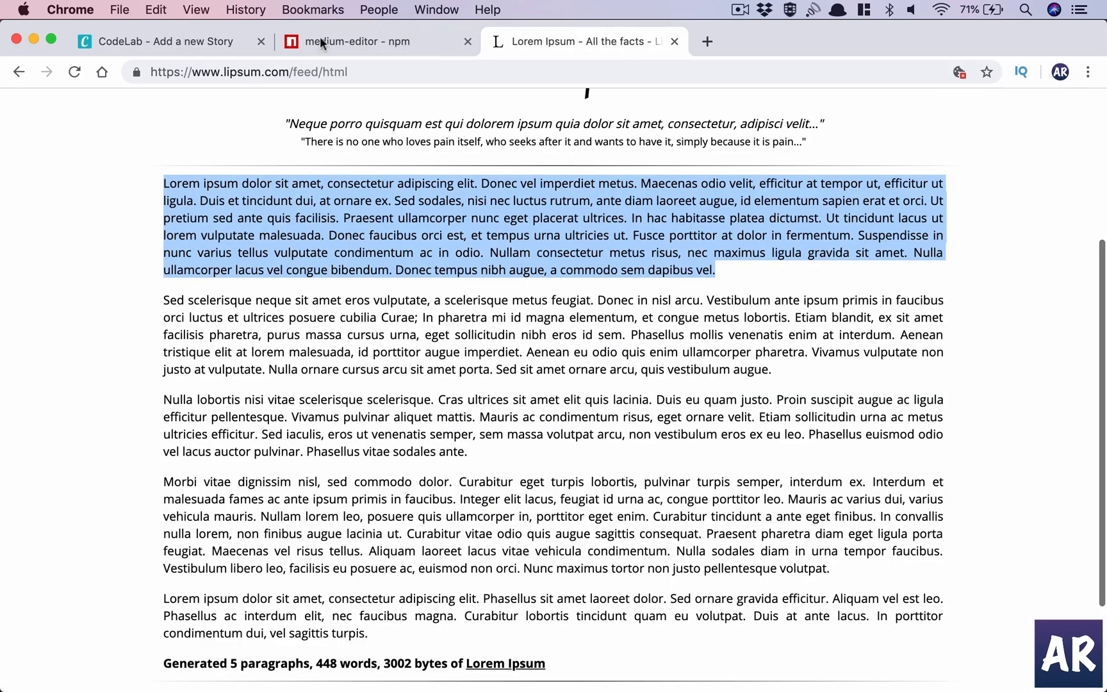
Format description words ipsum, adipiscing, imperdiet, pretium, dictumst, and link malesuada
left_click(166, 41)
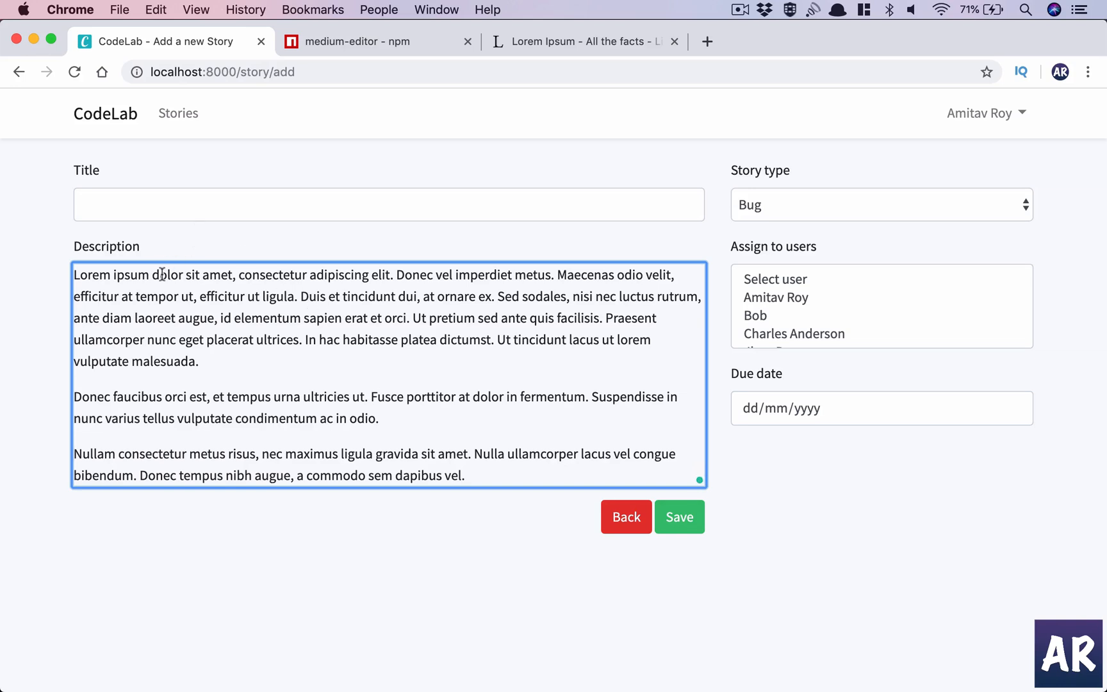
double_click(131, 275)
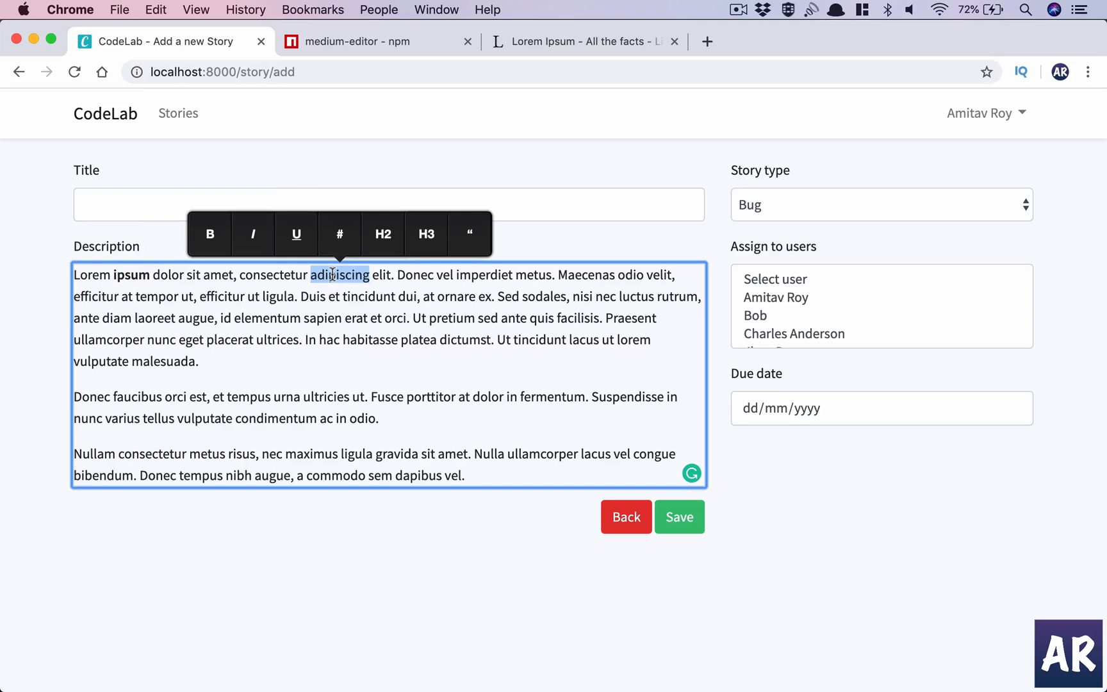
left_click(252, 234)
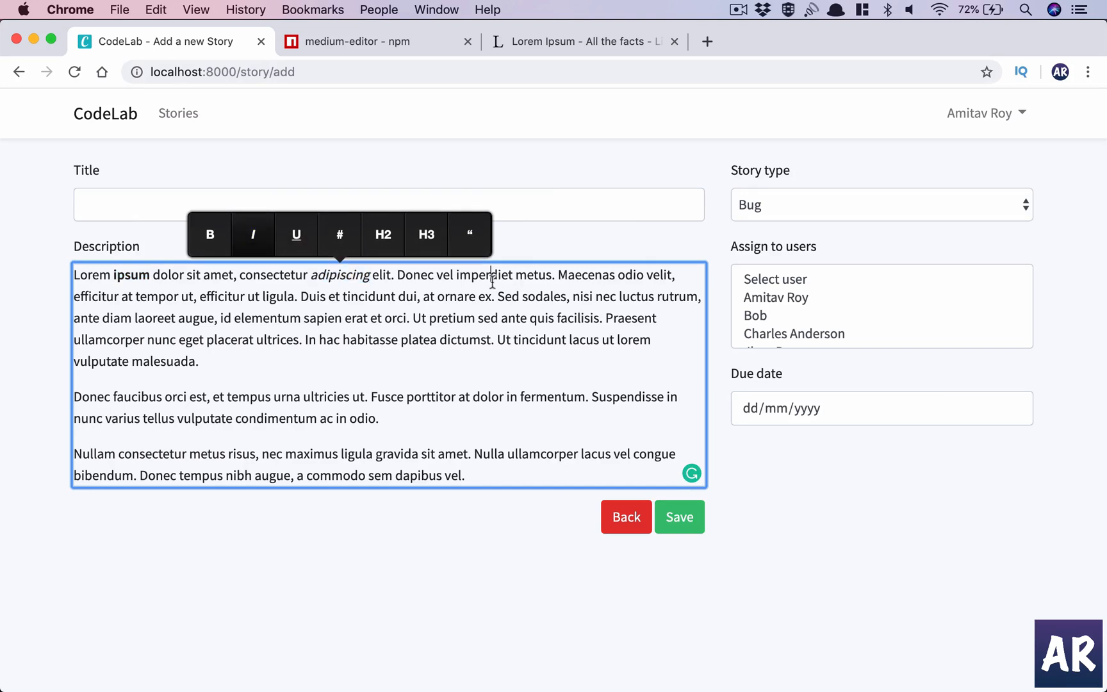
double_click(484, 275)
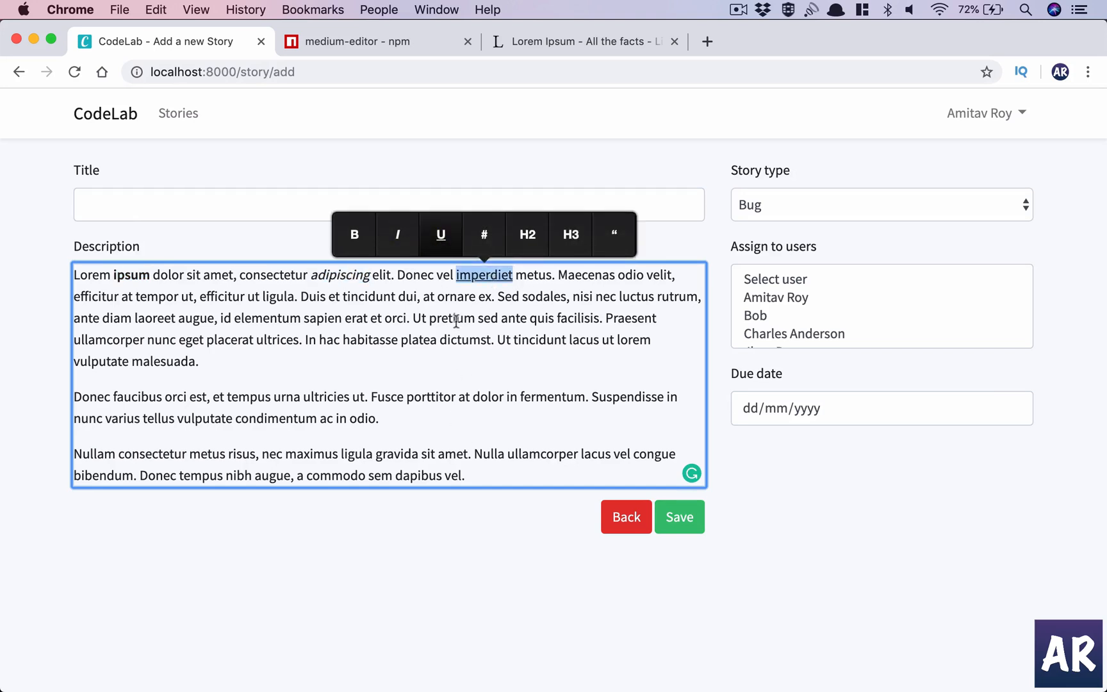
double_click(452, 318)
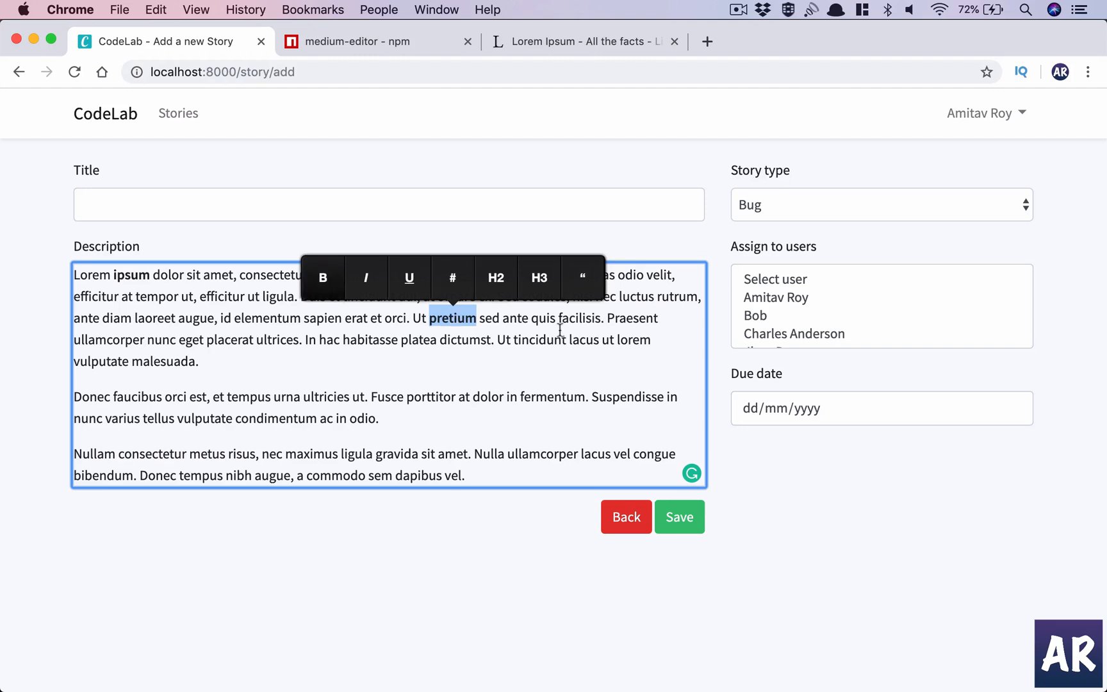
mouse_move(585, 326)
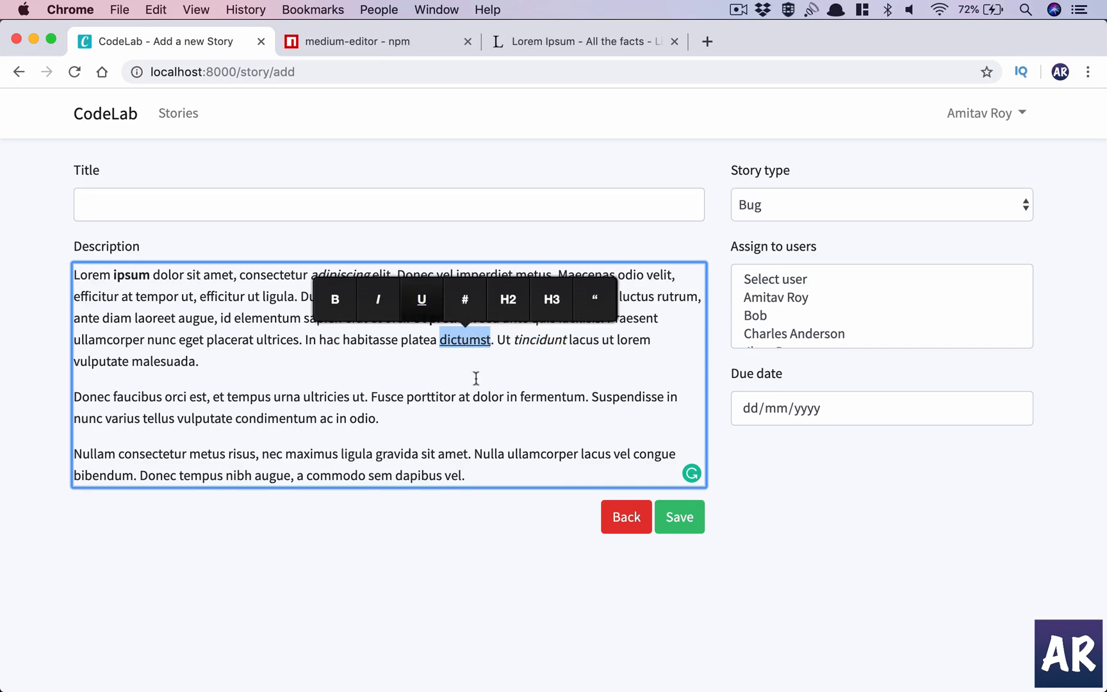
left_click(160, 367)
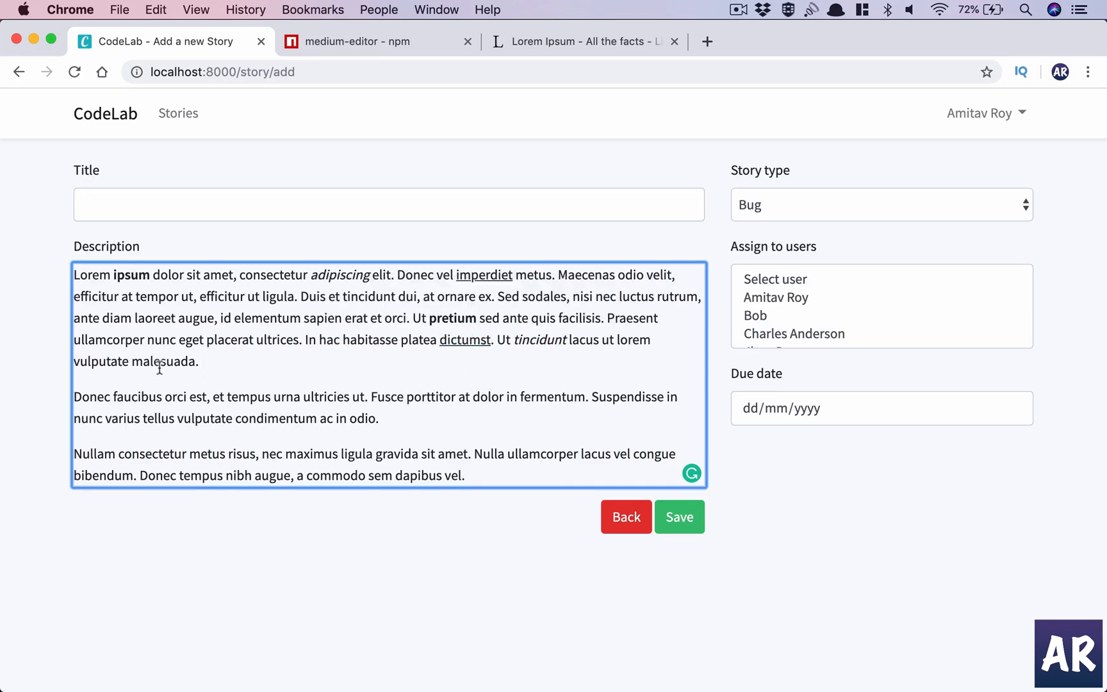
left_click(581, 41)
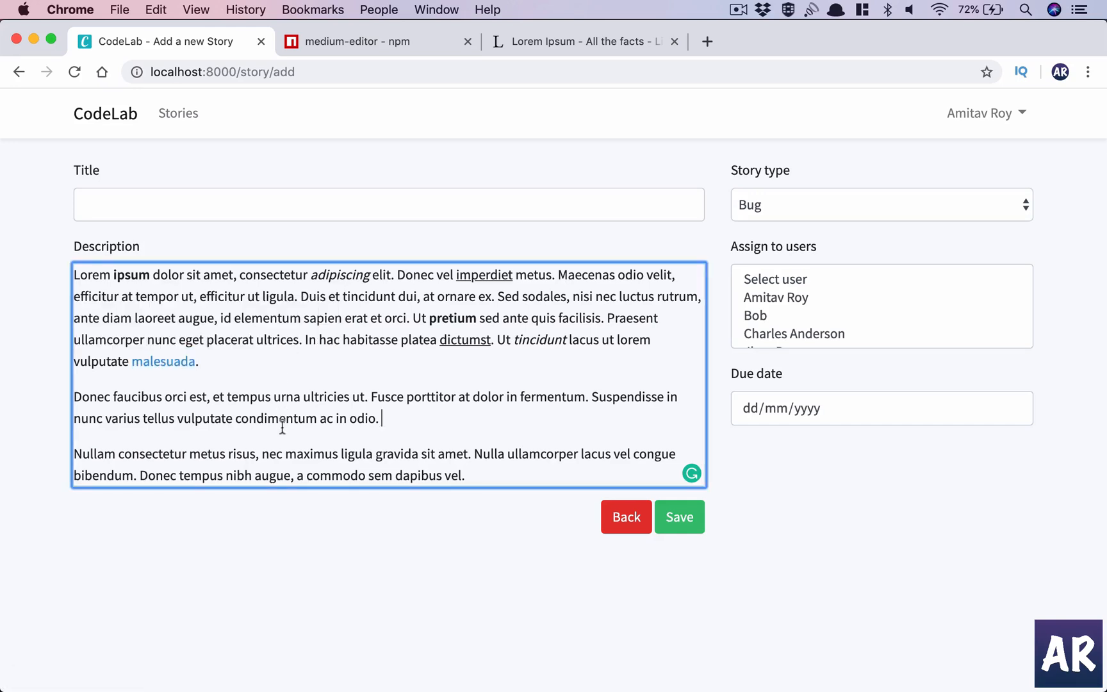
mouse_move(418, 194)
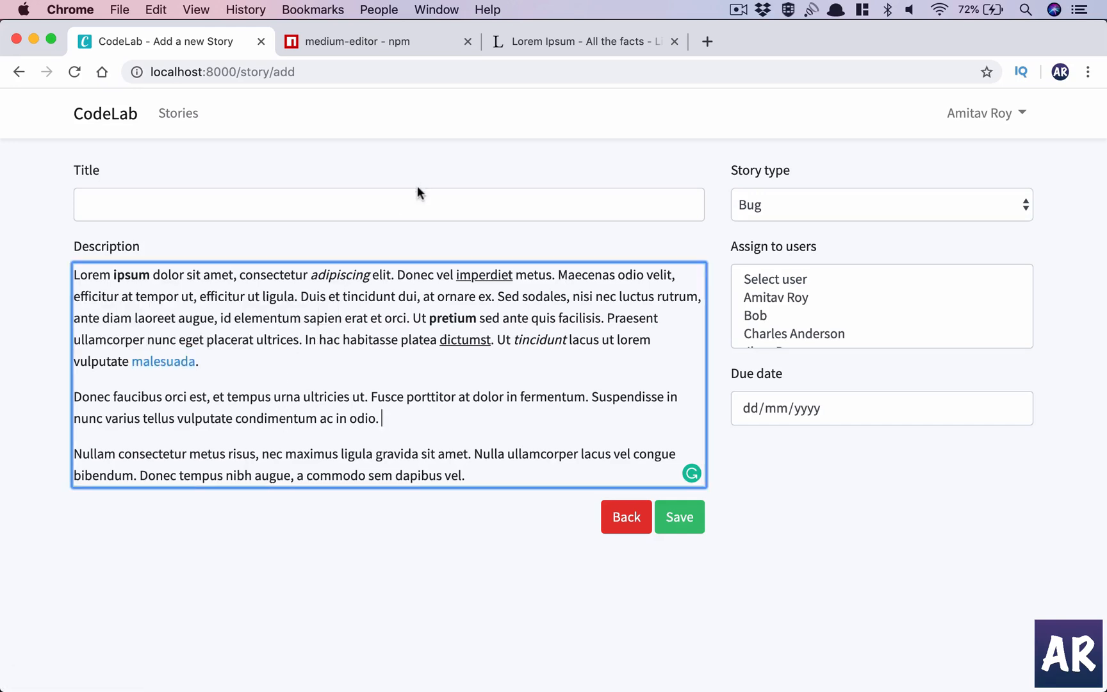
left_click(388, 192)
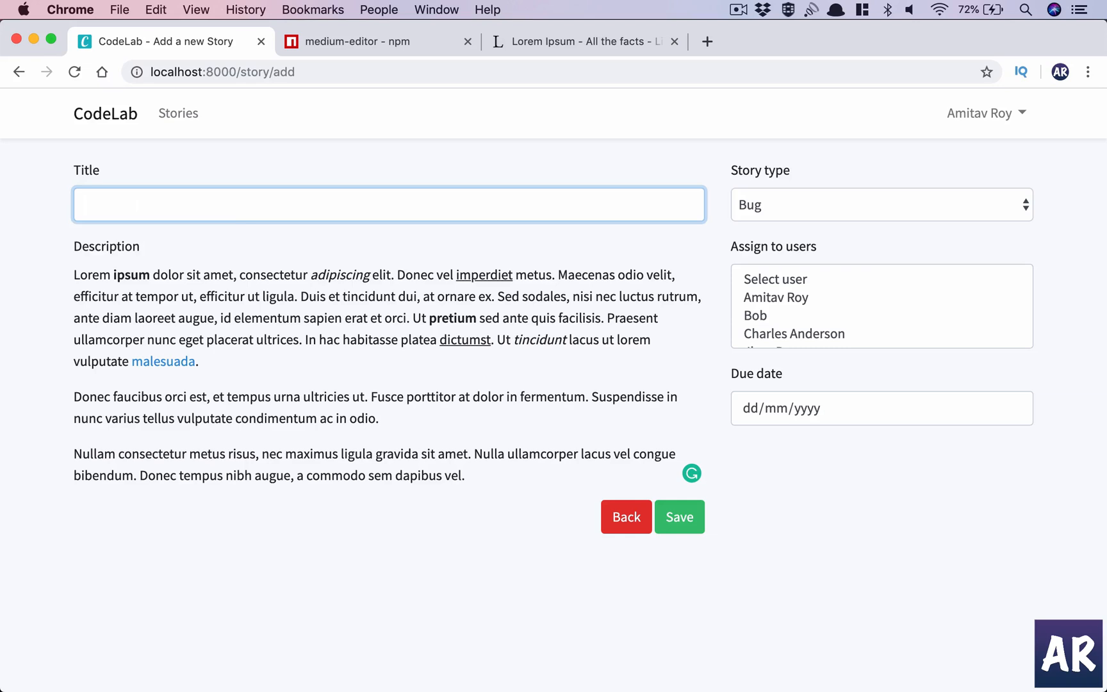
Title the story 'One more trial with the Editor', pick a due date, save, and open it
type("One ore trial with the Edir")
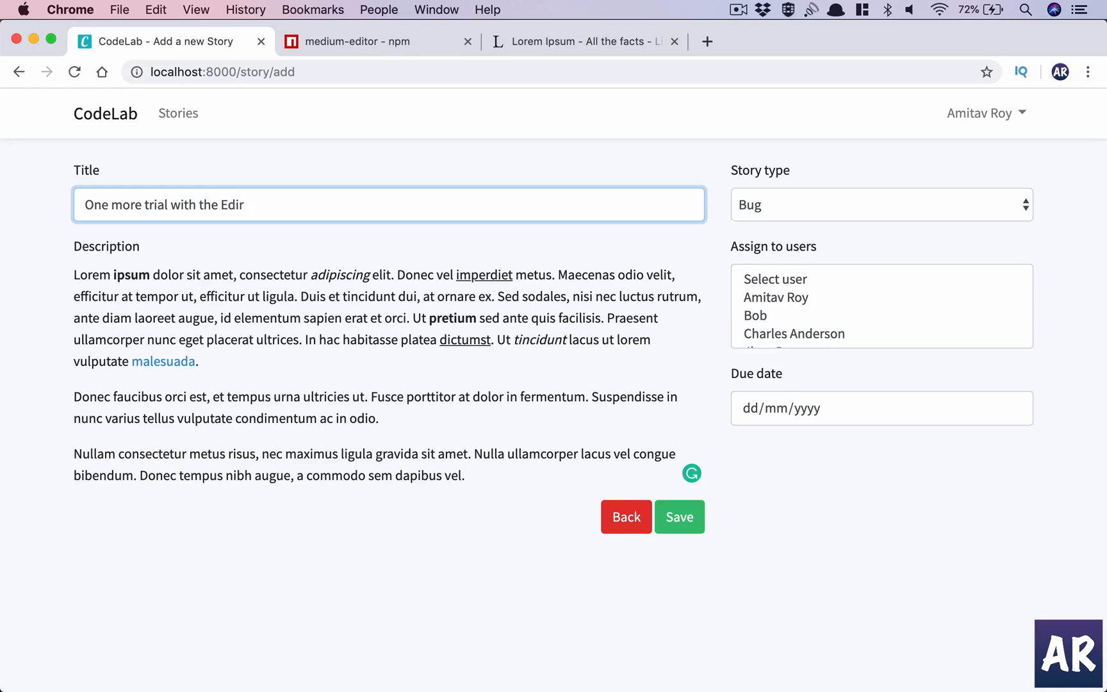
type("tor")
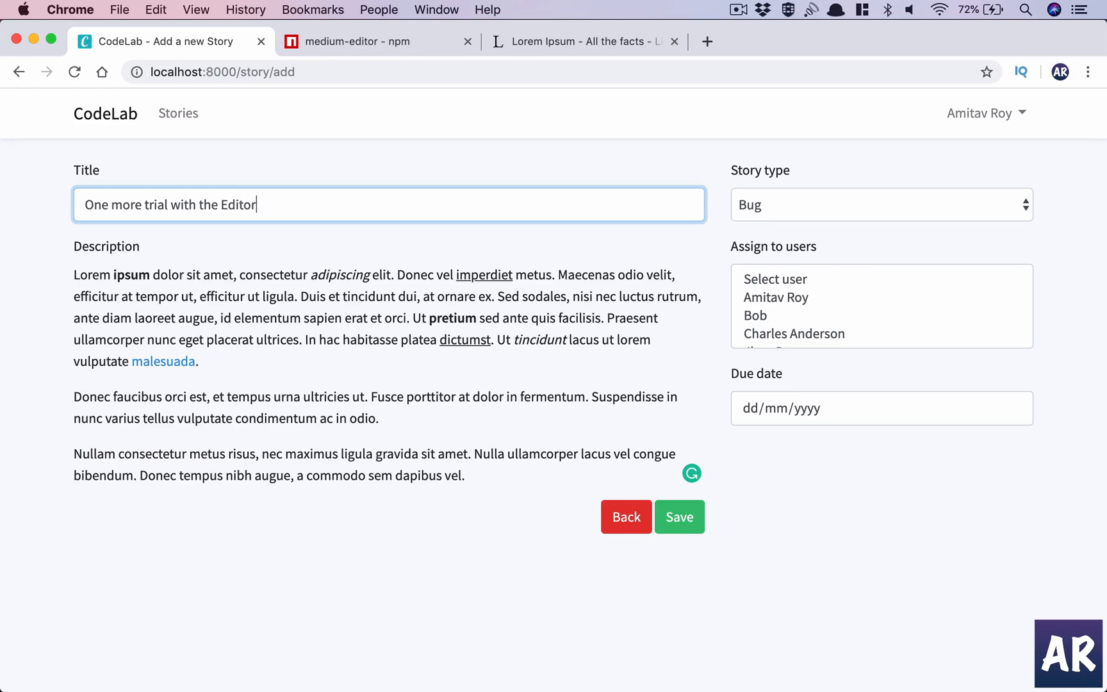
left_click(775, 297)
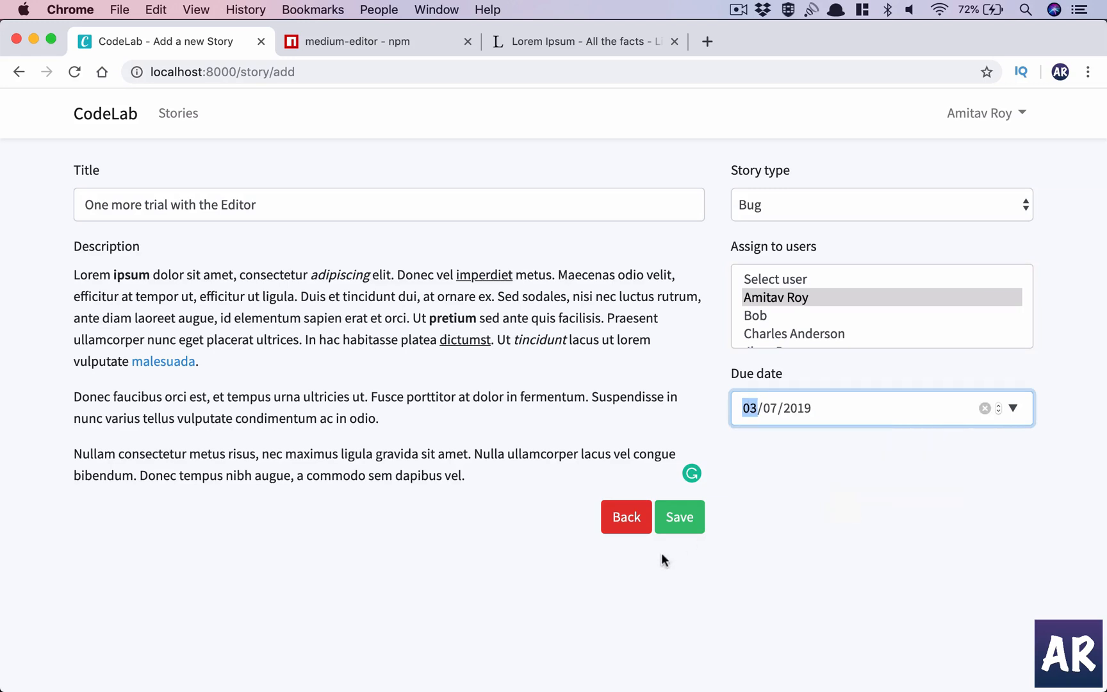
left_click(679, 517)
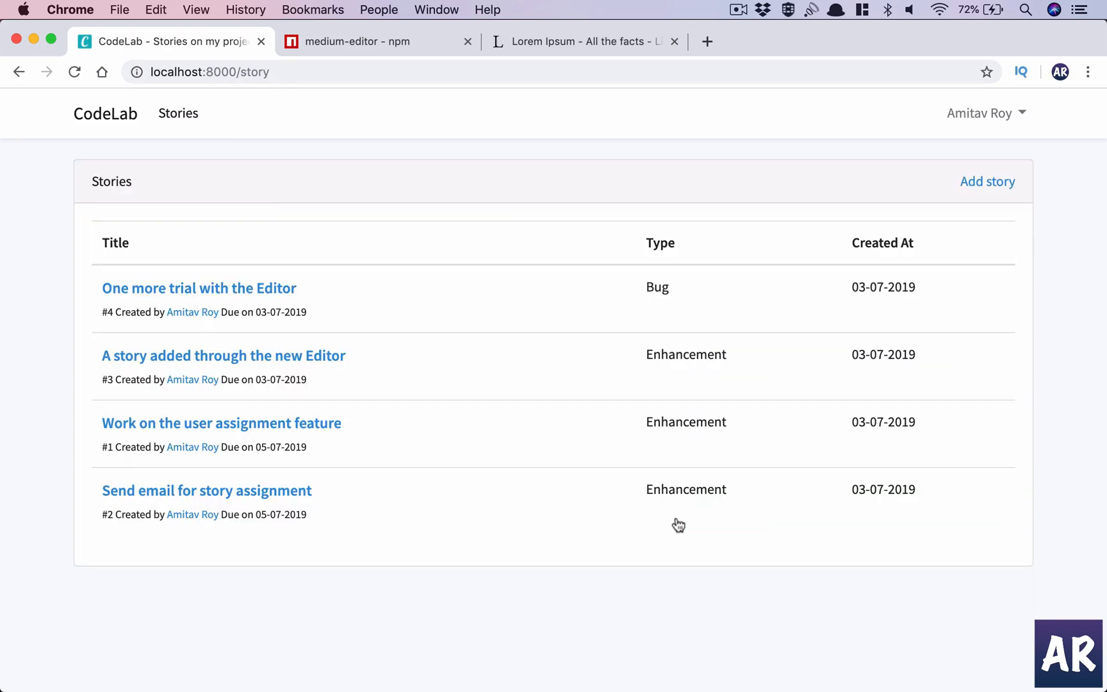
left_click(200, 288)
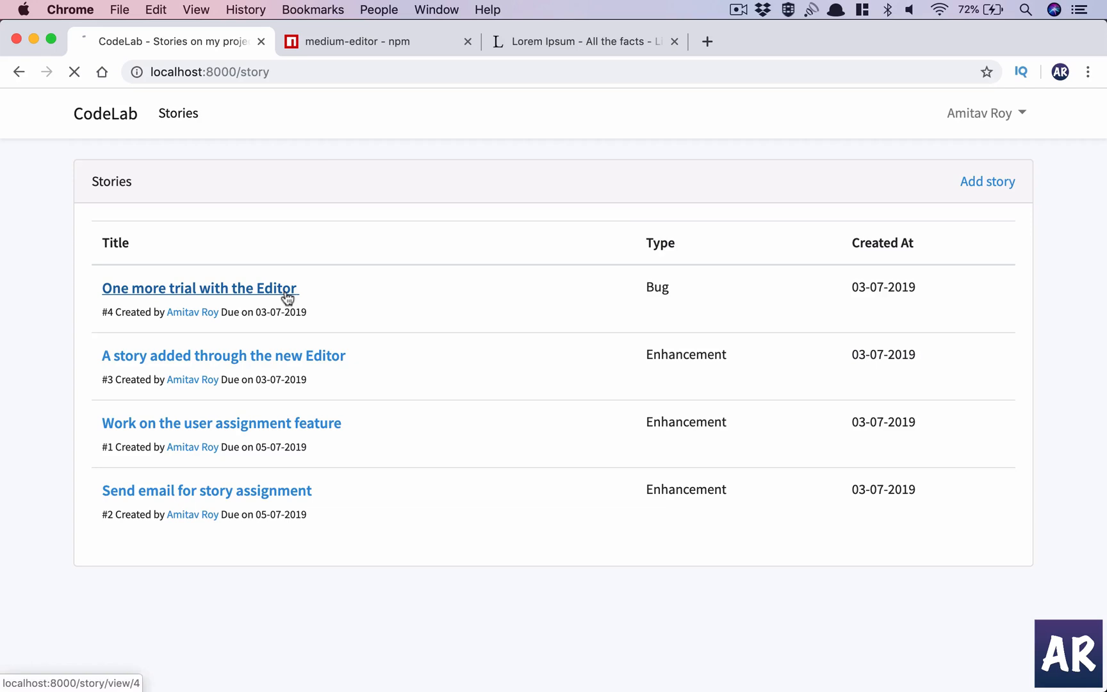
Go from story #4's page back to the stories list, then switch apps with Cmd+Tab
left_click(199, 288)
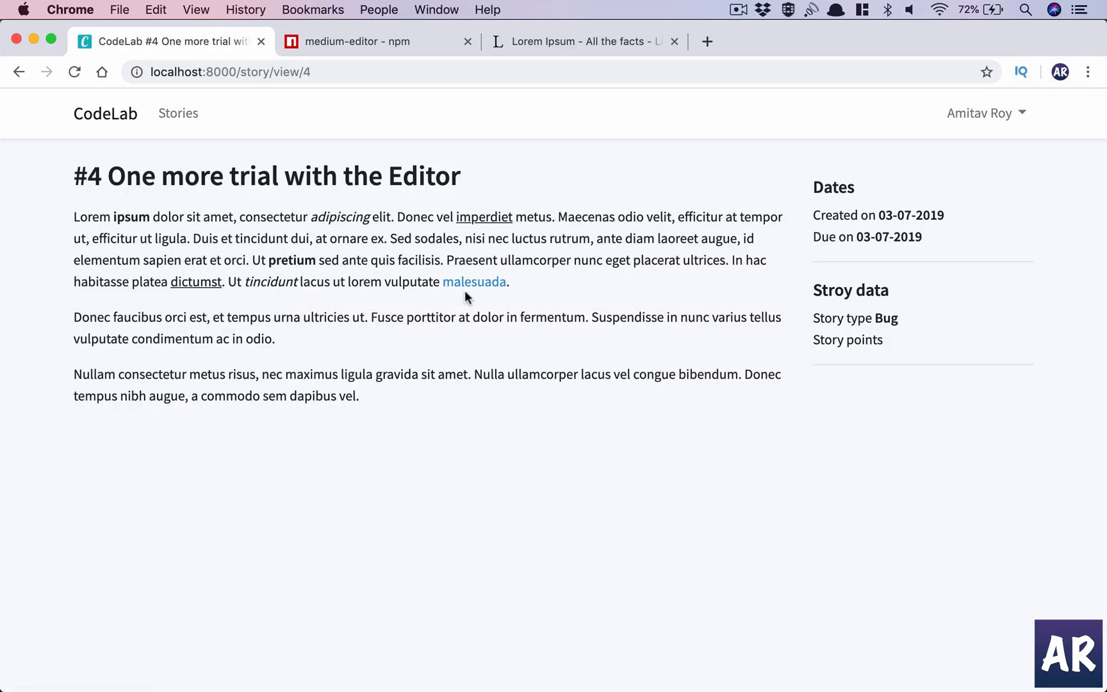
mouse_move(325, 452)
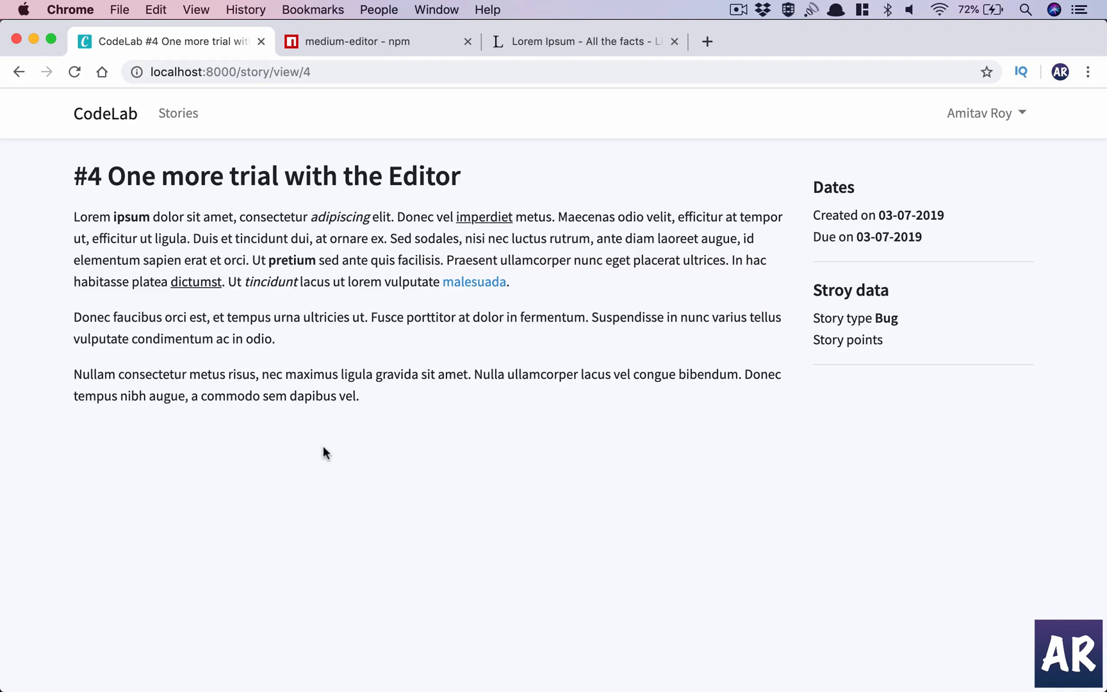
mouse_move(179, 118)
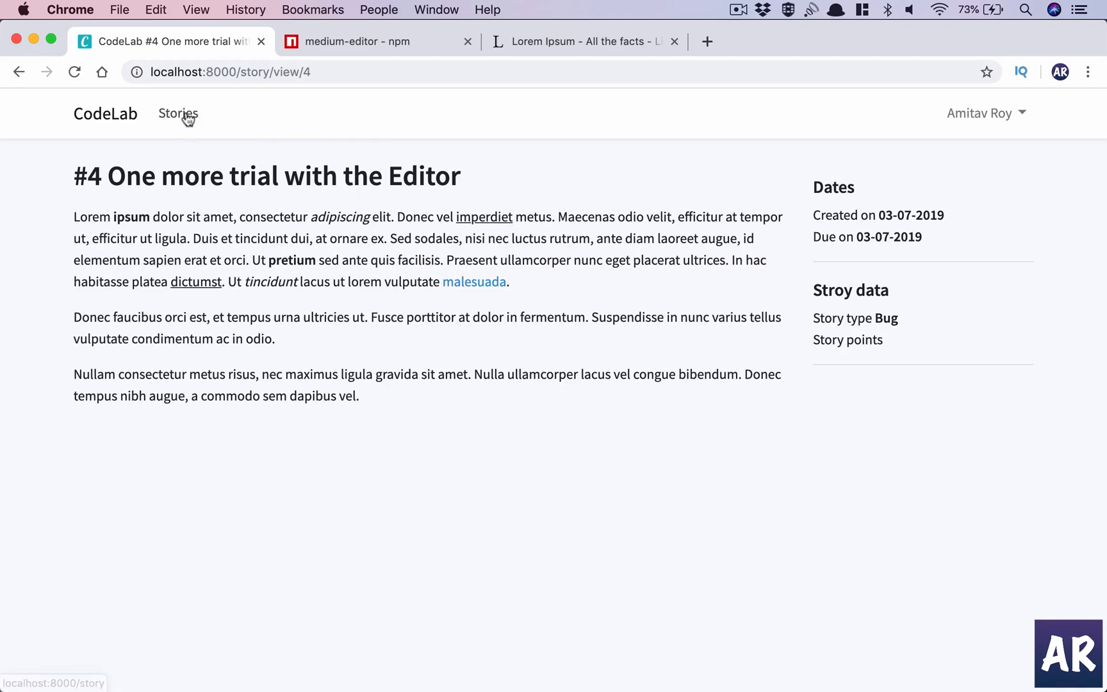
left_click(178, 114)
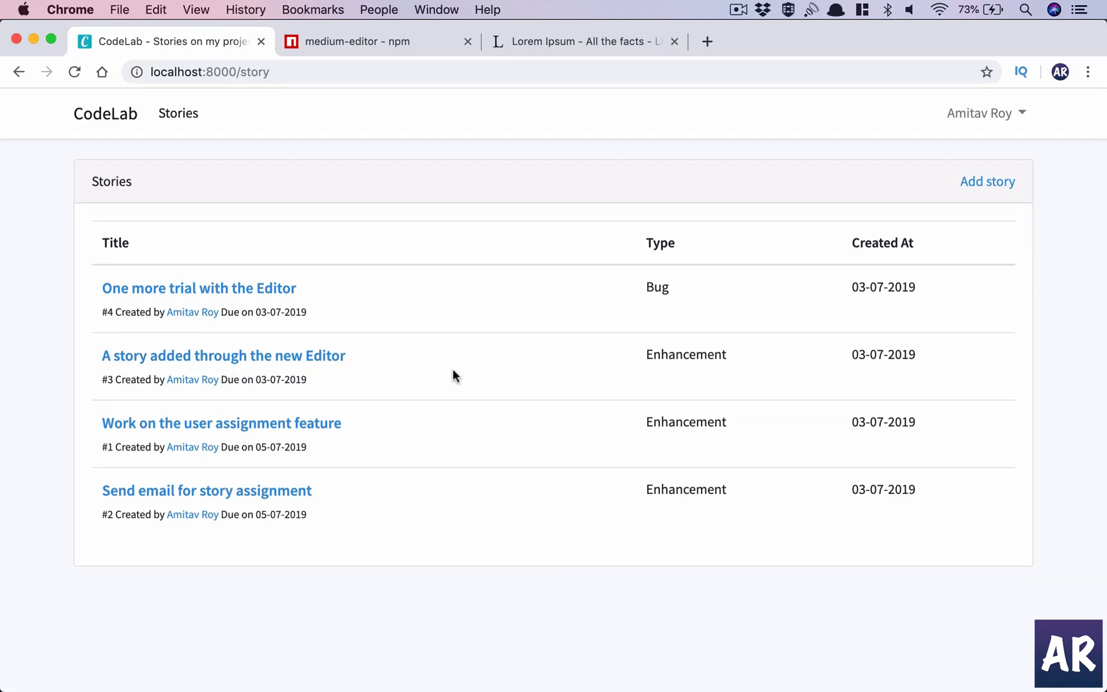
key("Cmd+Tab")
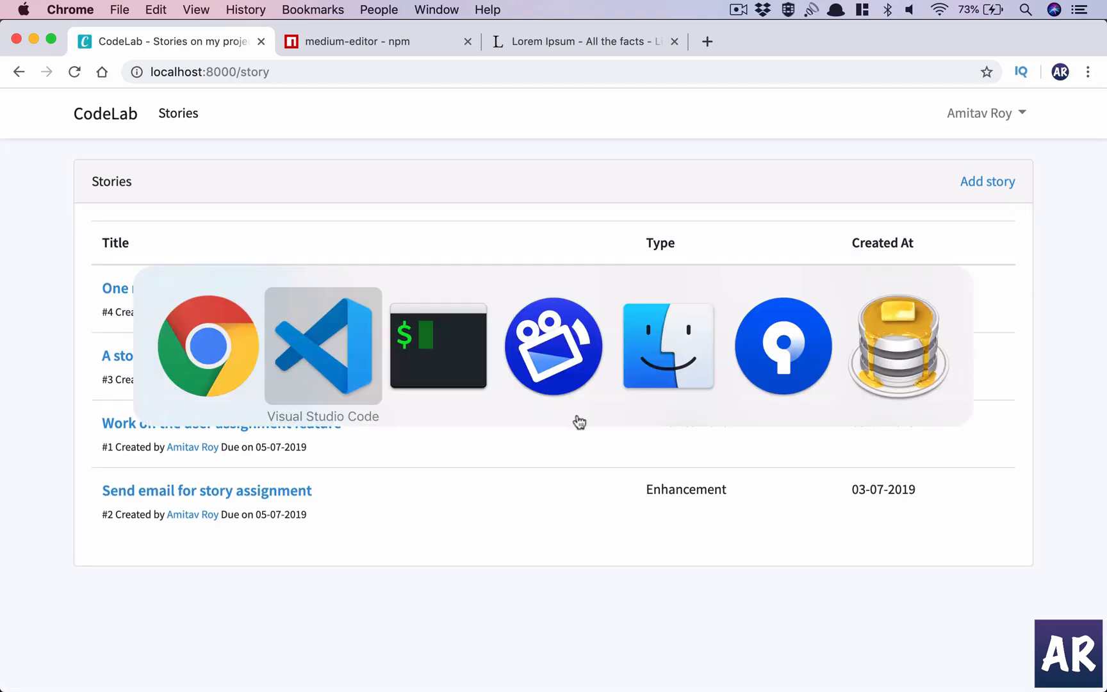
left_click(323, 348)
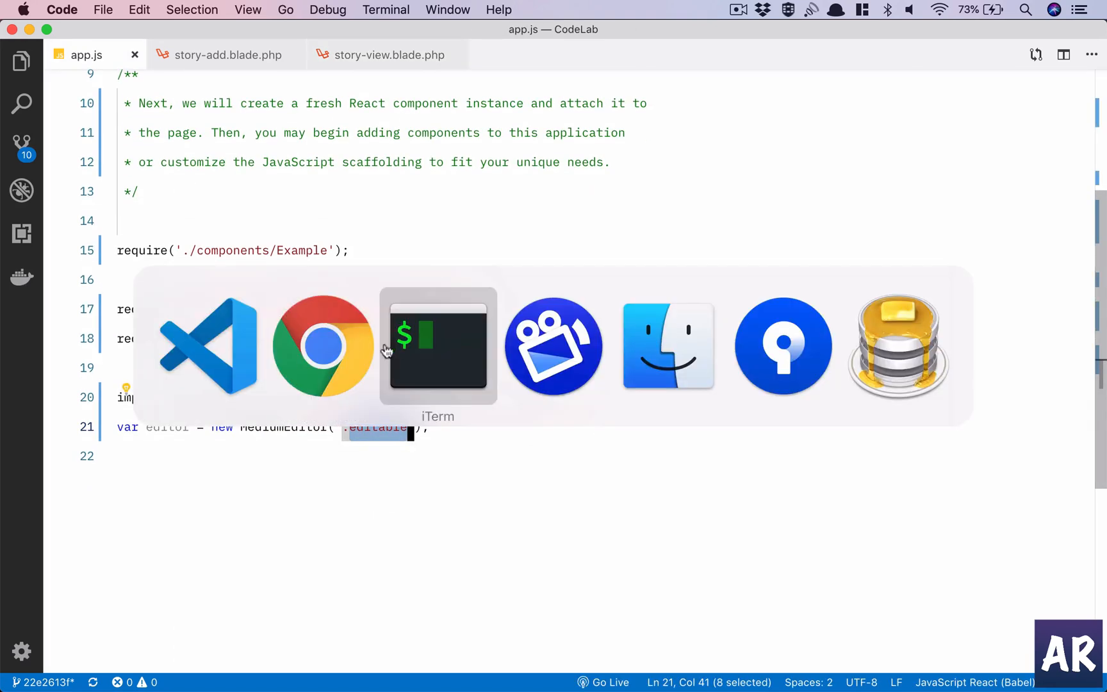
Return to Chrome and scroll the medium-editor npm readme down to Button Options
left_click(321, 346)
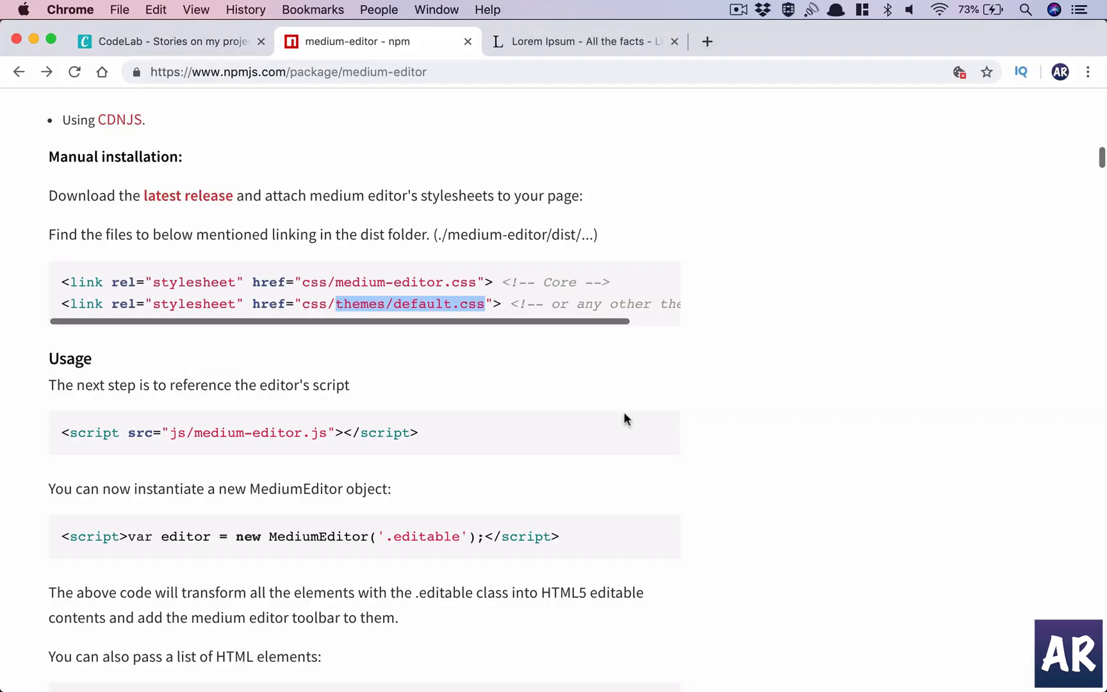
scroll("up", 3)
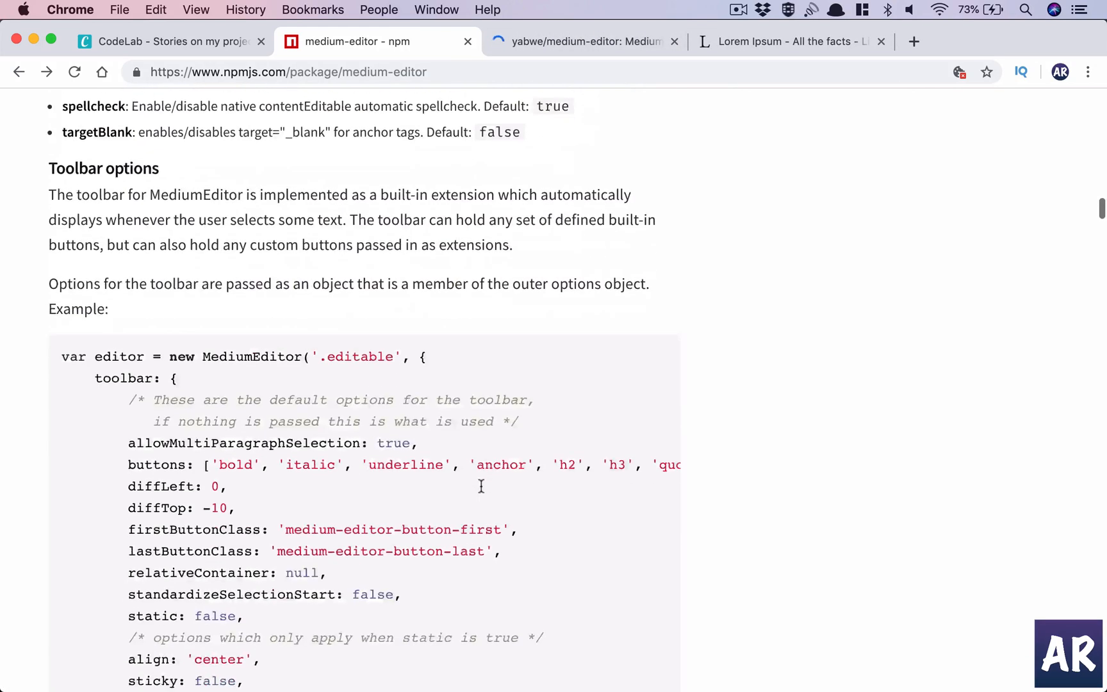
scroll("down", 3)
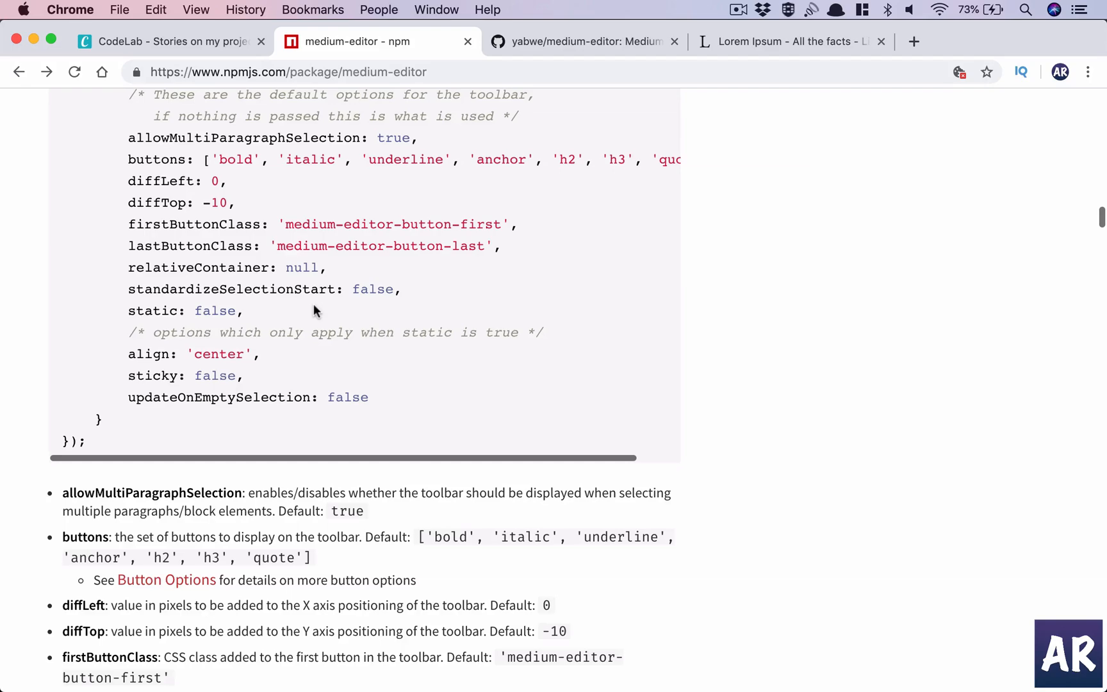
scroll("down", 3)
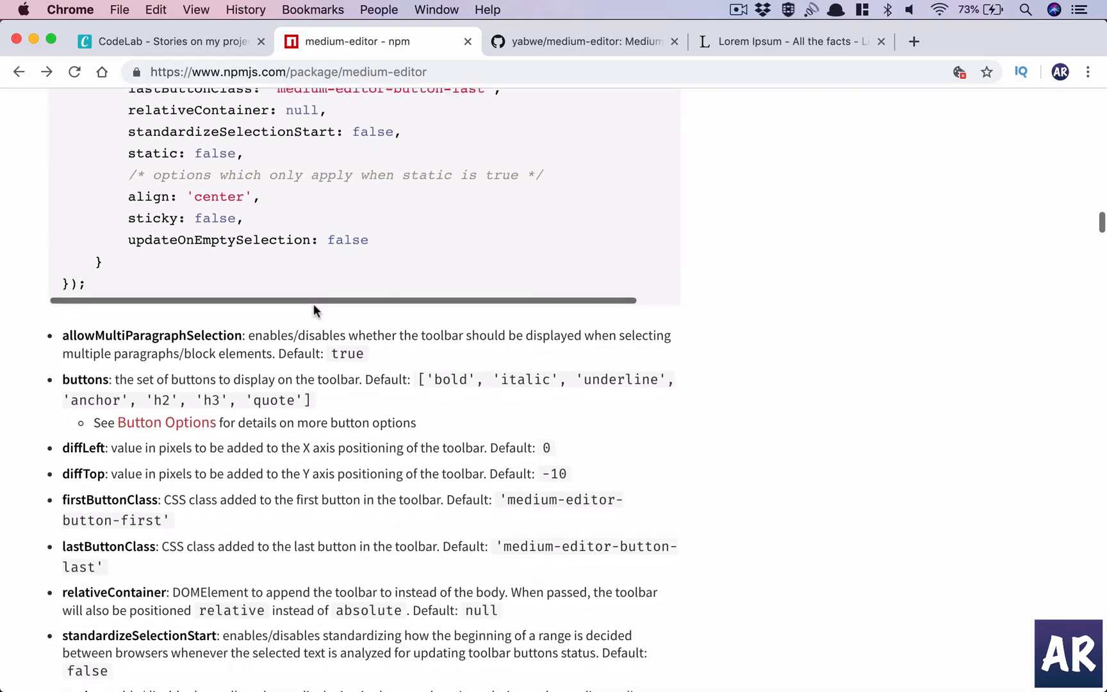
scroll("down", 3)
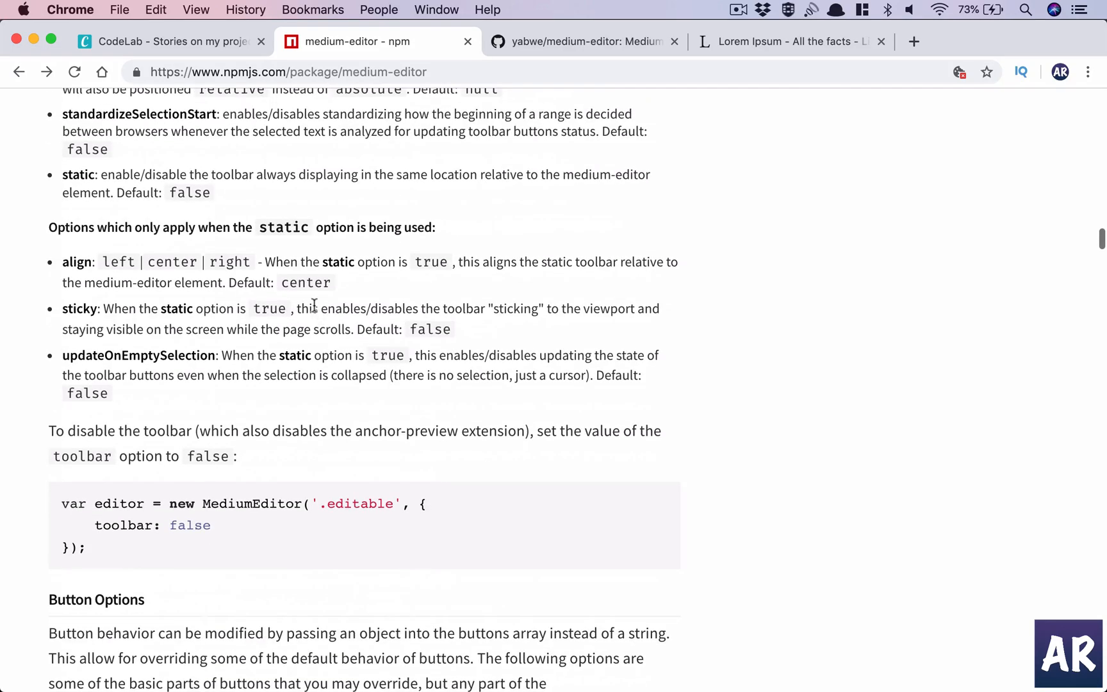
scroll("down", 3)
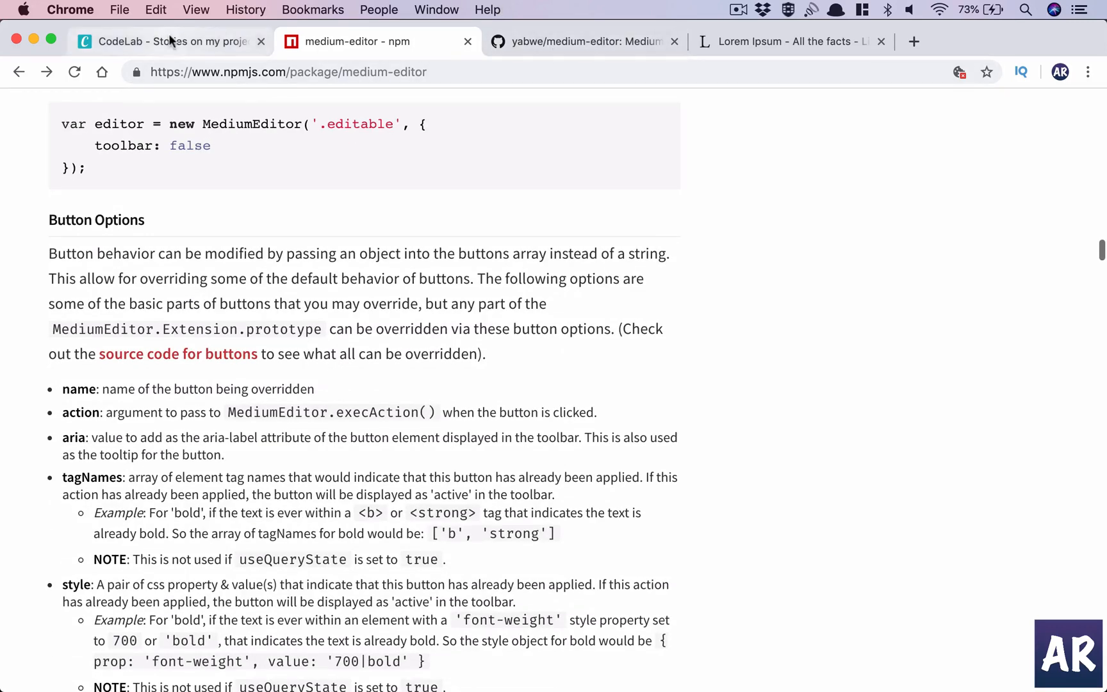
View story #4, return to the stories list, and open the Add story form
left_click(170, 41)
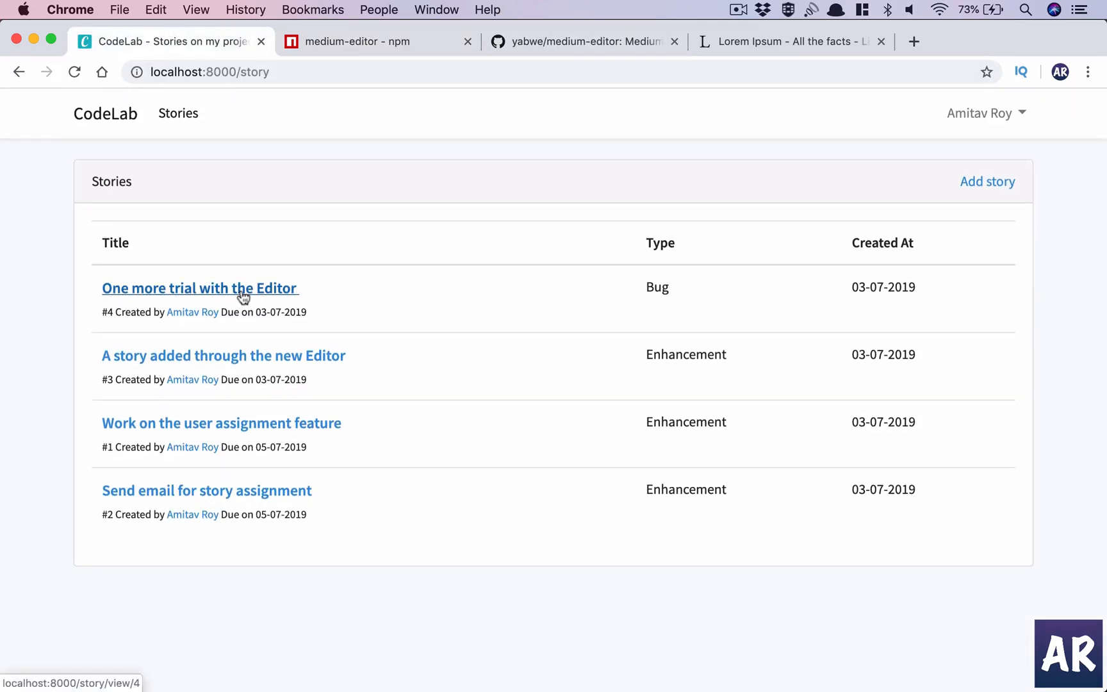
left_click(199, 288)
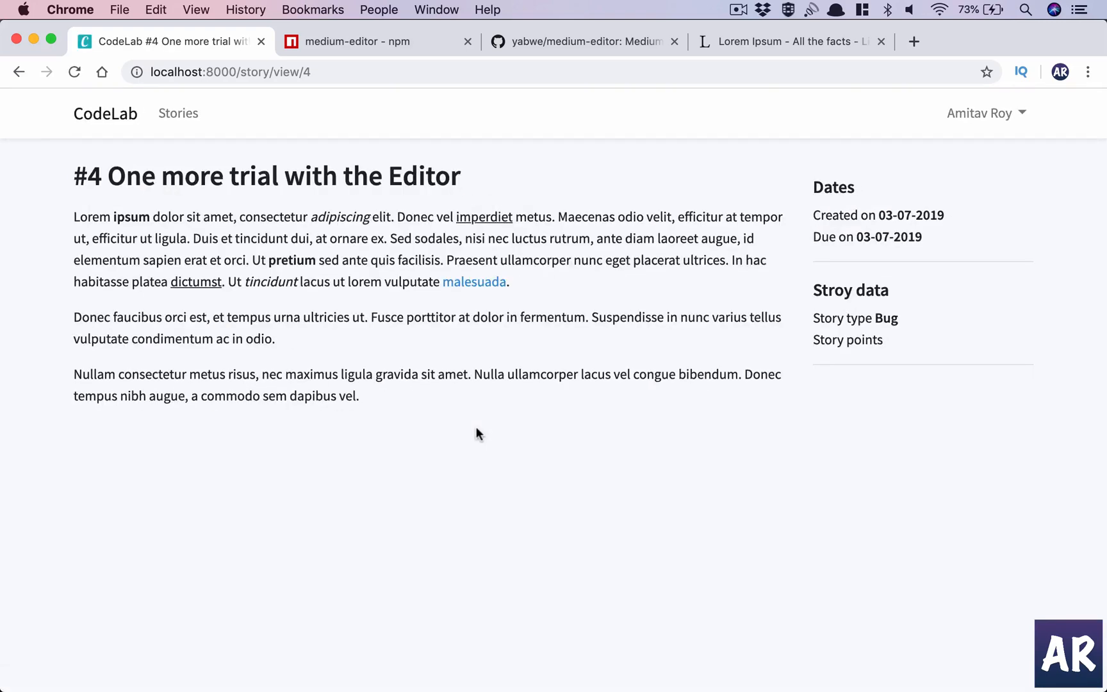
left_click(179, 114)
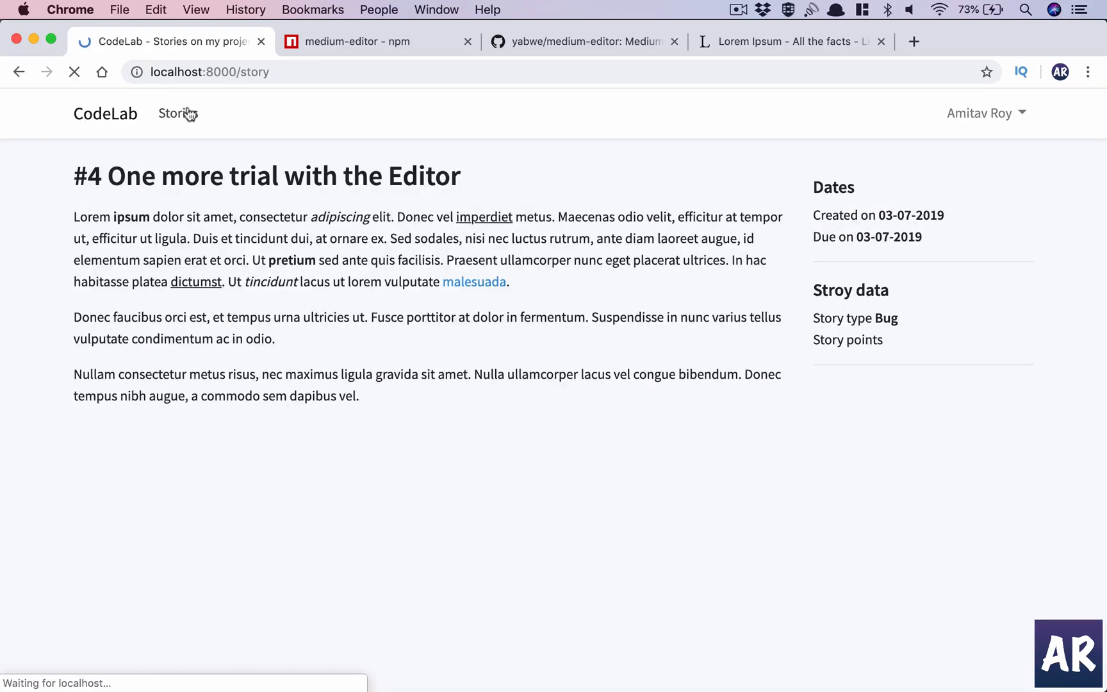
left_click(178, 114)
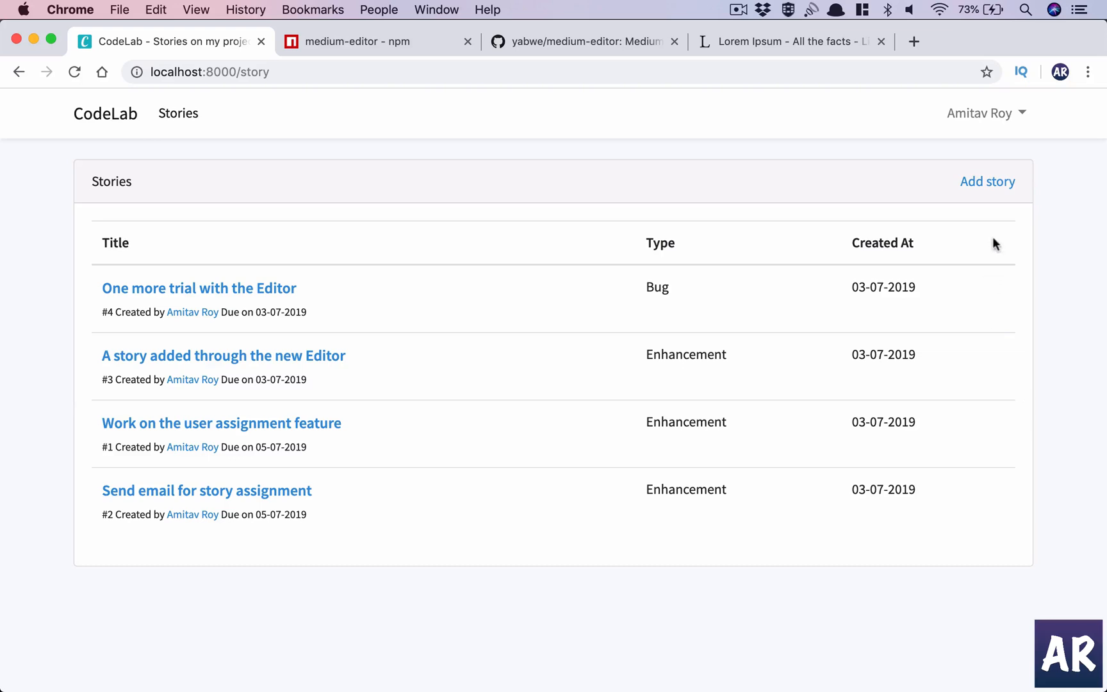
left_click(988, 181)
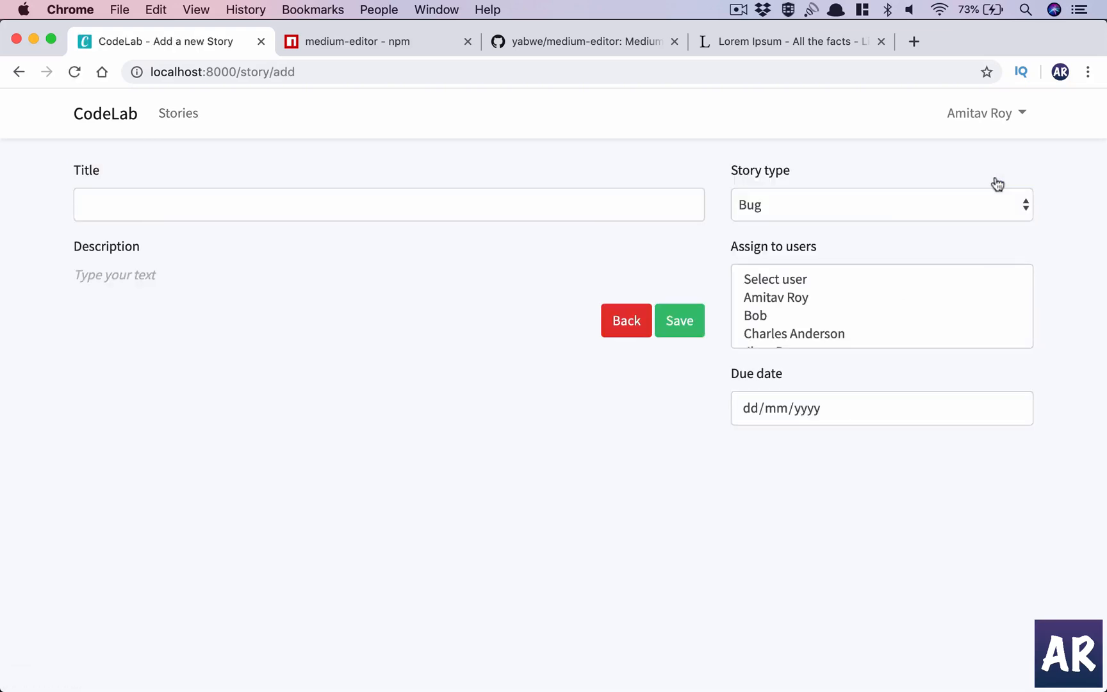
mouse_move(410, 264)
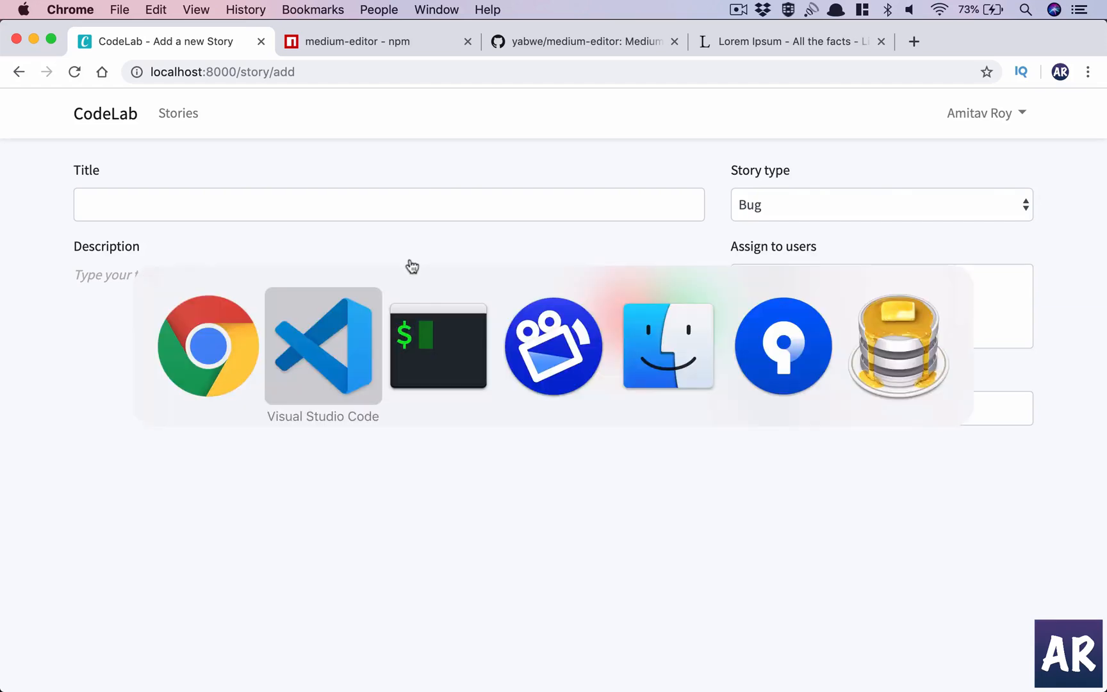
mouse_move(222, 354)
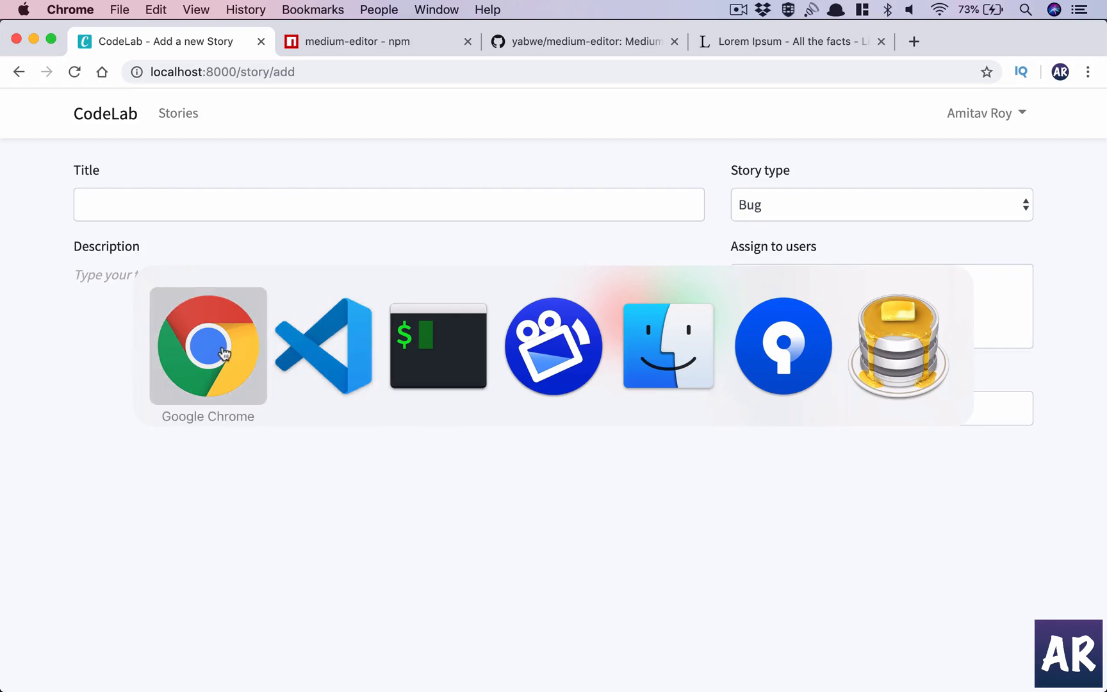
mouse_move(241, 353)
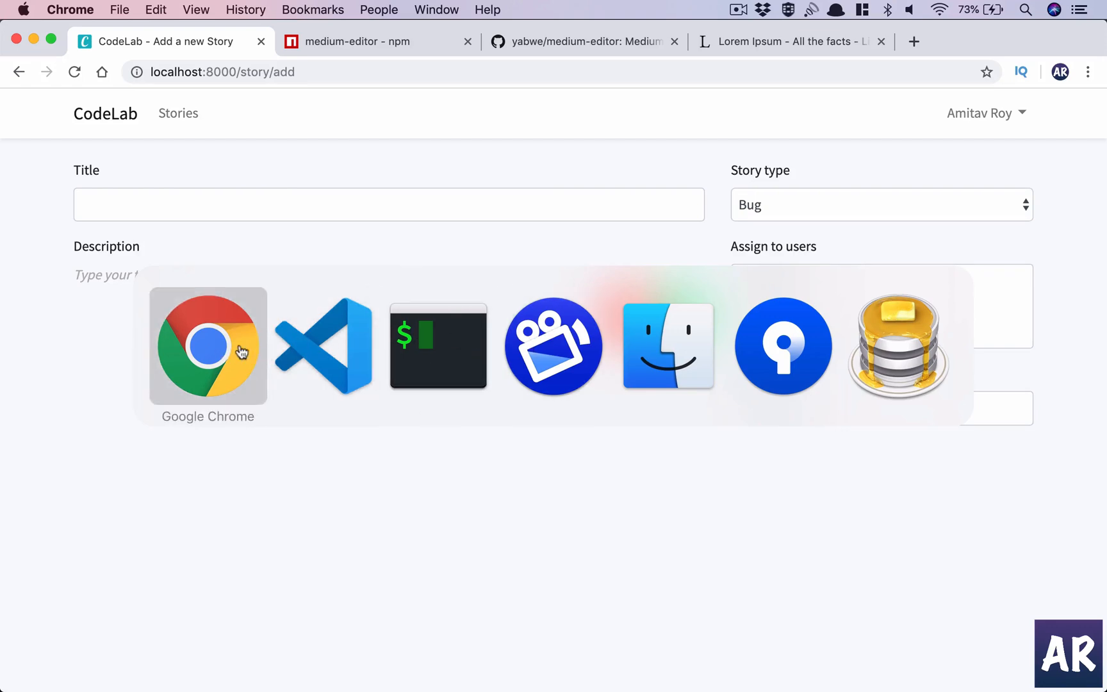
left_click(438, 346)
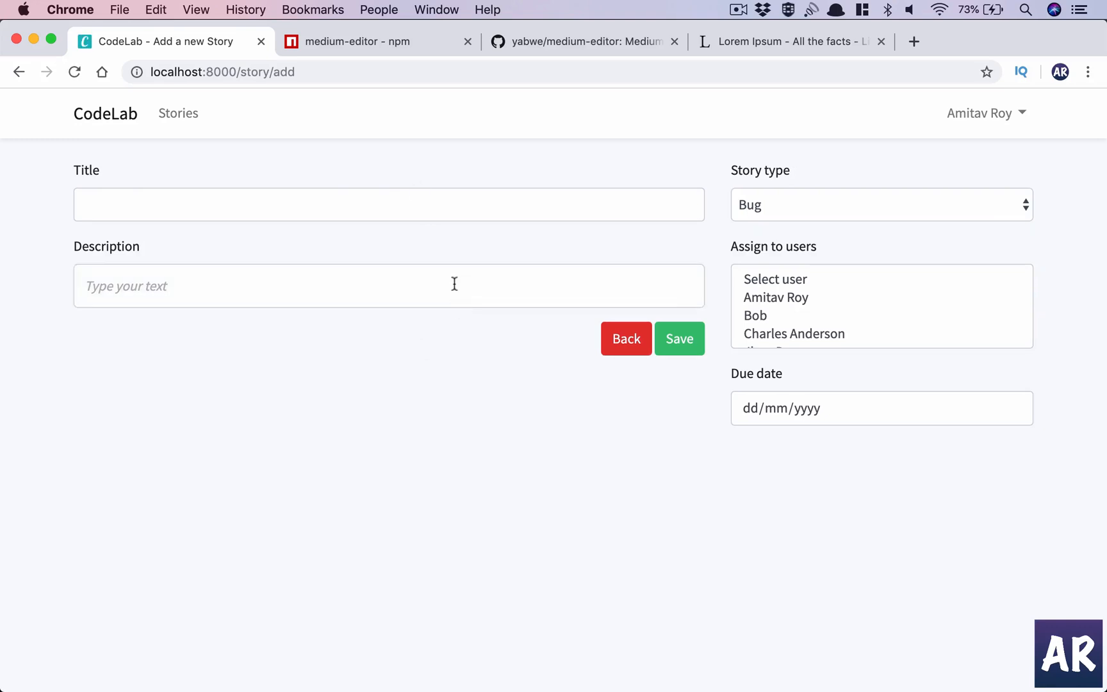
mouse_move(483, 289)
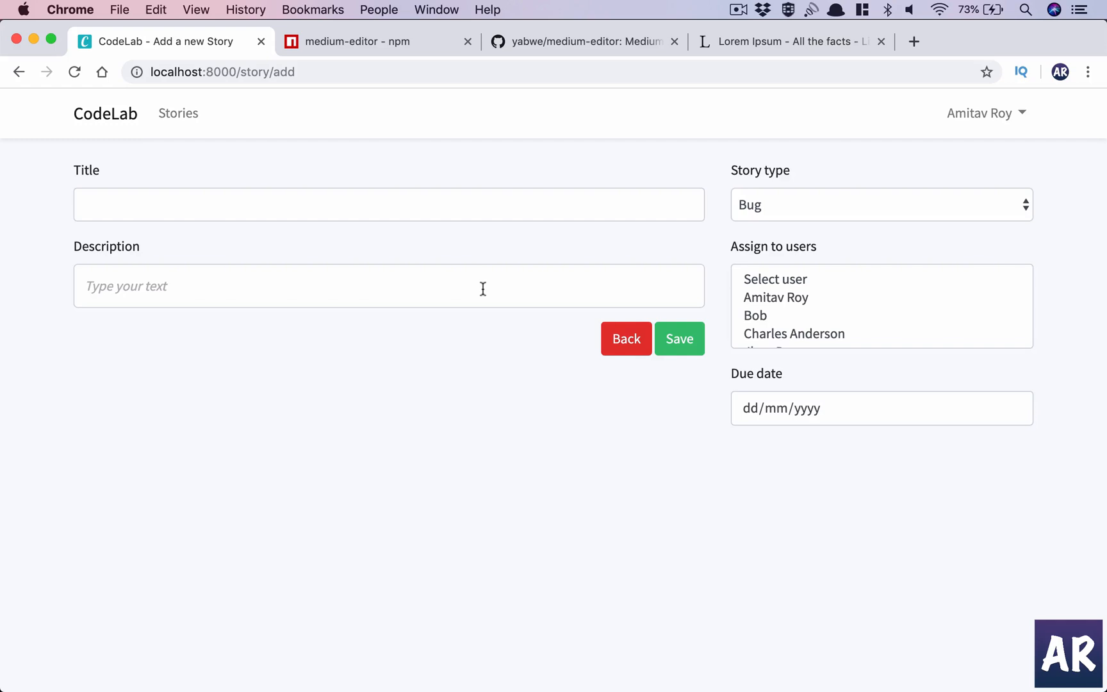
Copy the selected Lorem ipsum paragraph from the generator and return to CodeLab
left_click(789, 41)
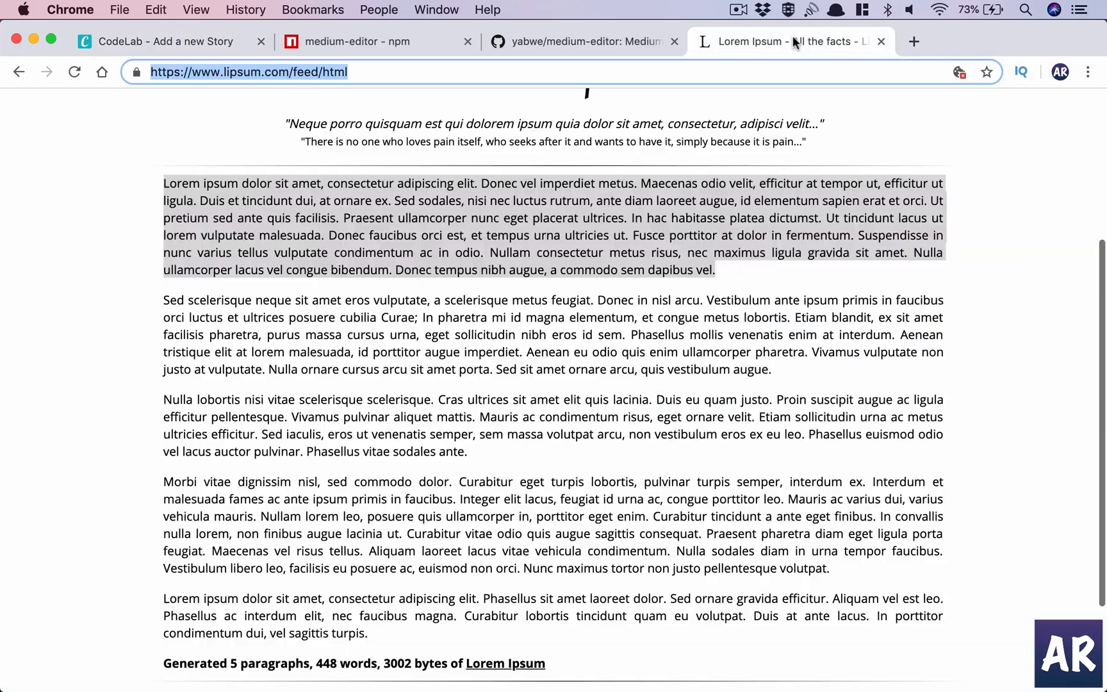
right_click(553, 253)
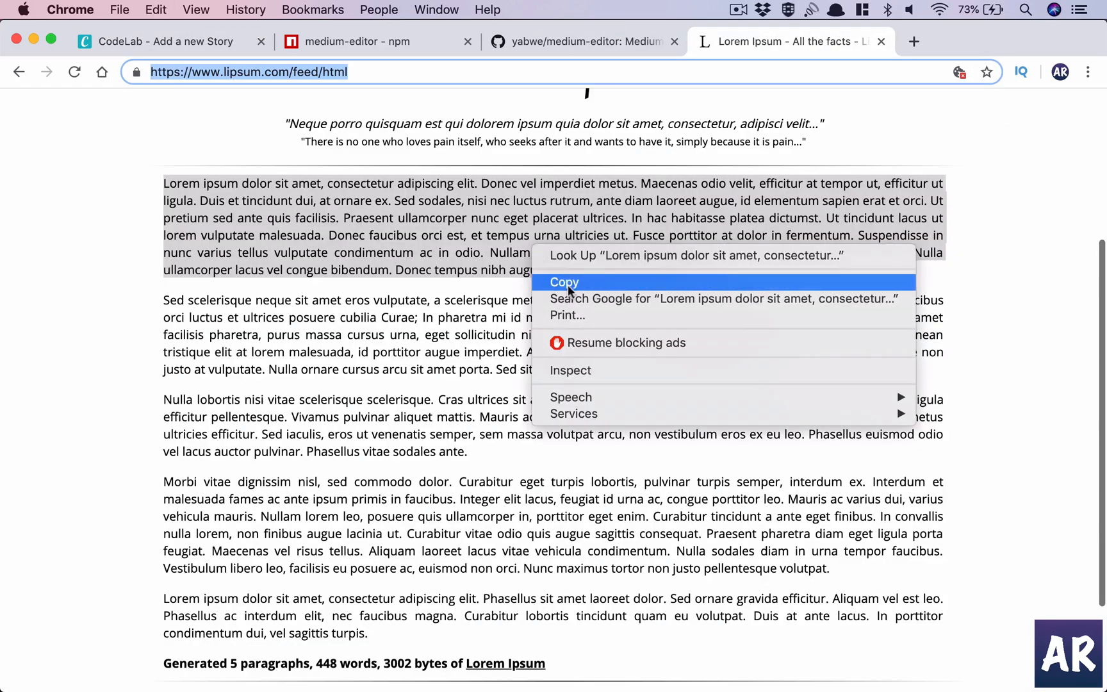
left_click(170, 41)
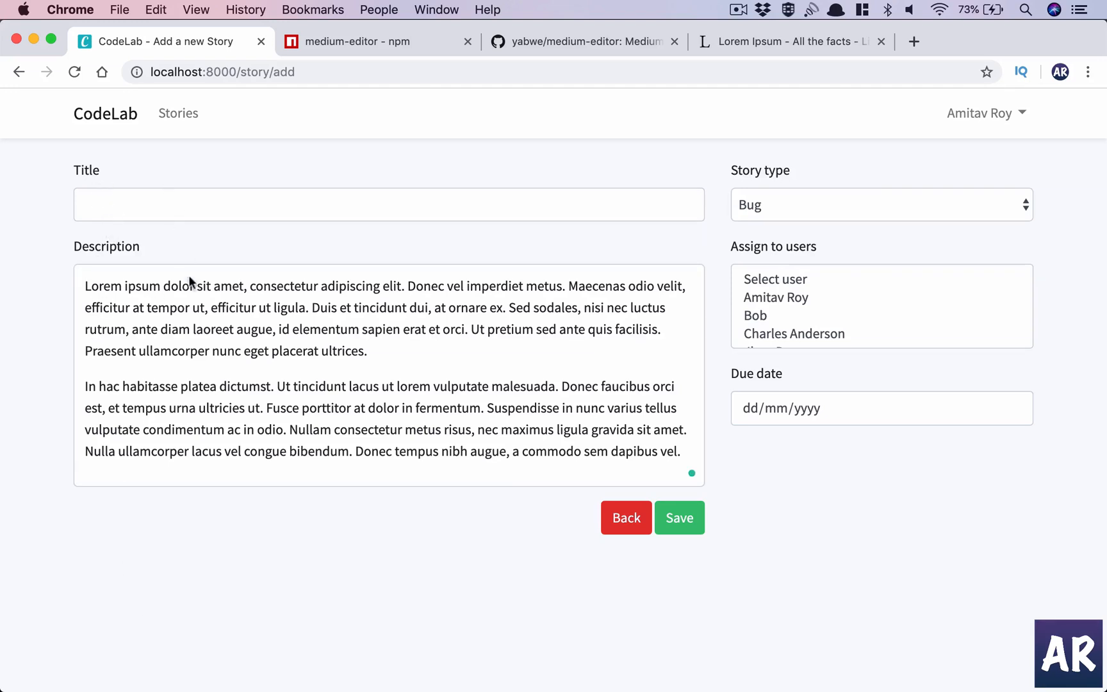
mouse_move(221, 270)
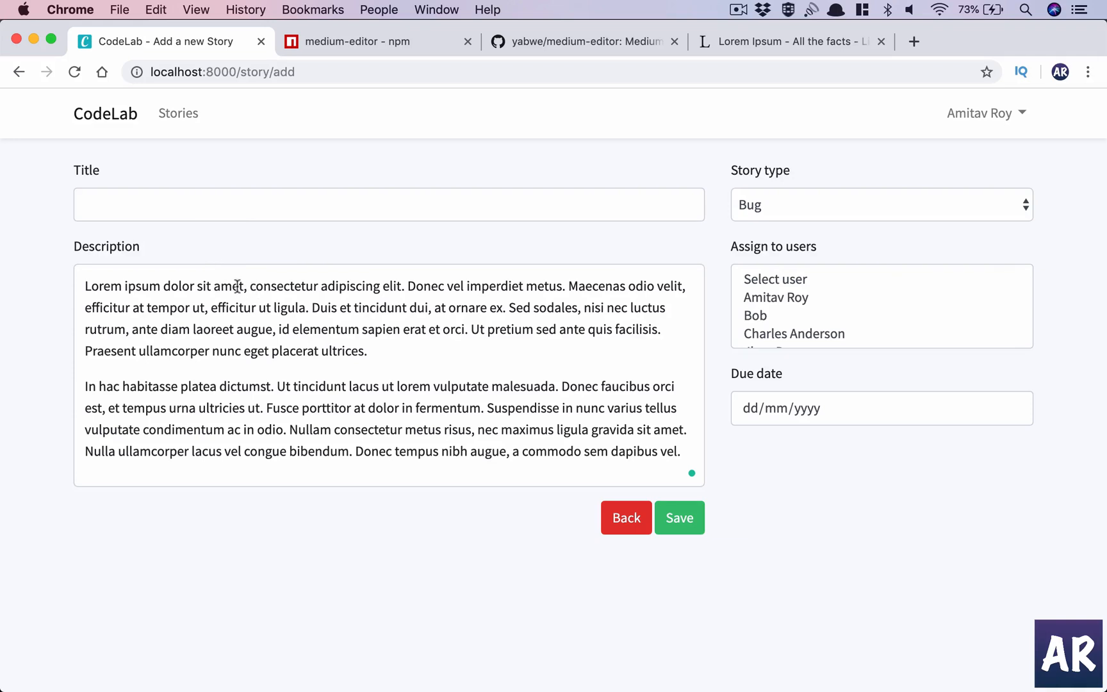
Select the word 'consectetur' in the description to show the MediumEditor toolbar
left_click_drag(84, 285, 244, 285)
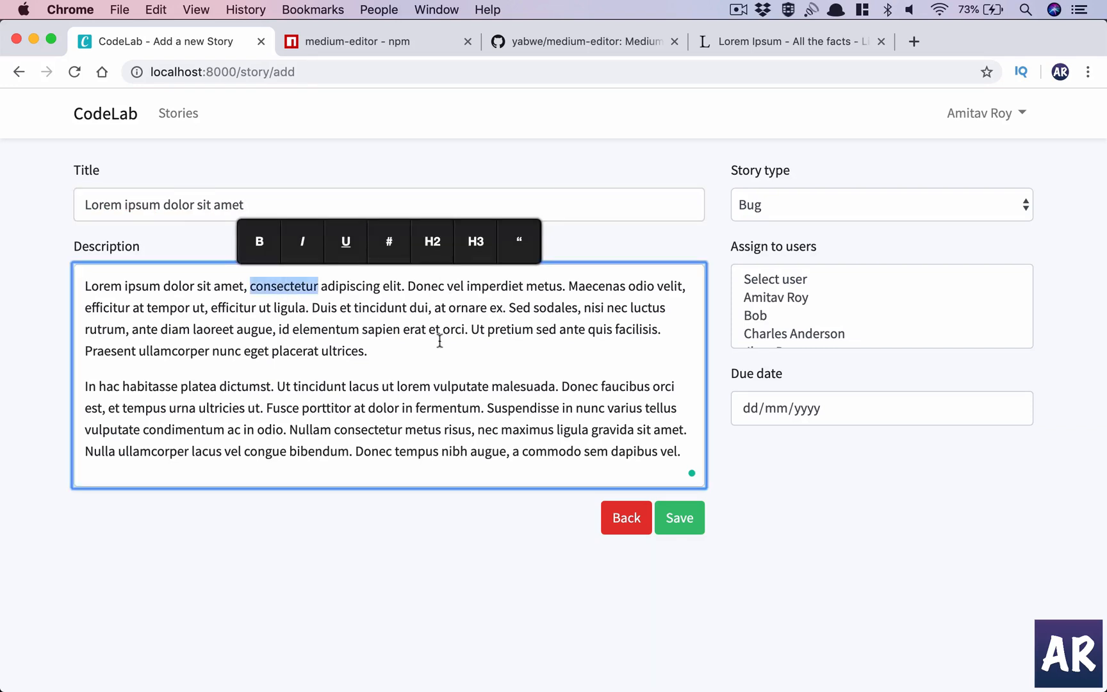
mouse_move(520, 240)
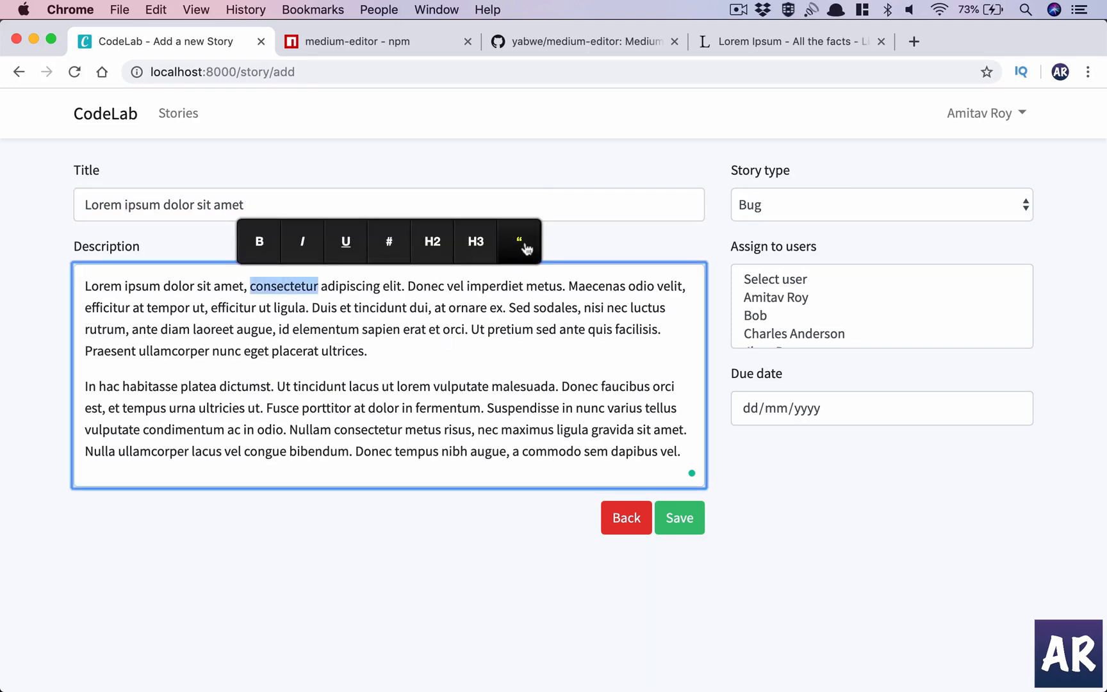
mouse_move(490, 302)
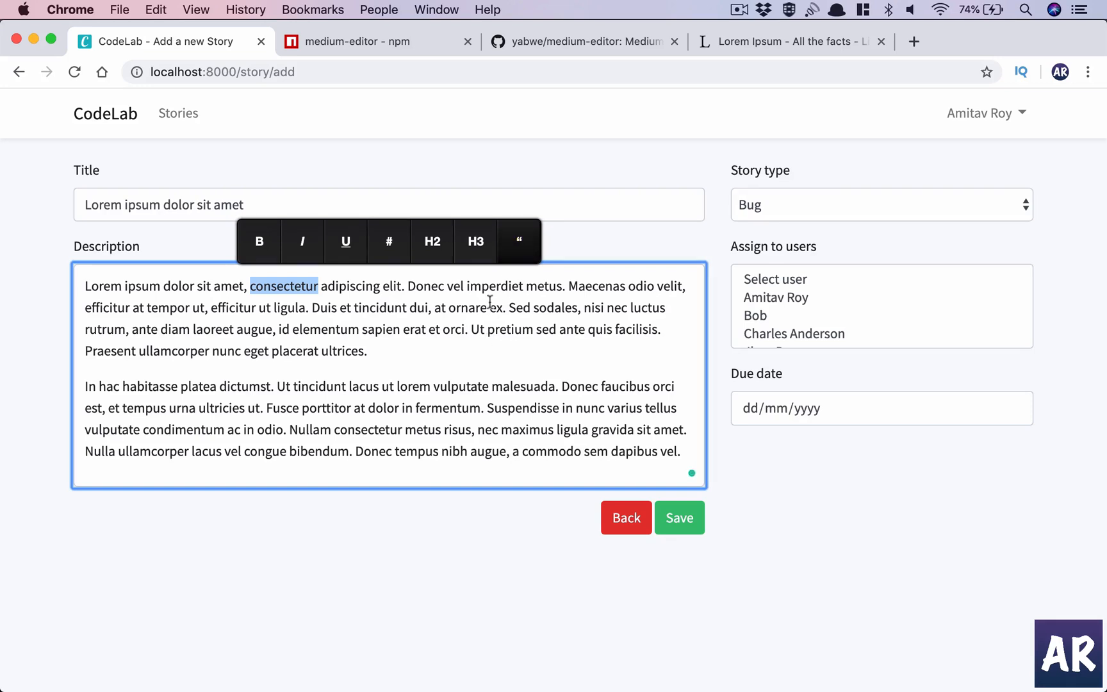